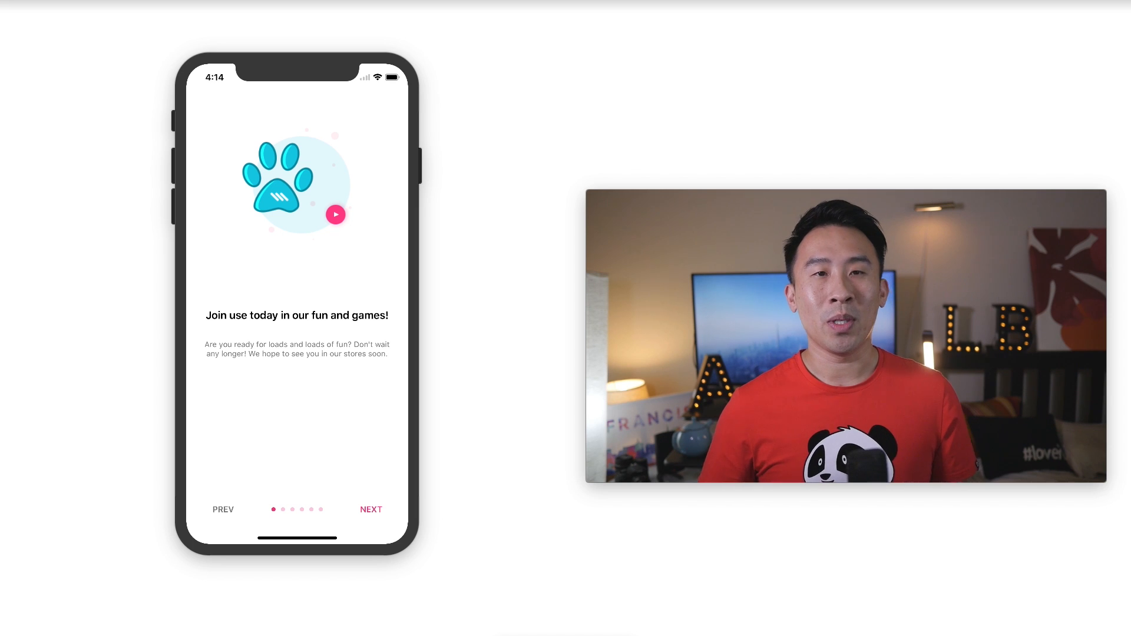
{"action": "mouse_move", "coordinate": [314, 358]}
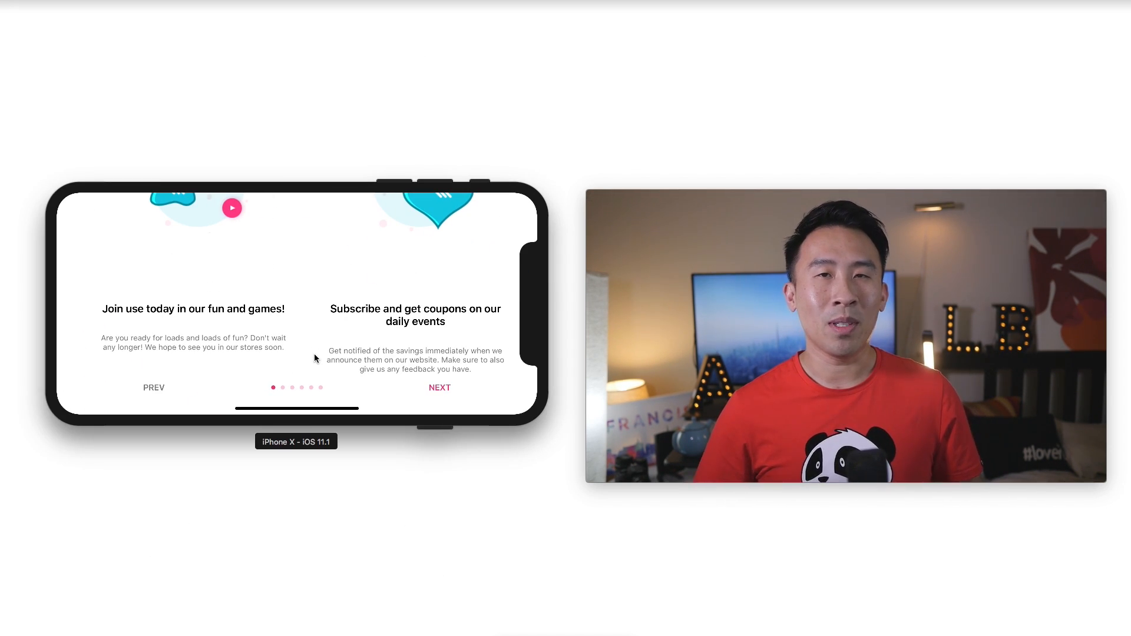
Step: Page through the onboarding app and rotate the simulator to see the pages misalign in landscape
{"action": "left_click", "coordinate": [439, 388]}
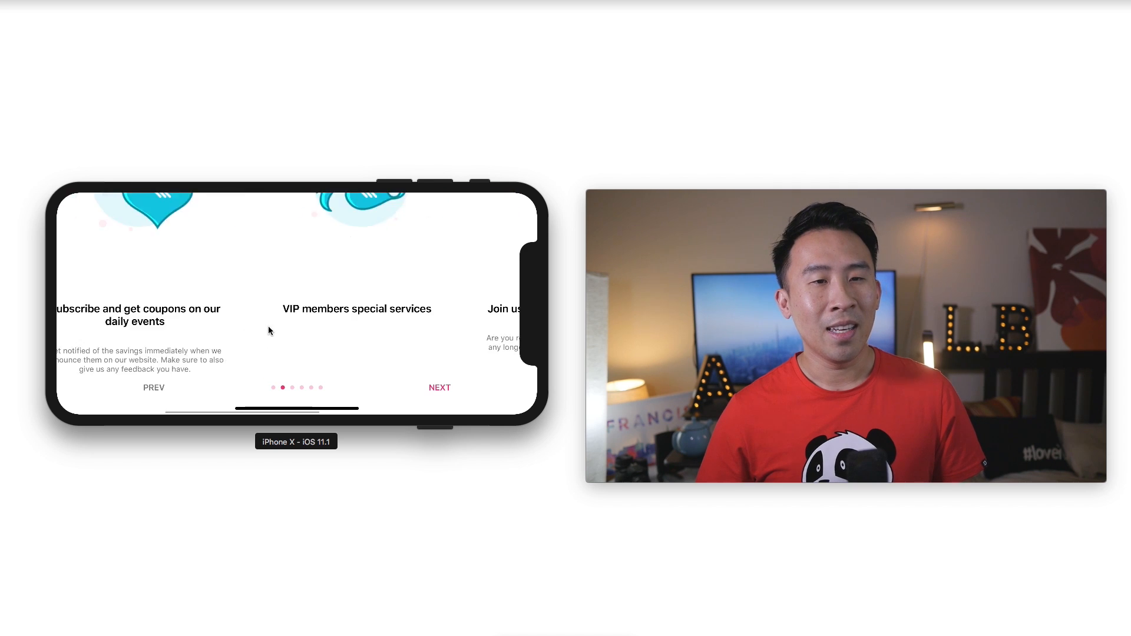
{"action": "left_click", "coordinate": [438, 387]}
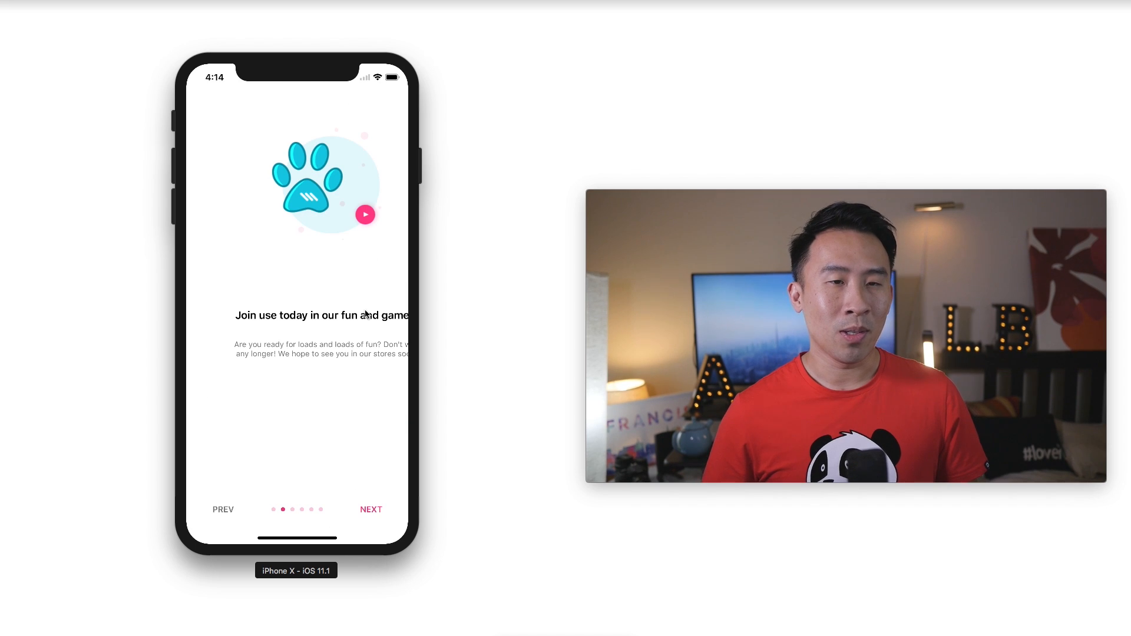
{"action": "left_click", "coordinate": [371, 509]}
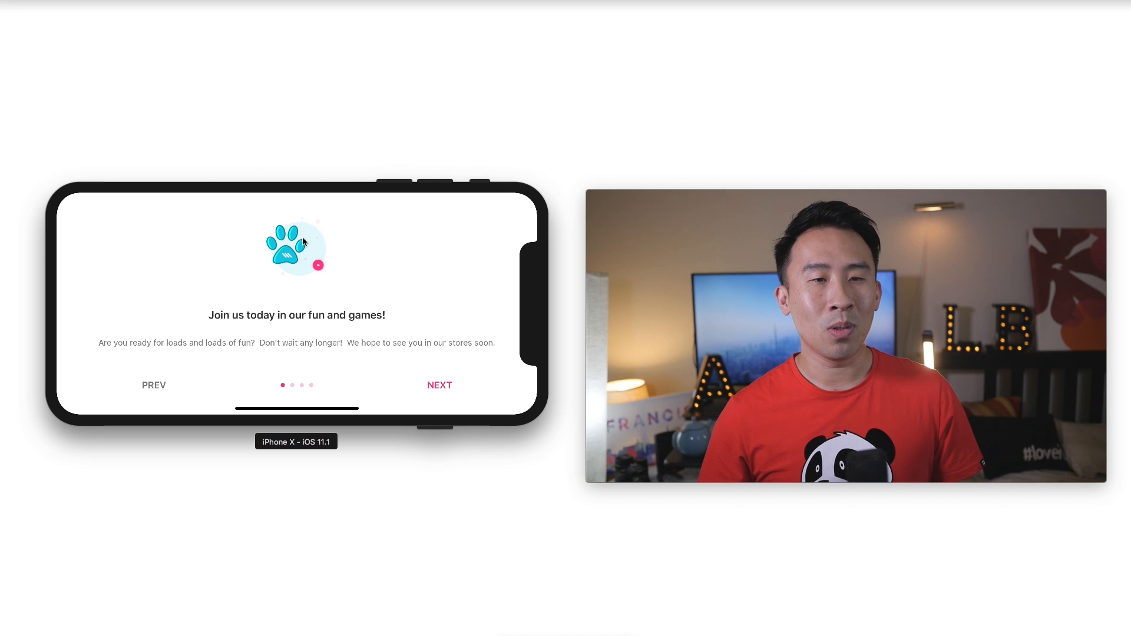
{"action": "mouse_move", "coordinate": [314, 279]}
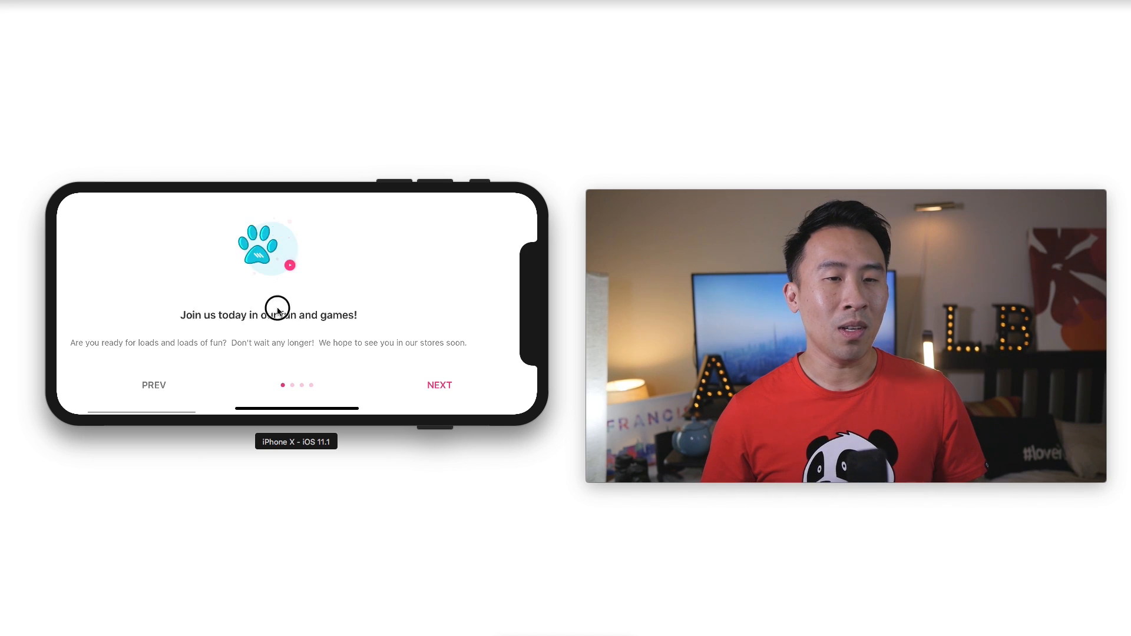
{"action": "left_click", "coordinate": [439, 384]}
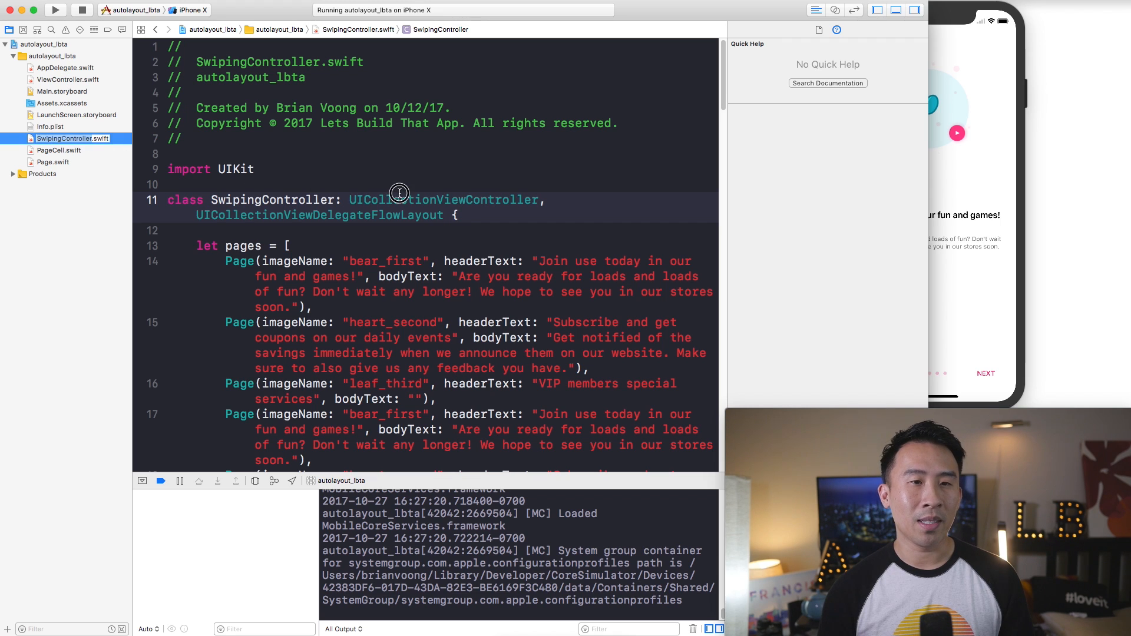
Step: Focus SwipingController.swift and rotate the running app to landscape, reproducing the overlapping pages
{"action": "left_click", "coordinate": [400, 200]}
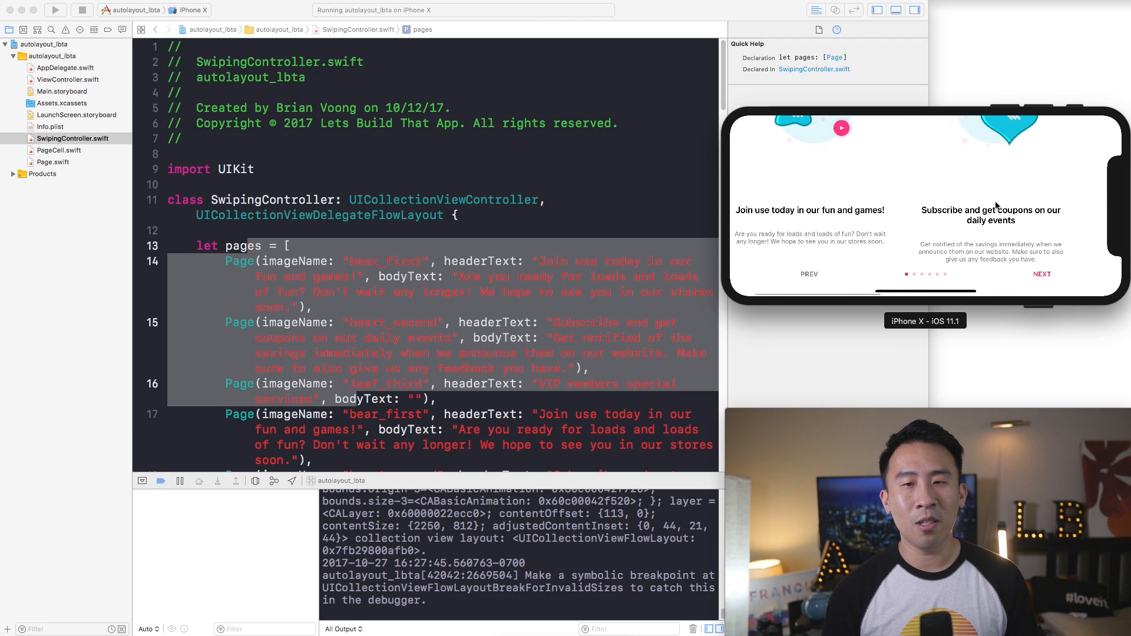
{"action": "left_click", "coordinate": [1040, 274]}
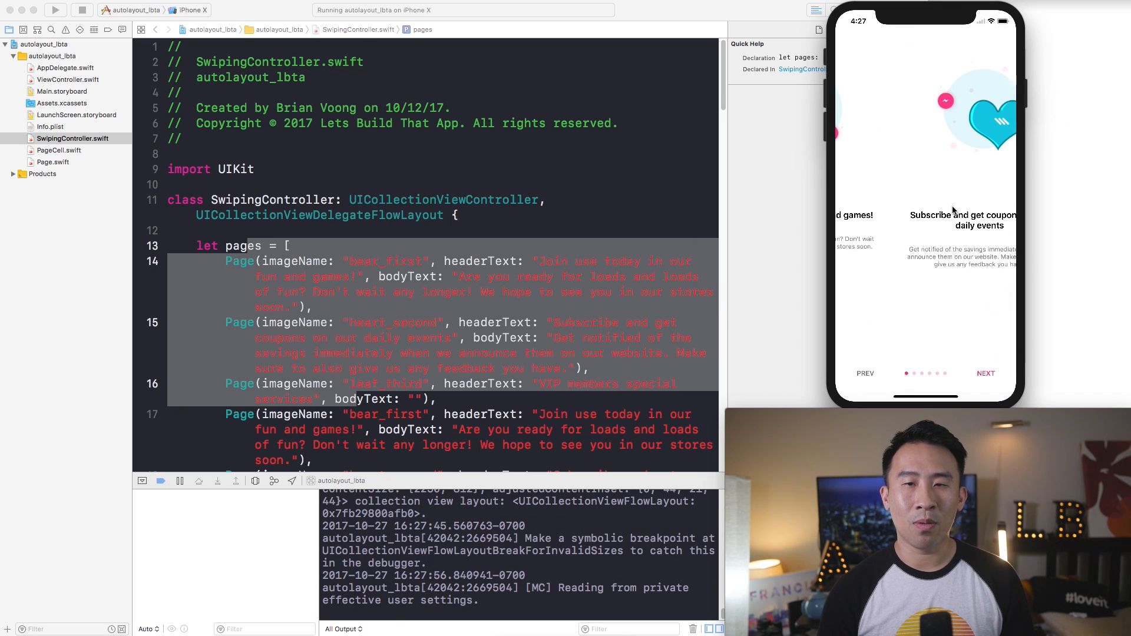
{"action": "mouse_move", "coordinate": [949, 33]}
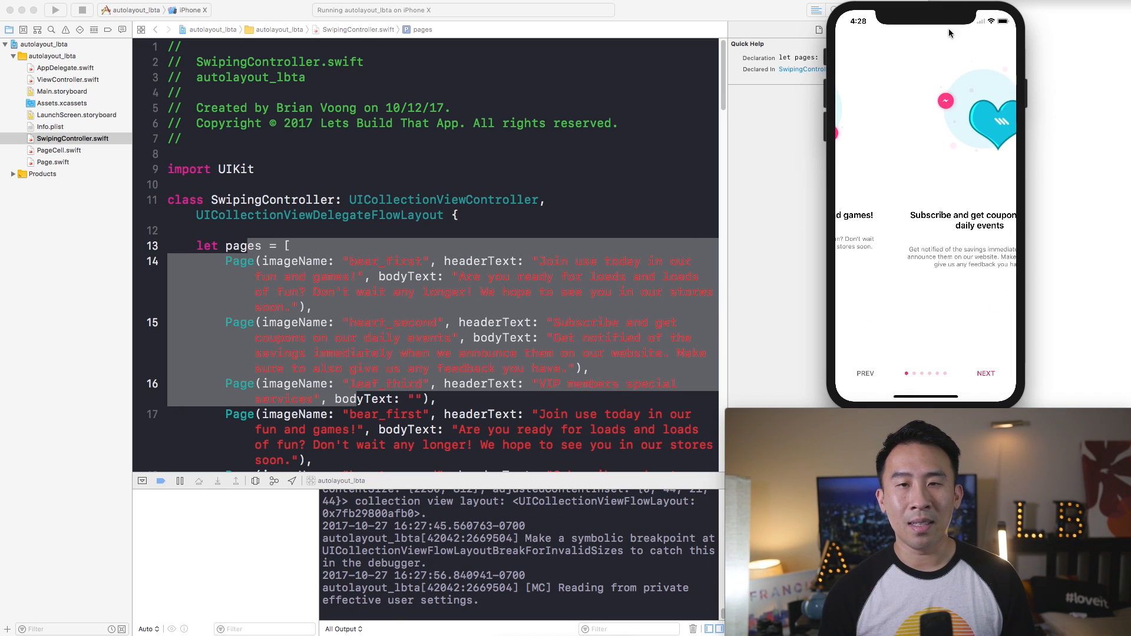
{"action": "mouse_move", "coordinate": [906, 207]}
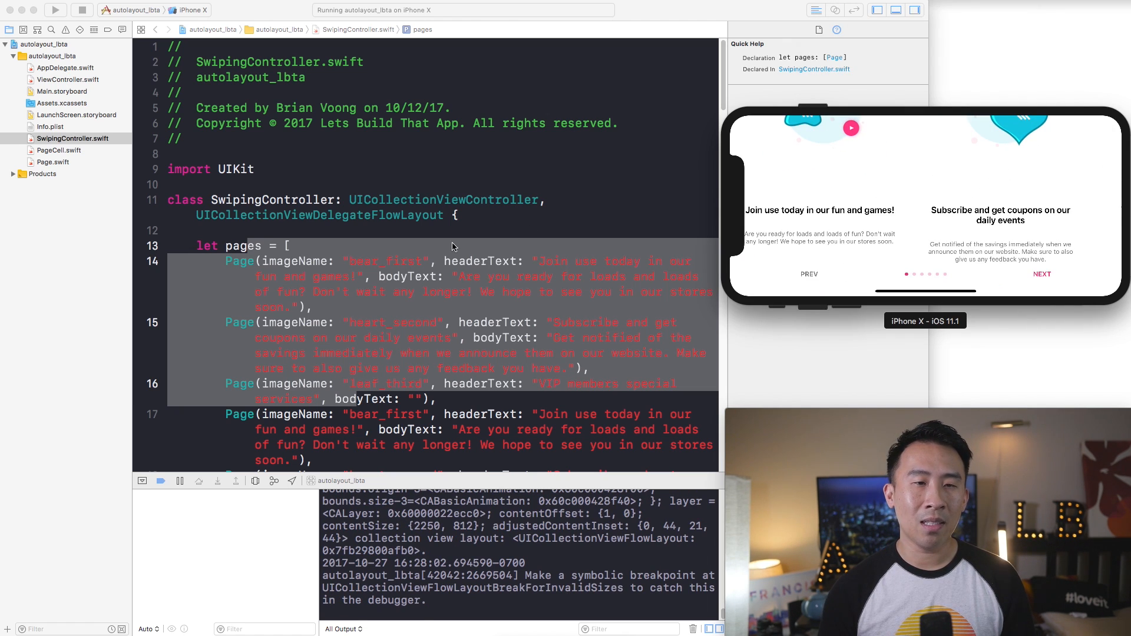
Step: Add an override of viewWillTransition(to:with:) calling collectionViewLayout.invalidateLayout() and rerun the app
{"action": "left_click", "coordinate": [468, 215]}
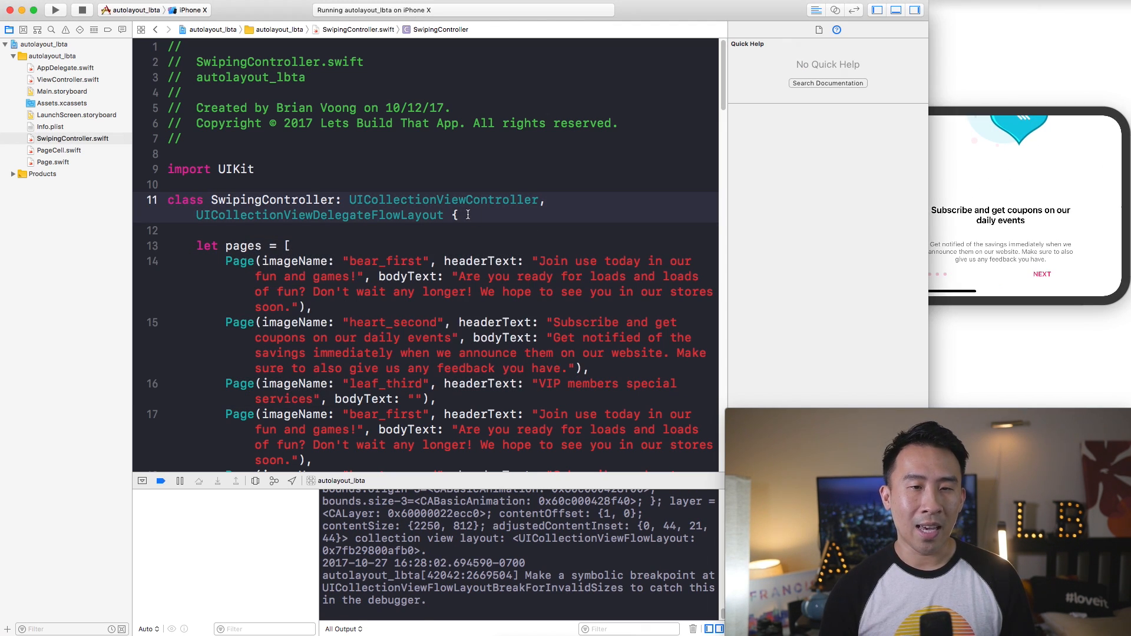
{"action": "key", "text": "return"}
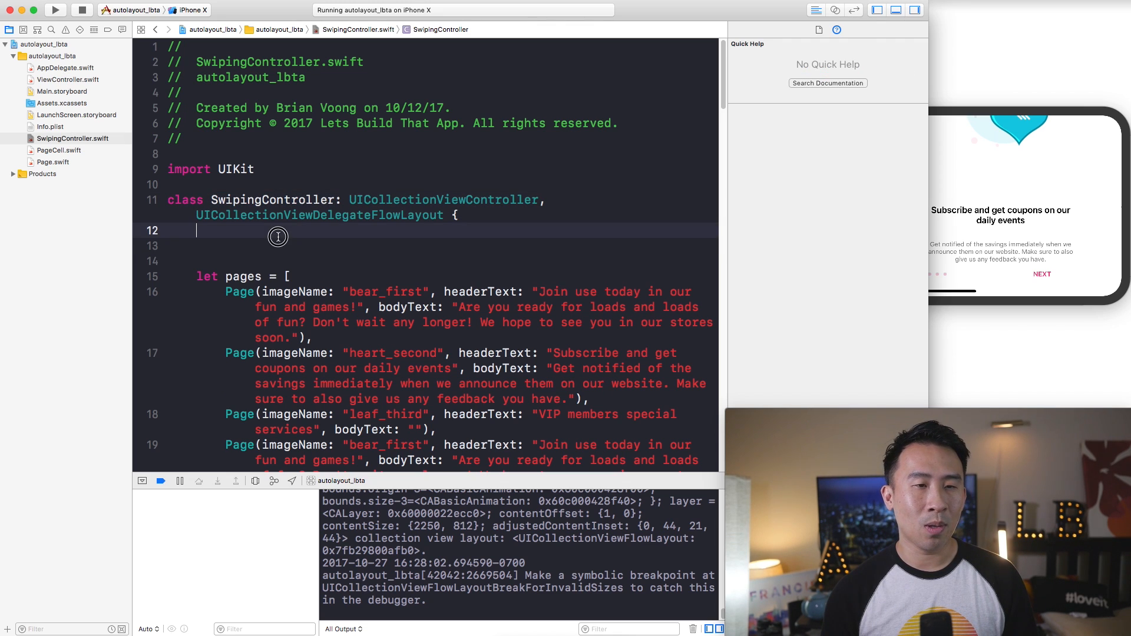
{"action": "type", "text": "v"}
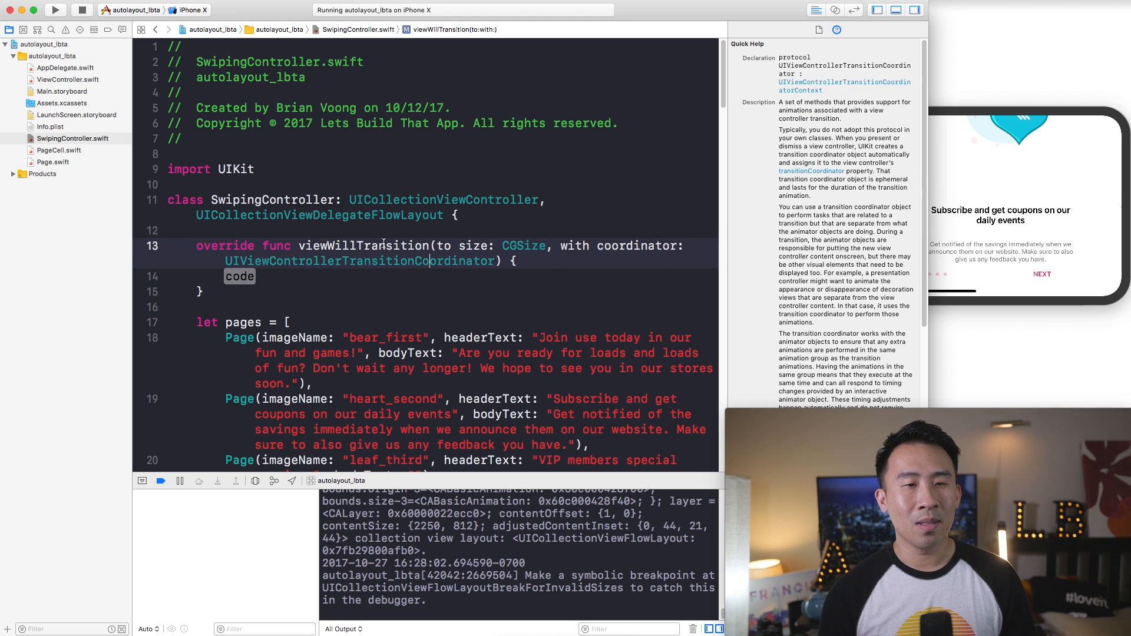
{"action": "type", "text": "collectionViewLayout."}
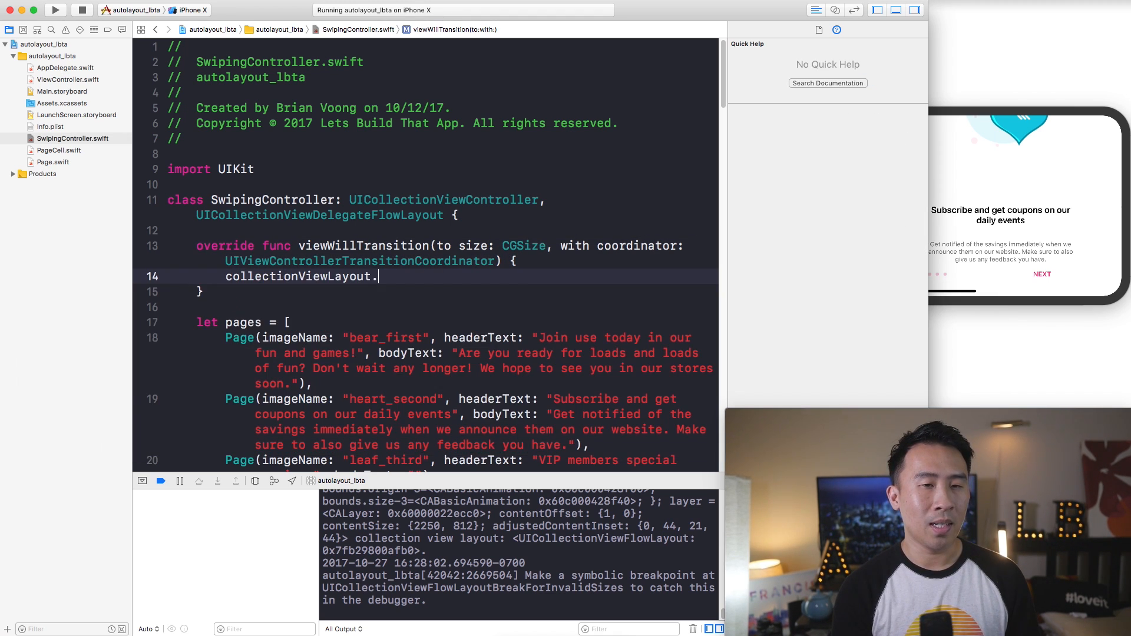
{"action": "type", "text": "invalidateLayout()"}
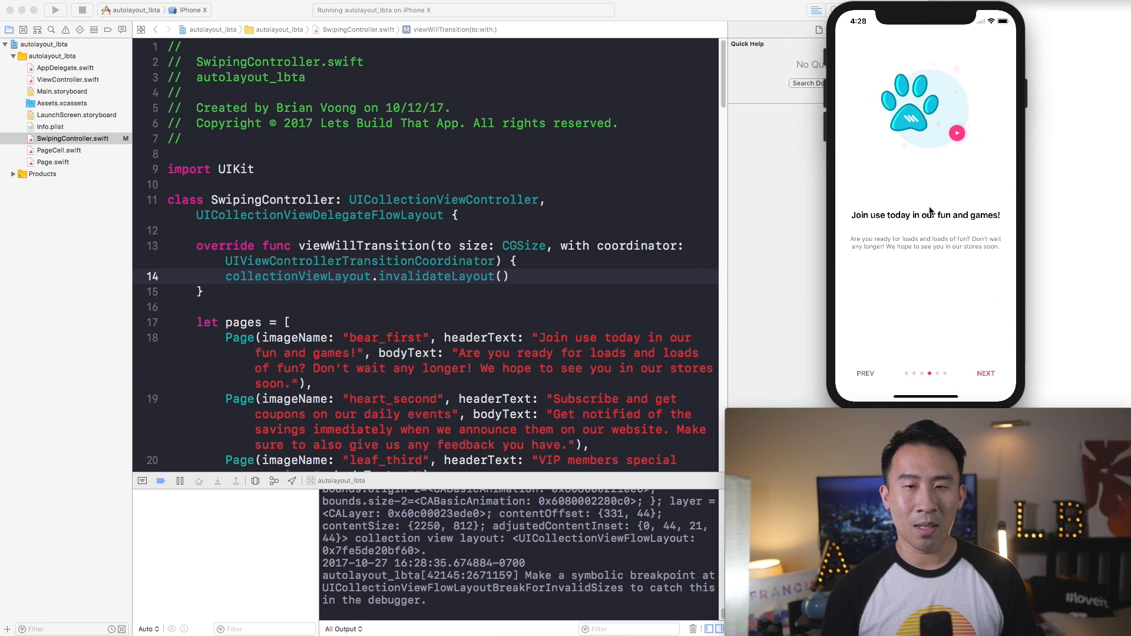
{"action": "double_click", "coordinate": [914, 214]}
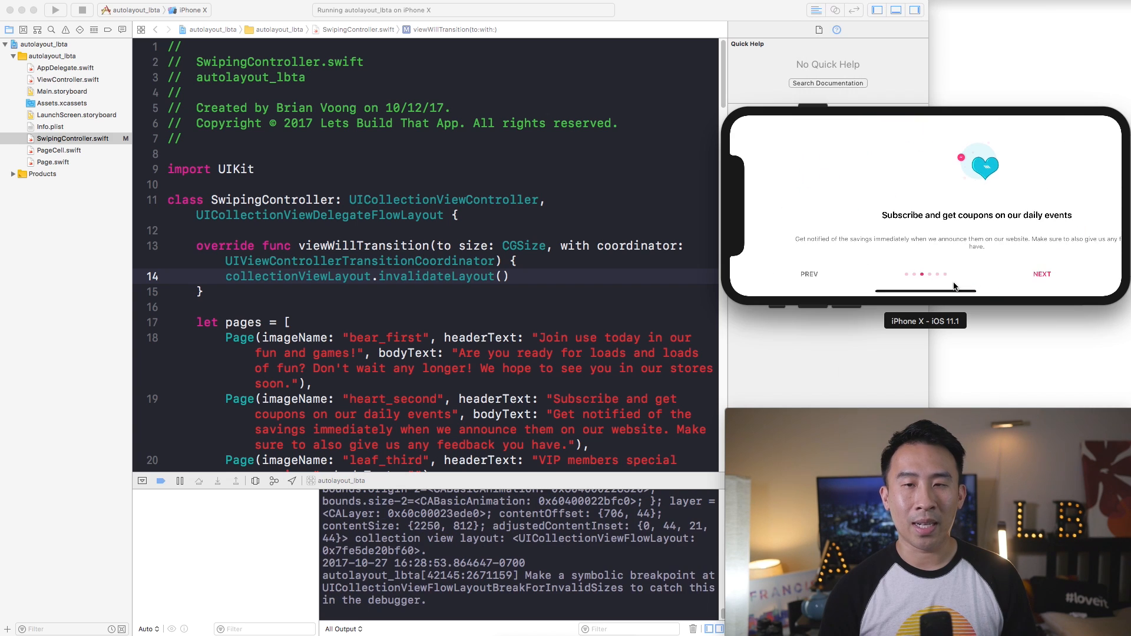
{"action": "mouse_move", "coordinate": [981, 190]}
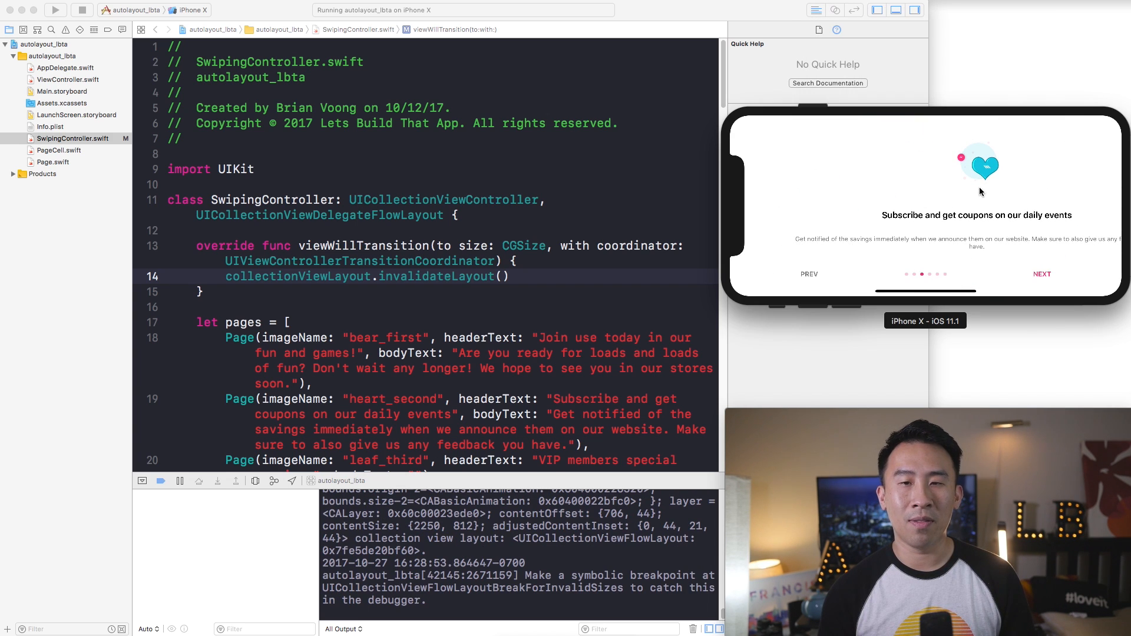
{"action": "mouse_move", "coordinate": [944, 187]}
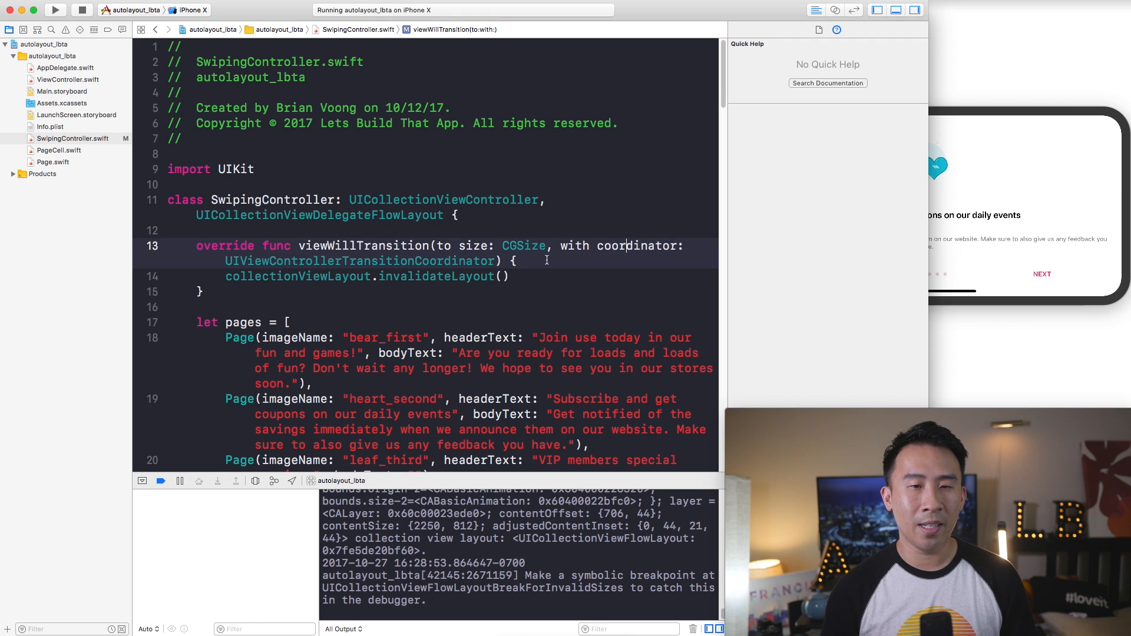
Step: Wrap collectionViewLayout.invalidateLayout() in coordinator.animate(alongsideTransition:) with an empty completion closure
{"action": "type", "text": "c"}
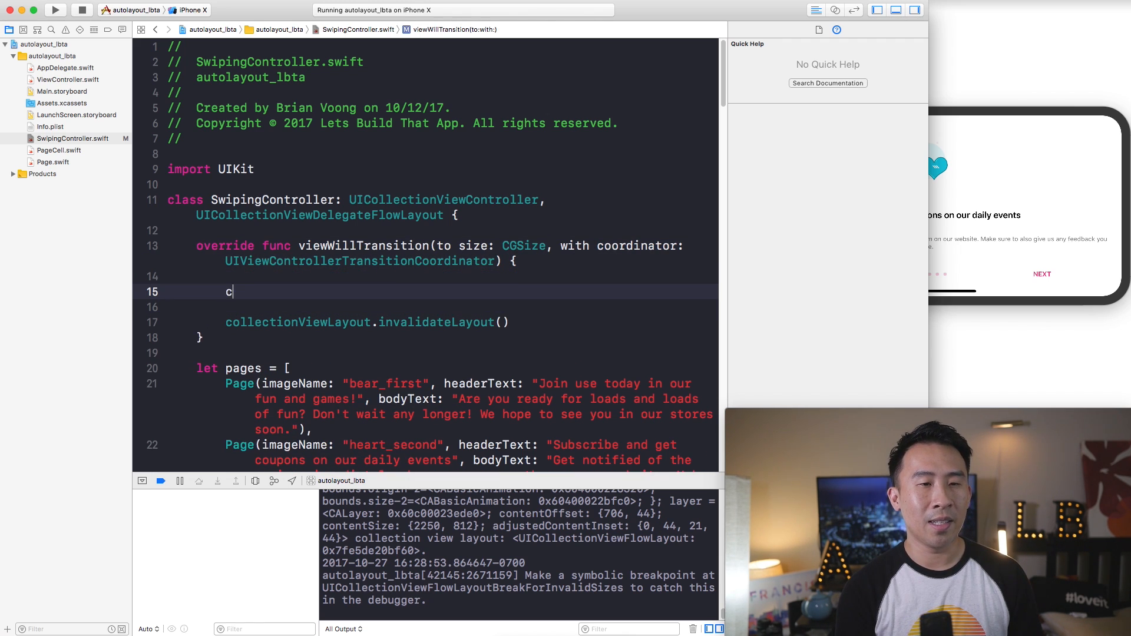
{"action": "type", "text": "oordinator."}
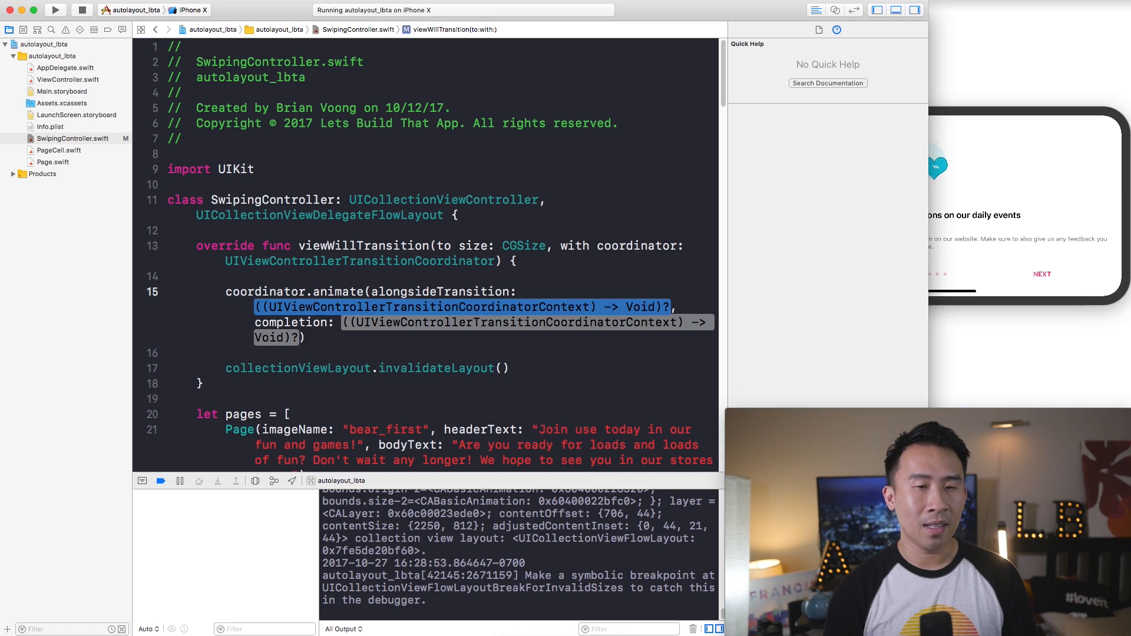
{"action": "left_click", "coordinate": [337, 291]}
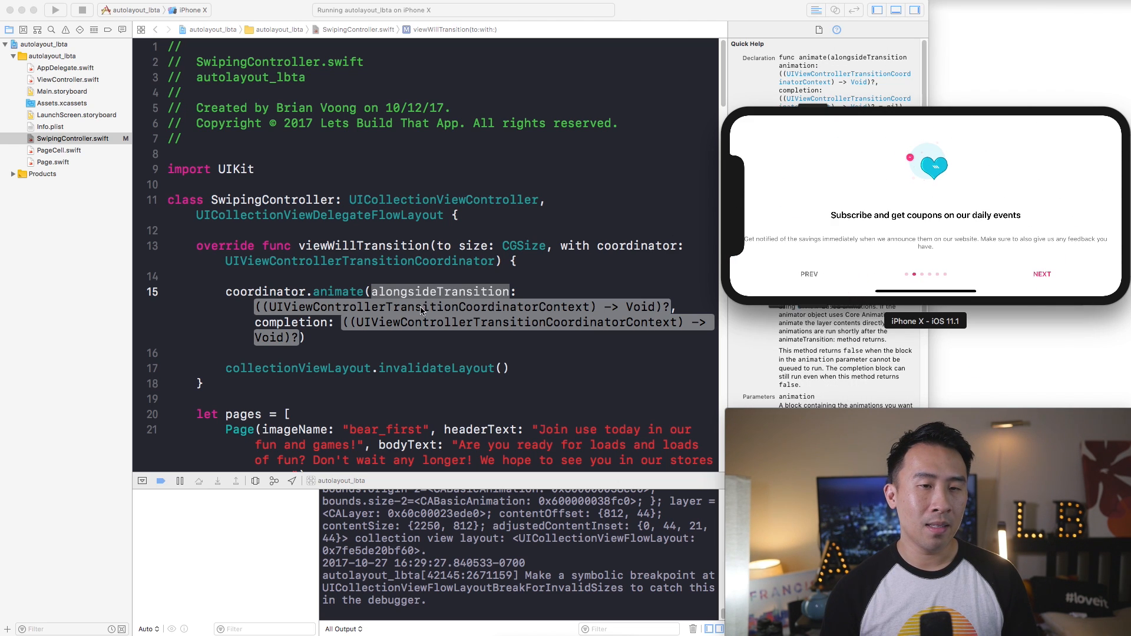
{"action": "left_click", "coordinate": [461, 306]}
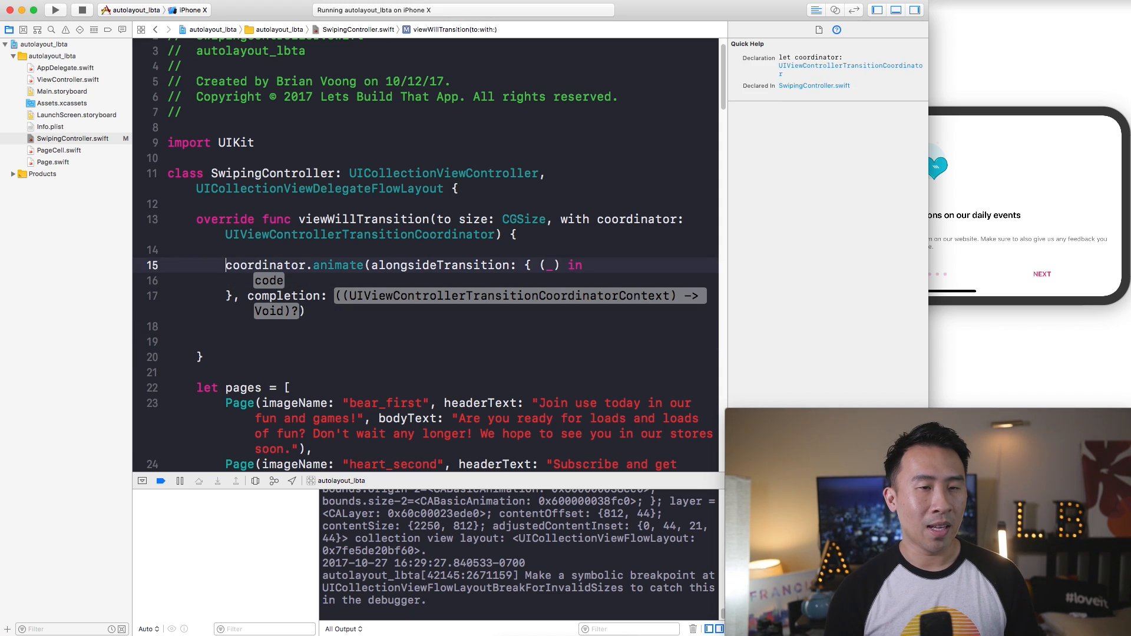
{"action": "type", "text": "collectionViewLayout.invalidateLayout()"}
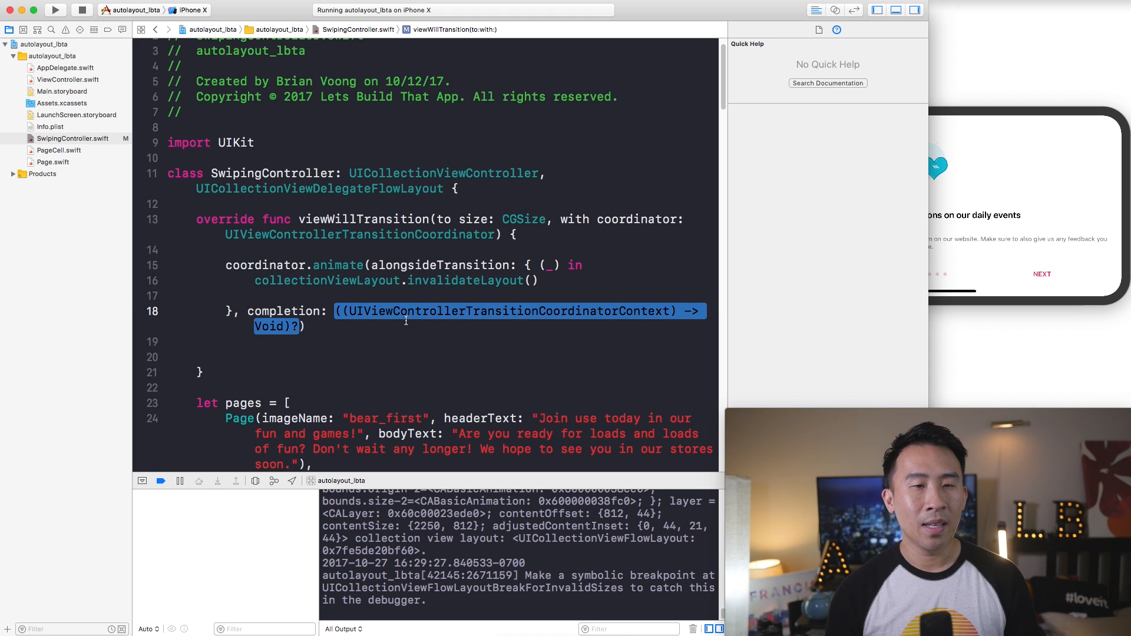
{"action": "type", "text": "nil"}
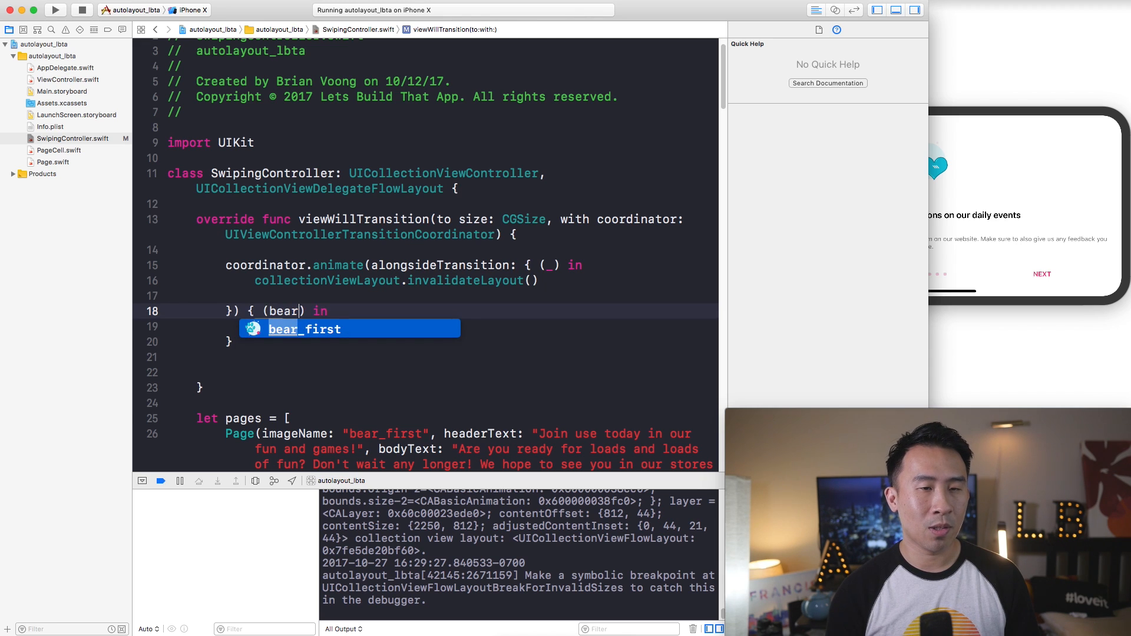
{"action": "type", "text": "_"}
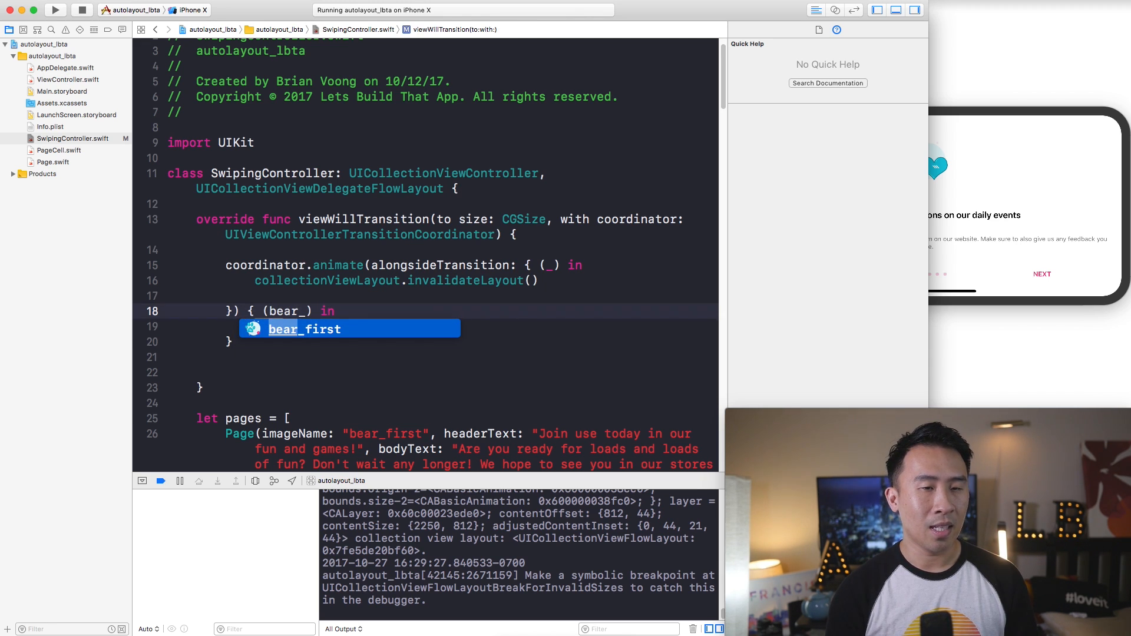
{"action": "key", "text": "Escape"}
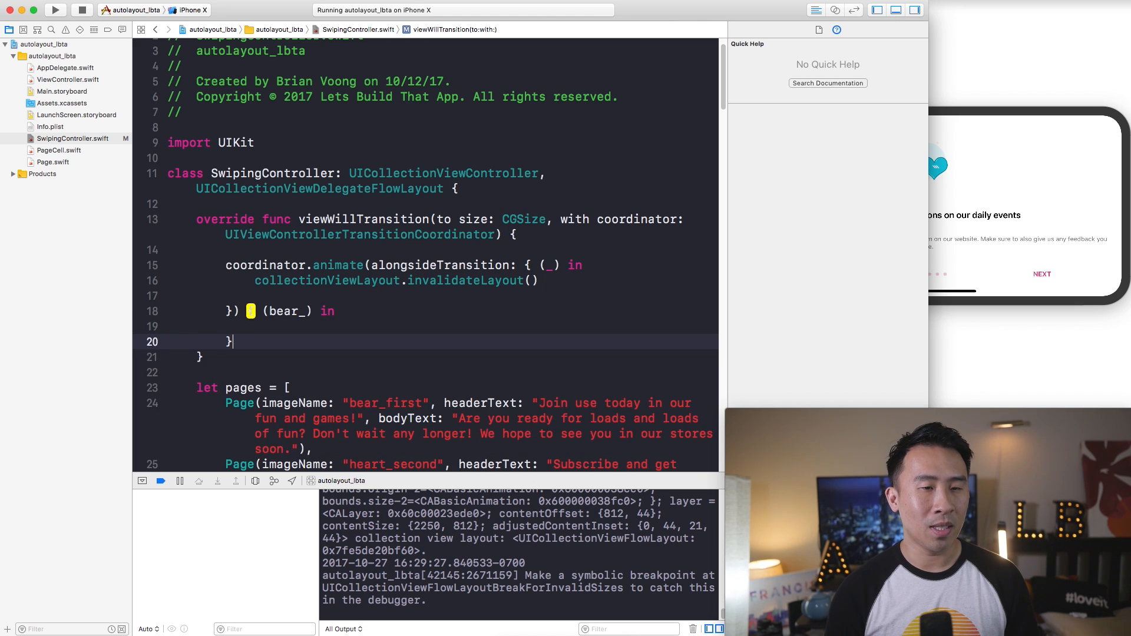
Step: Build, apply the fix-it adding self. to the layout call, and rerun the app in landscape
{"action": "key", "text": "Return"}
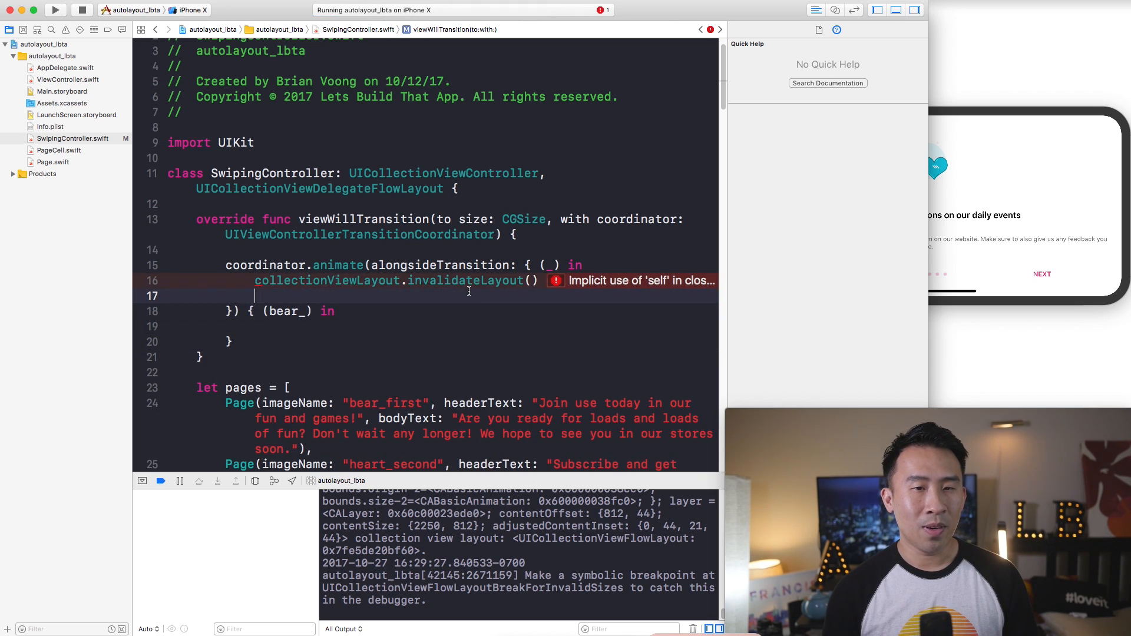
{"action": "left_click", "coordinate": [316, 280]}
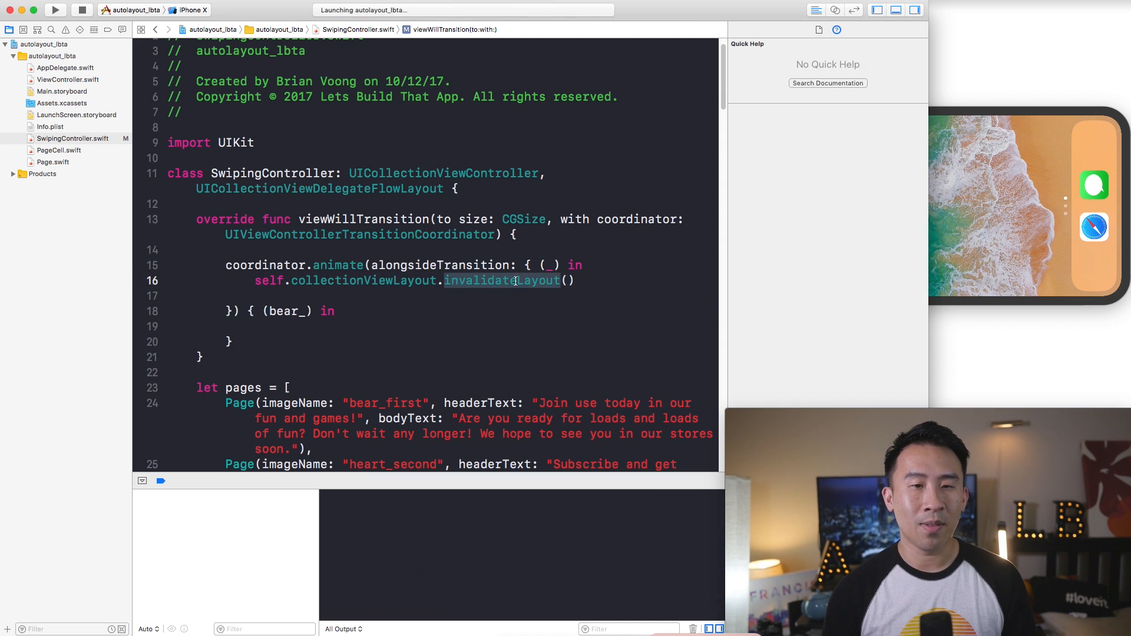
{"action": "left_click", "coordinate": [502, 280]}
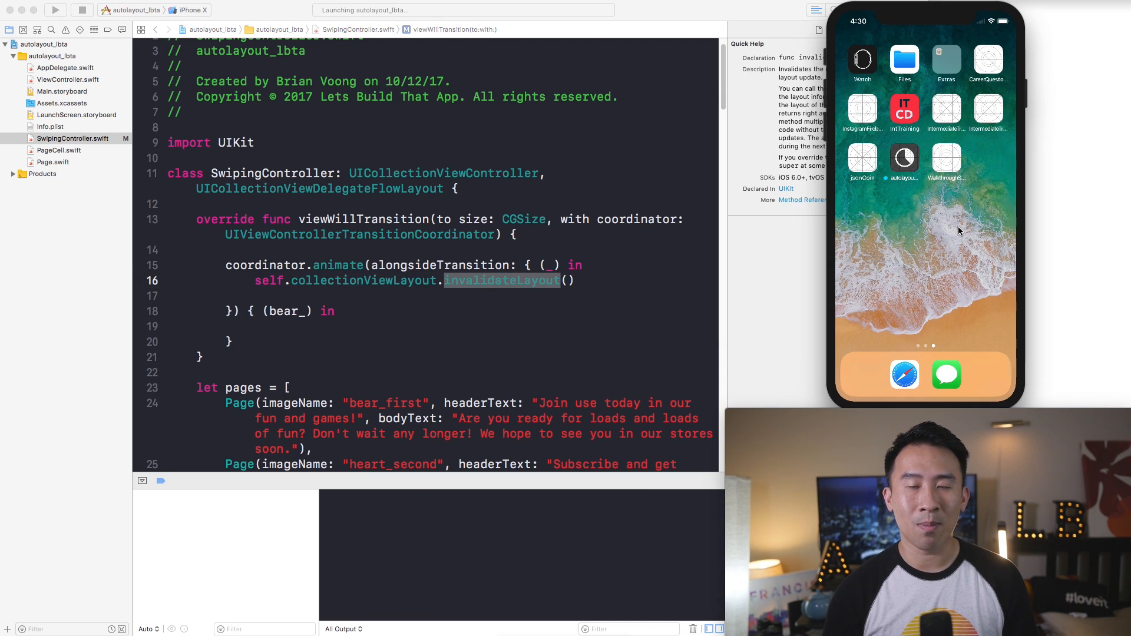
{"action": "left_click", "coordinate": [55, 11]}
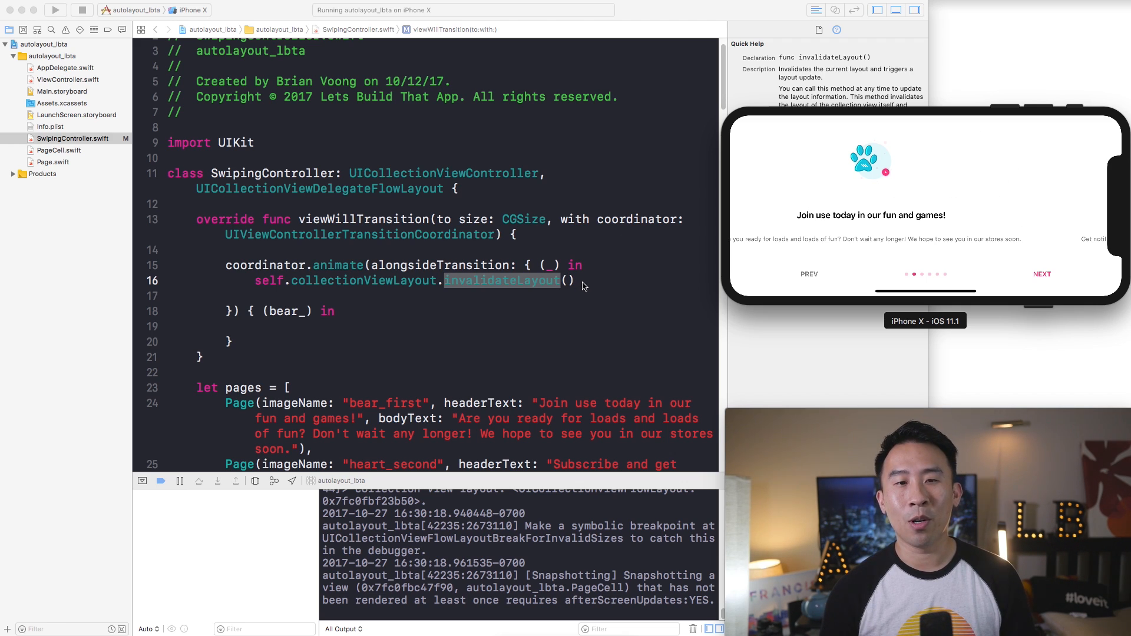
Step: Inside the animate closure declare let indexPath = IndexPath(item:section:) above a self.collectionView scroll call
{"action": "key", "text": "return"}
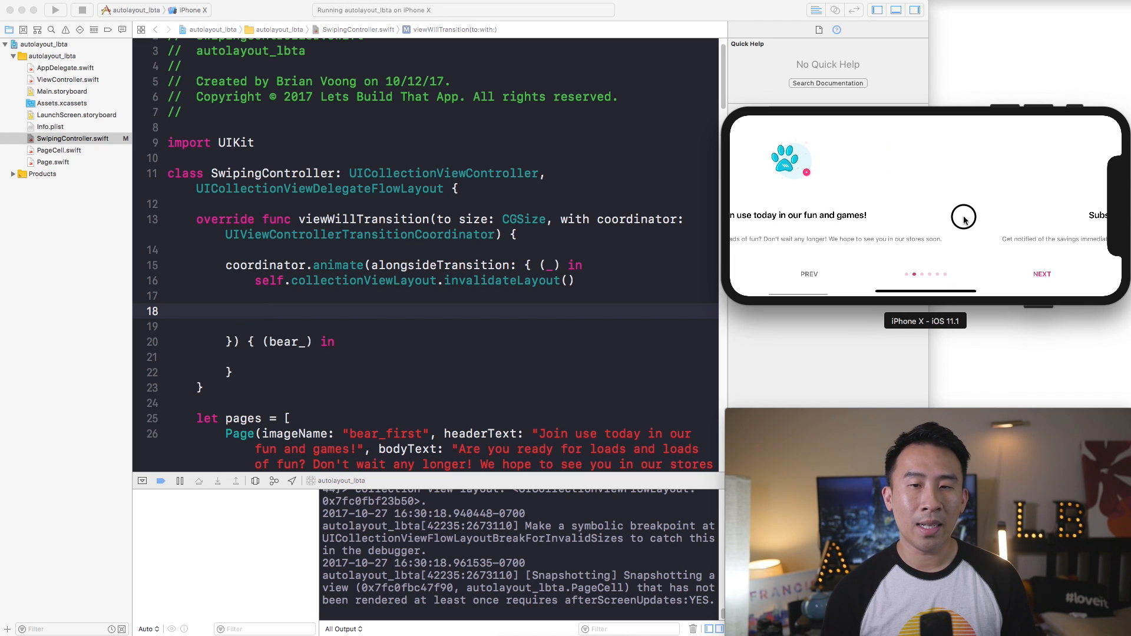
{"action": "left_click", "coordinate": [338, 265]}
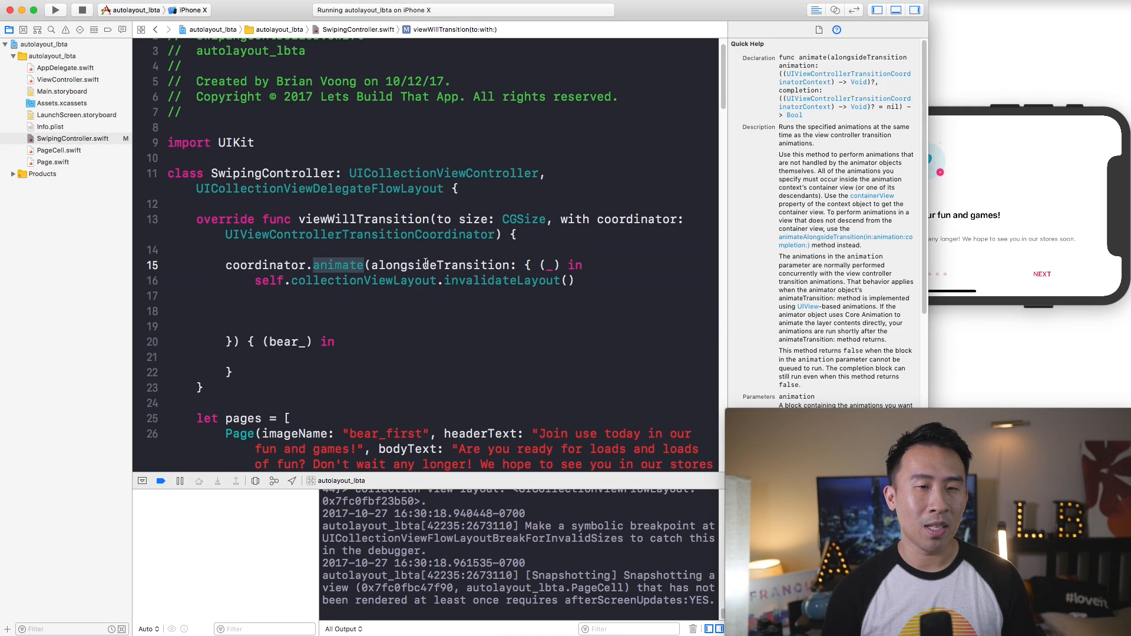
{"action": "left_click", "coordinate": [304, 310]}
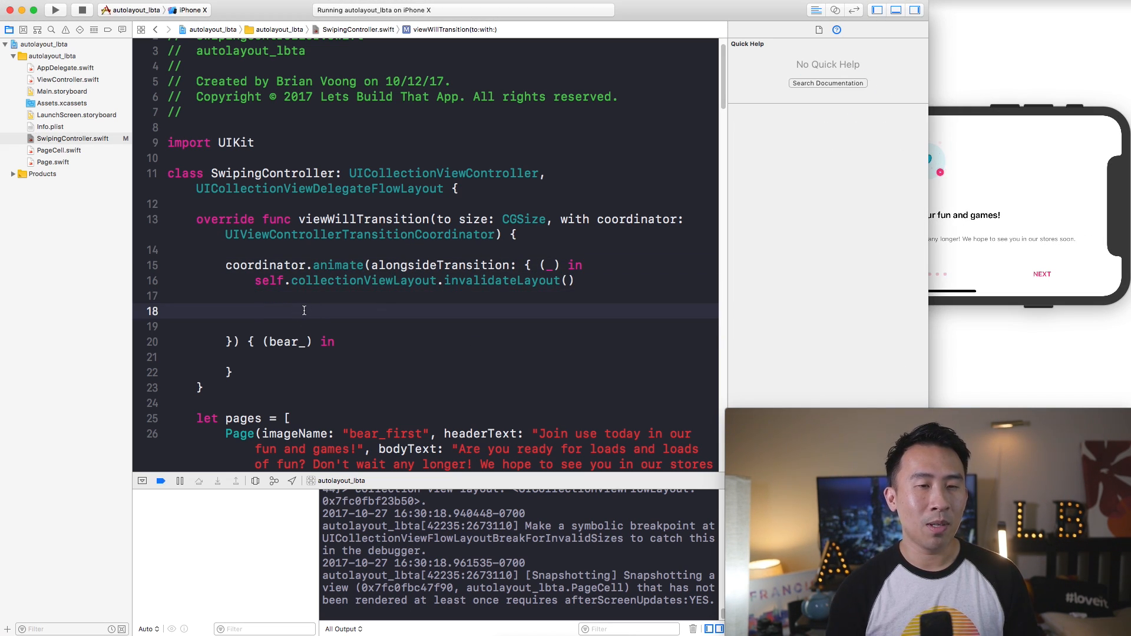
{"action": "type", "text": "self.coll"}
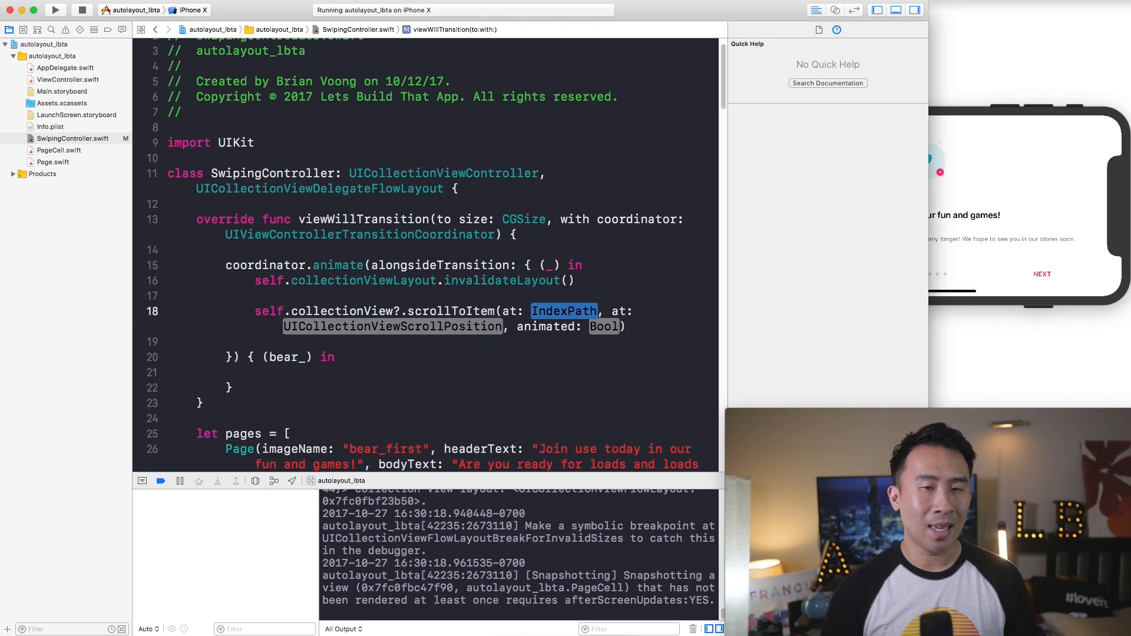
{"action": "key", "text": "Return"}
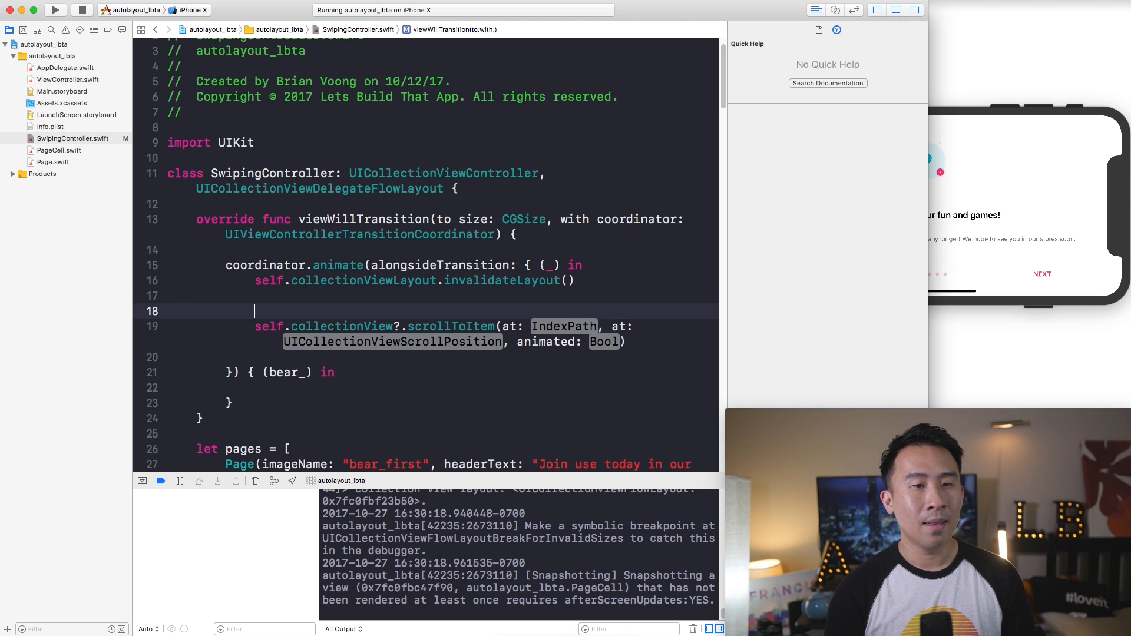
{"action": "type", "text": "let index"}
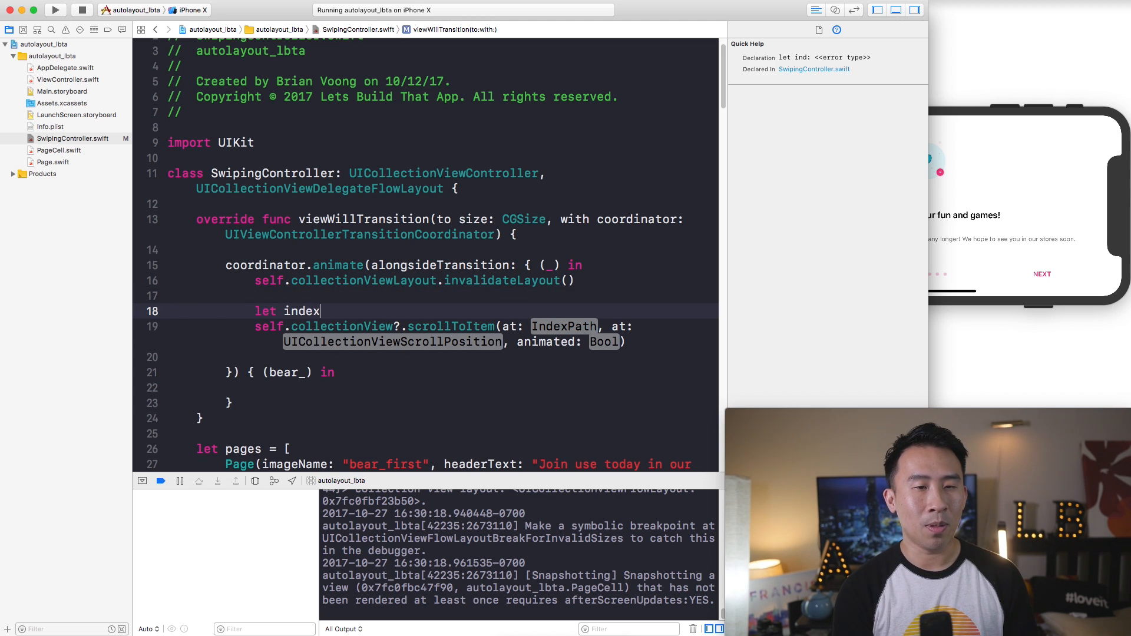
{"action": "type", "text": "Path = I"}
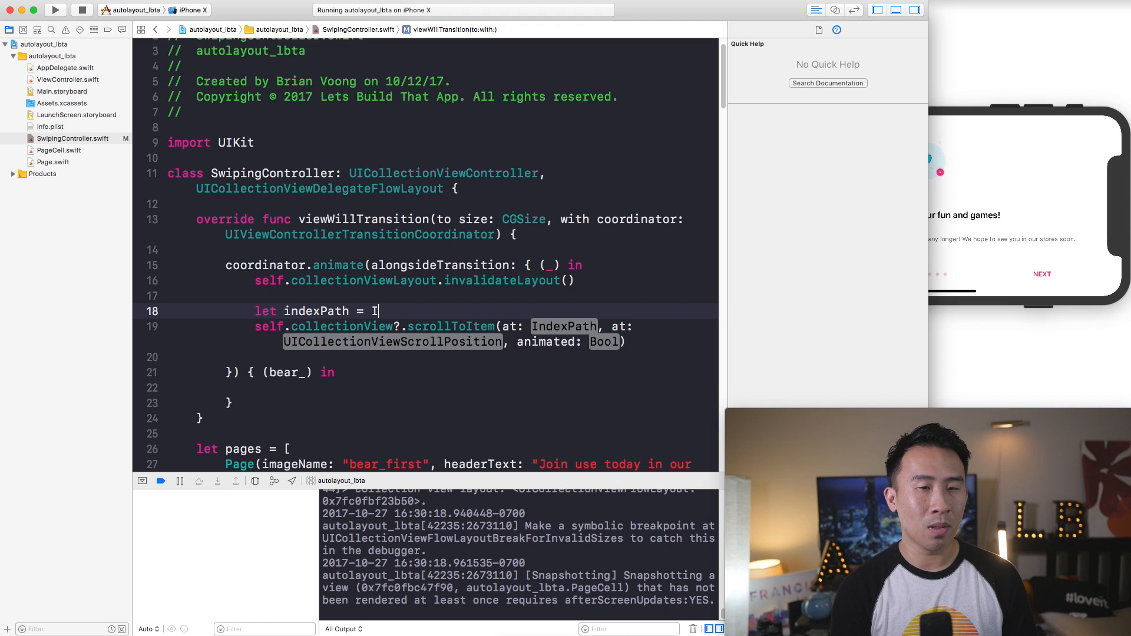
{"action": "type", "text": "ndexPath("}
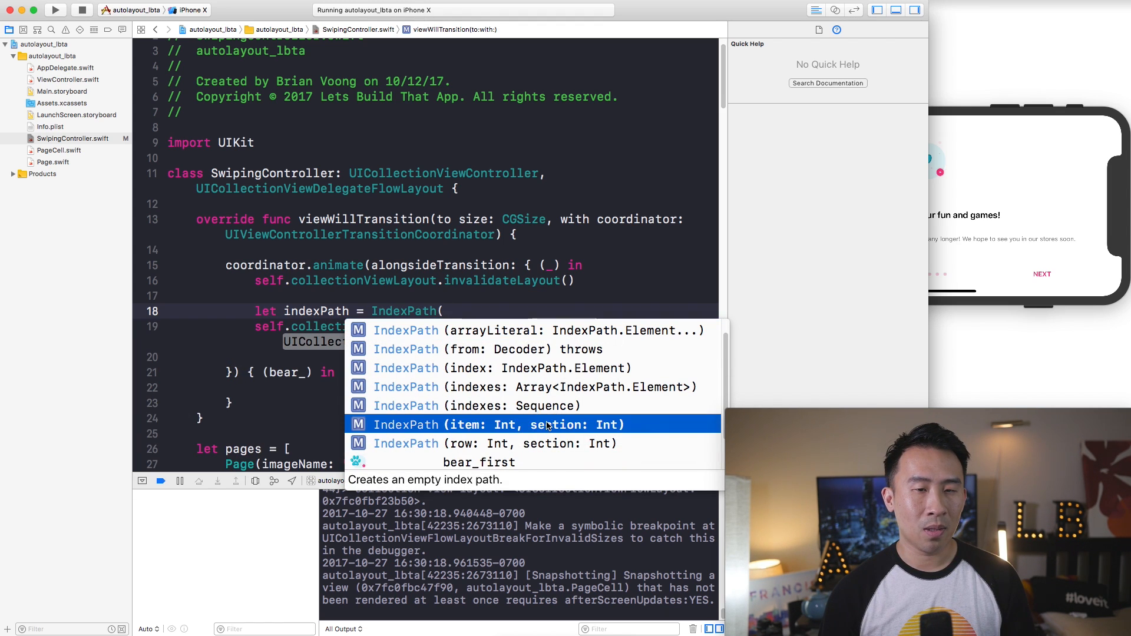
{"action": "left_click", "coordinate": [499, 424]}
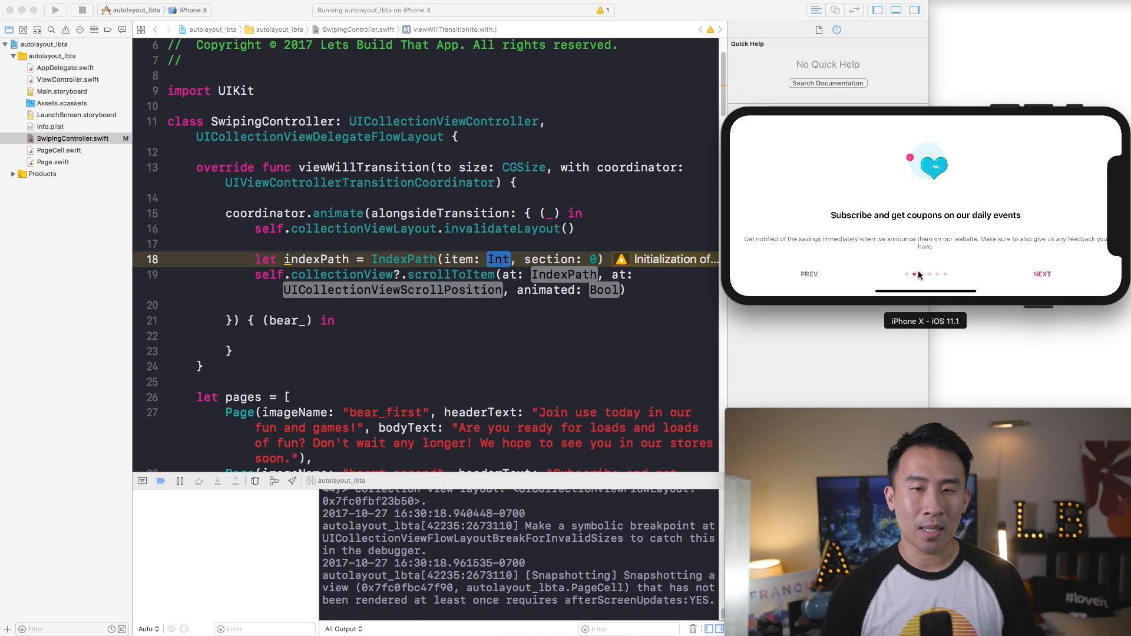
Step: Fill item with self.pageControl.currentPage and scrollToItem at .centeredHorizontally, animated: true
{"action": "left_click", "coordinate": [1041, 273]}
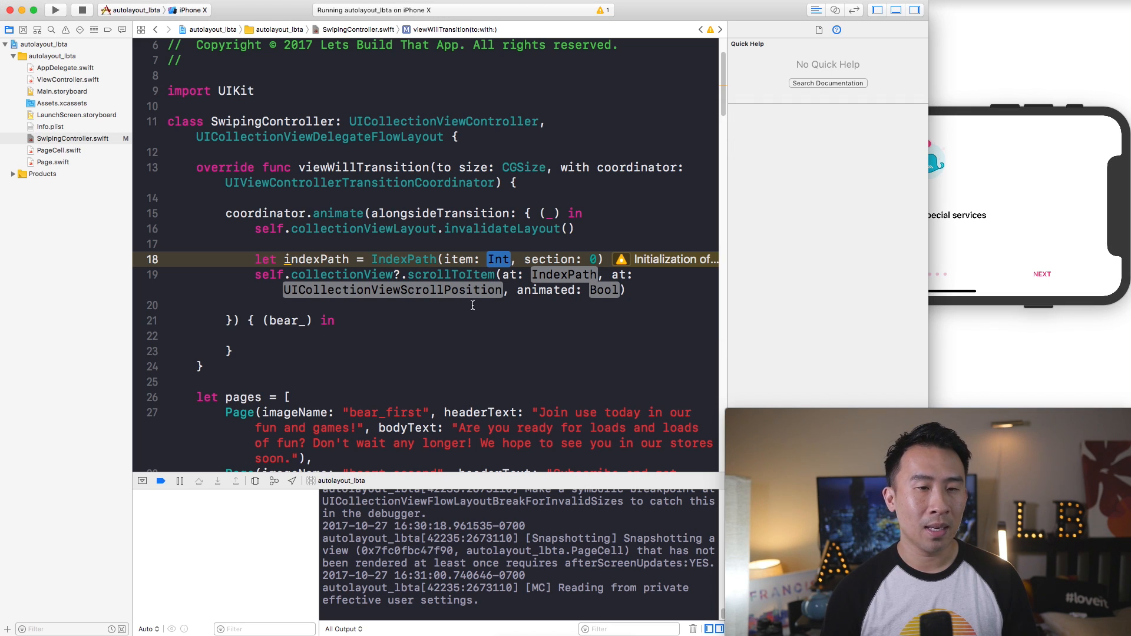
{"action": "left_click", "coordinate": [255, 259]}
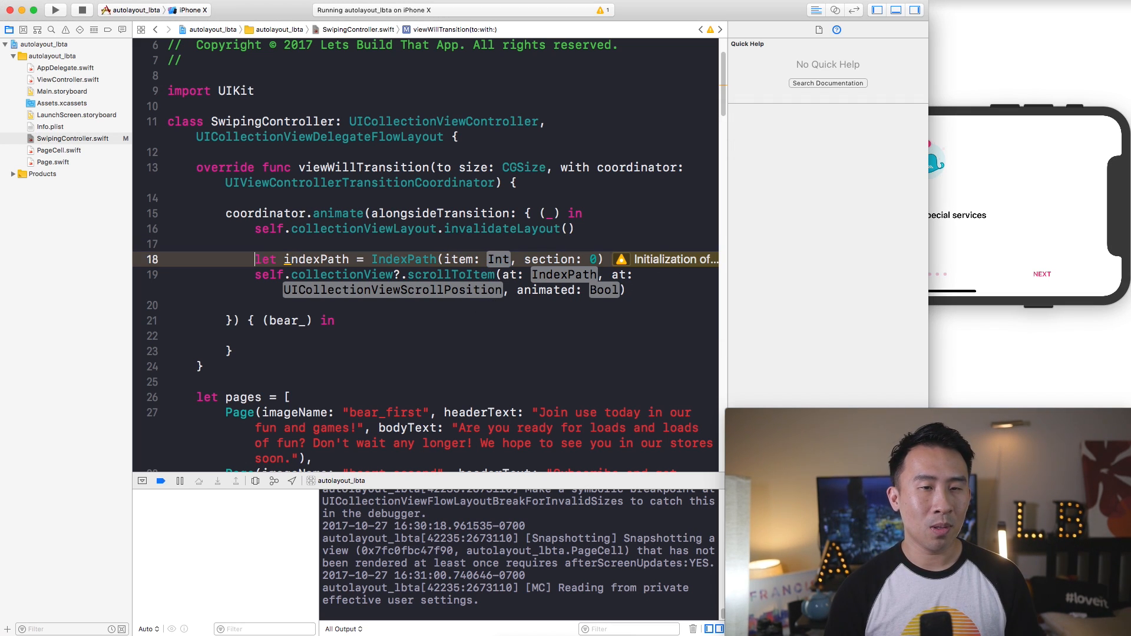
{"action": "type", "text": "pageControl.currentPage"}
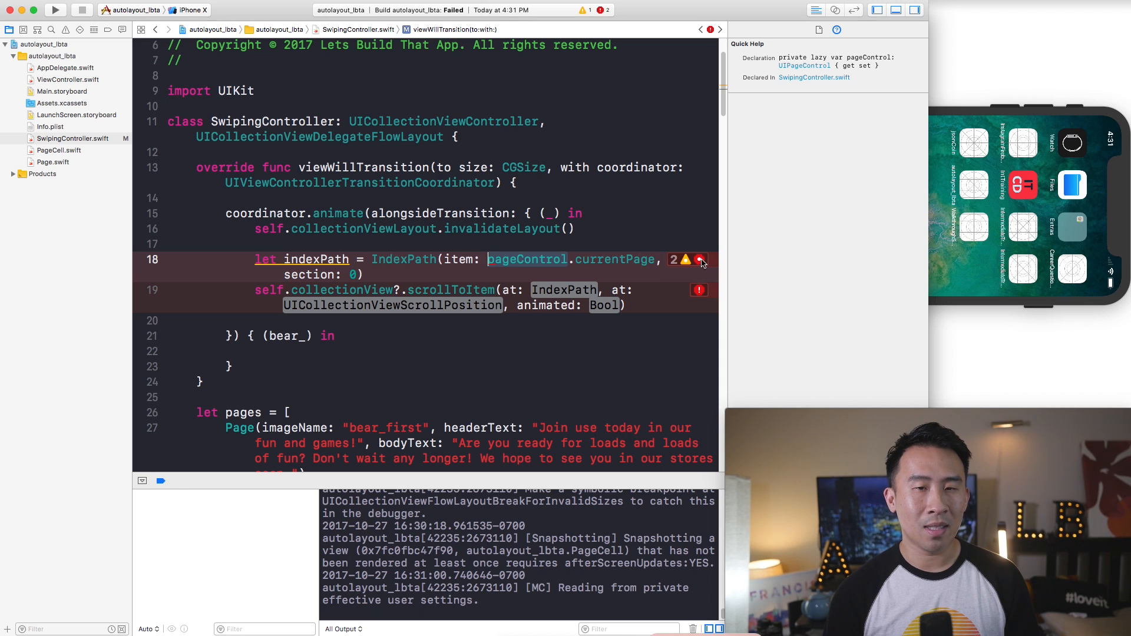
{"action": "left_click", "coordinate": [699, 259]}
{"action": "type", "text": "i"}
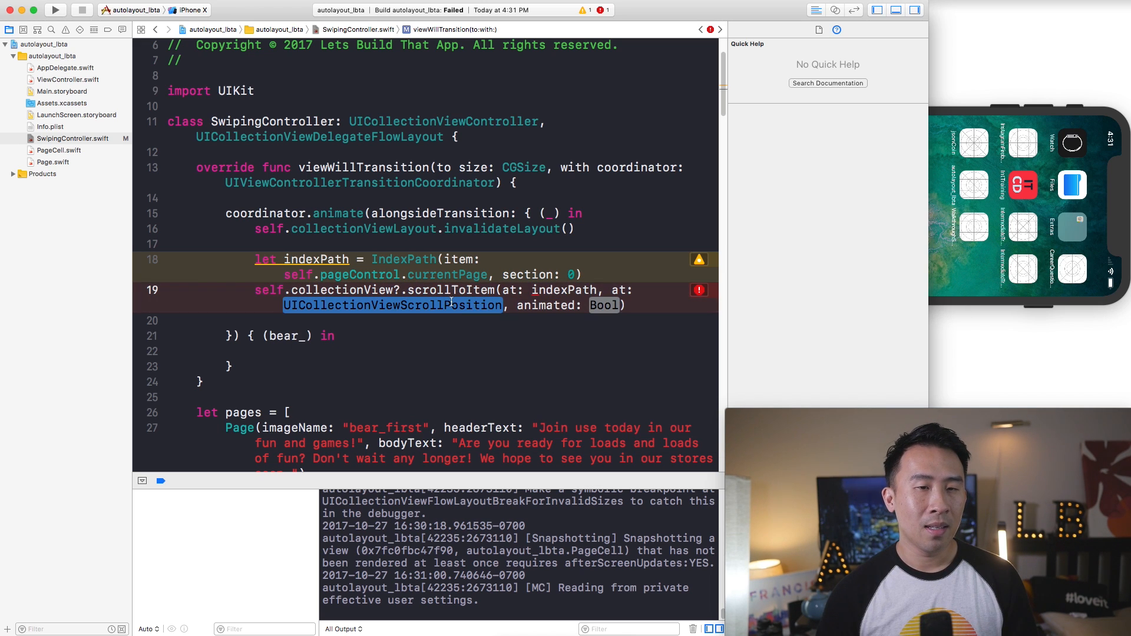
{"action": "type", "text": ".cer"}
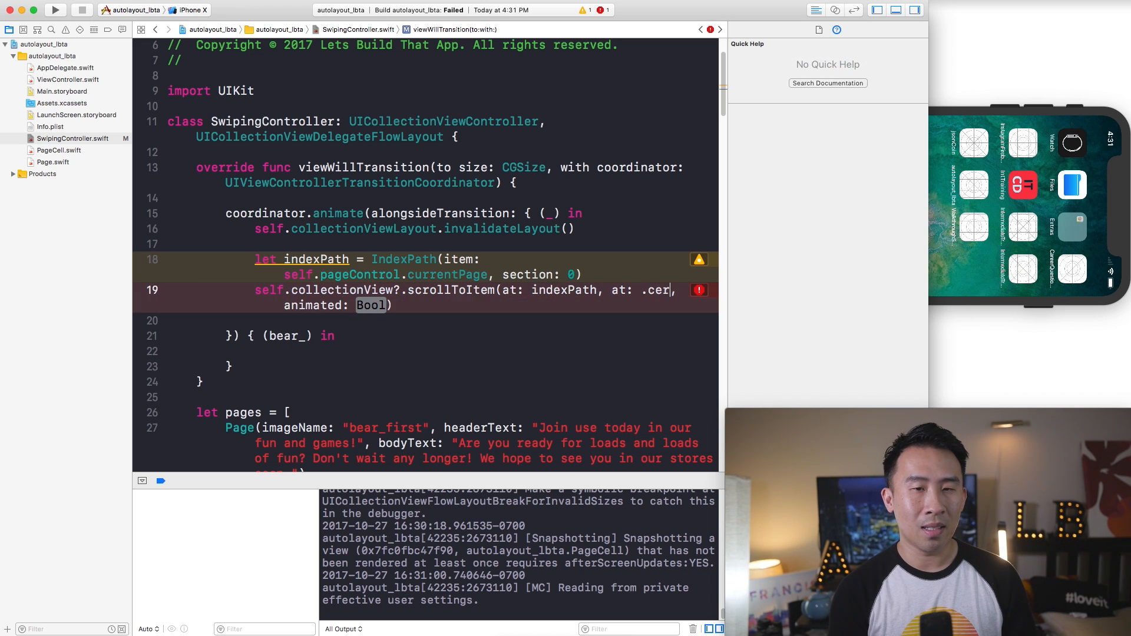
{"action": "type", "text": "centeredHorizontally"}
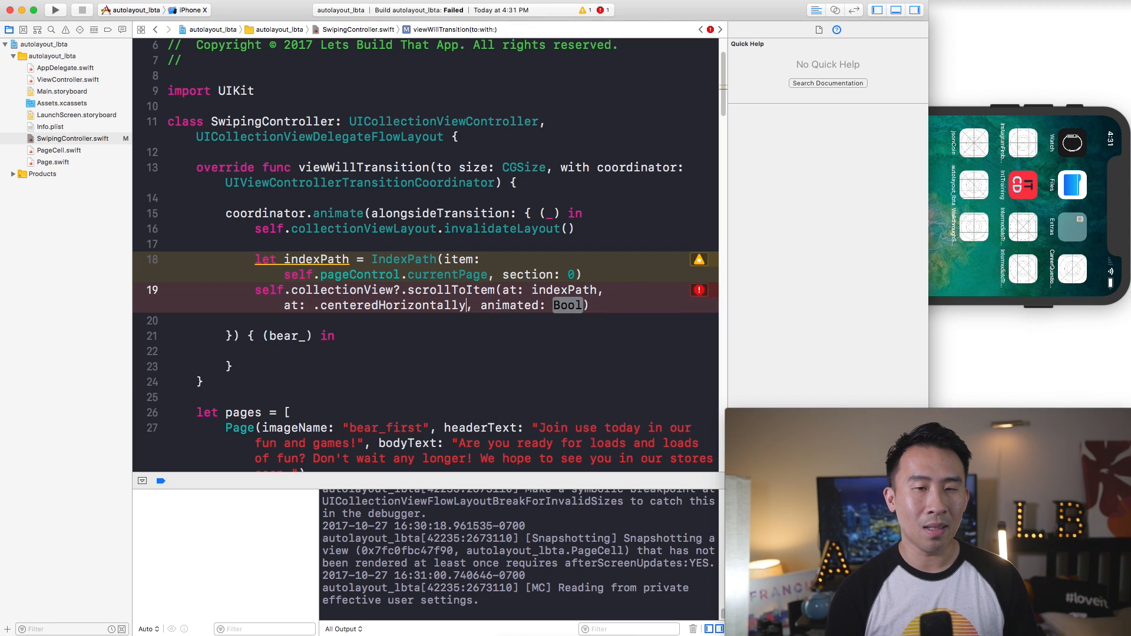
{"action": "type", "text": "true"}
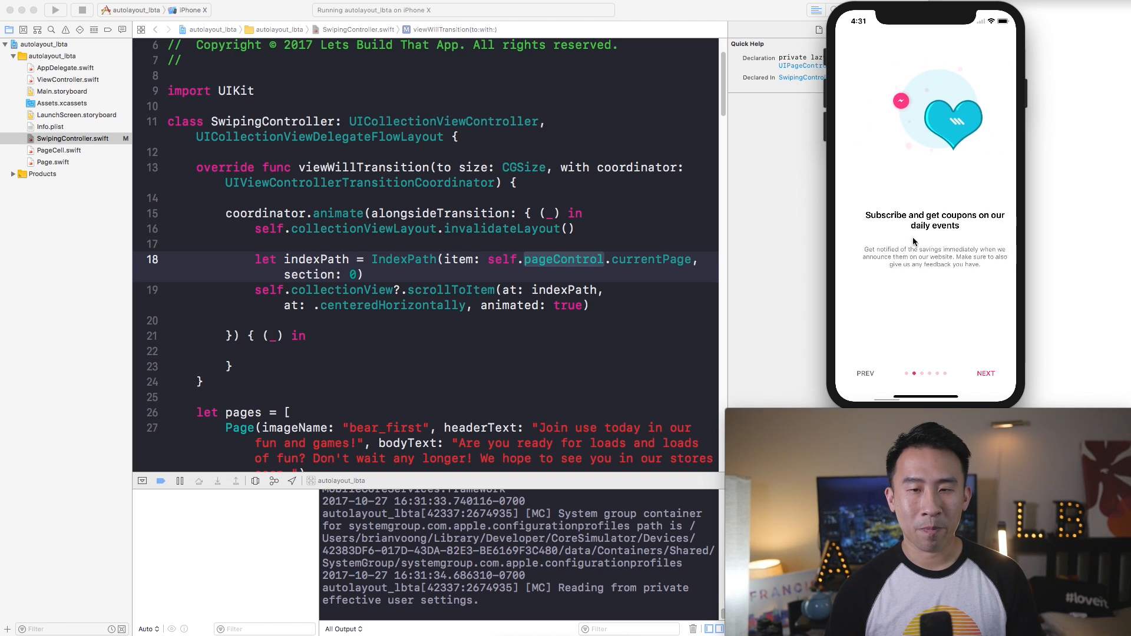
Step: Tap NEXT through the onboarding pages and rotate the simulator, checking each page stays centred
{"action": "left_click", "coordinate": [985, 373]}
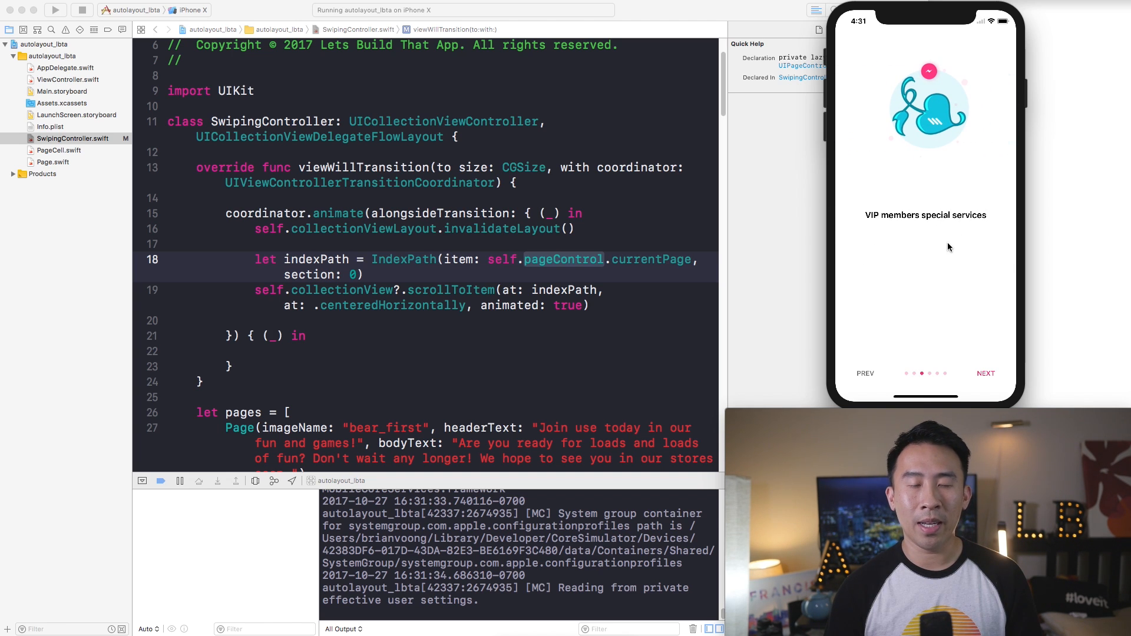
{"action": "left_click", "coordinate": [985, 373]}
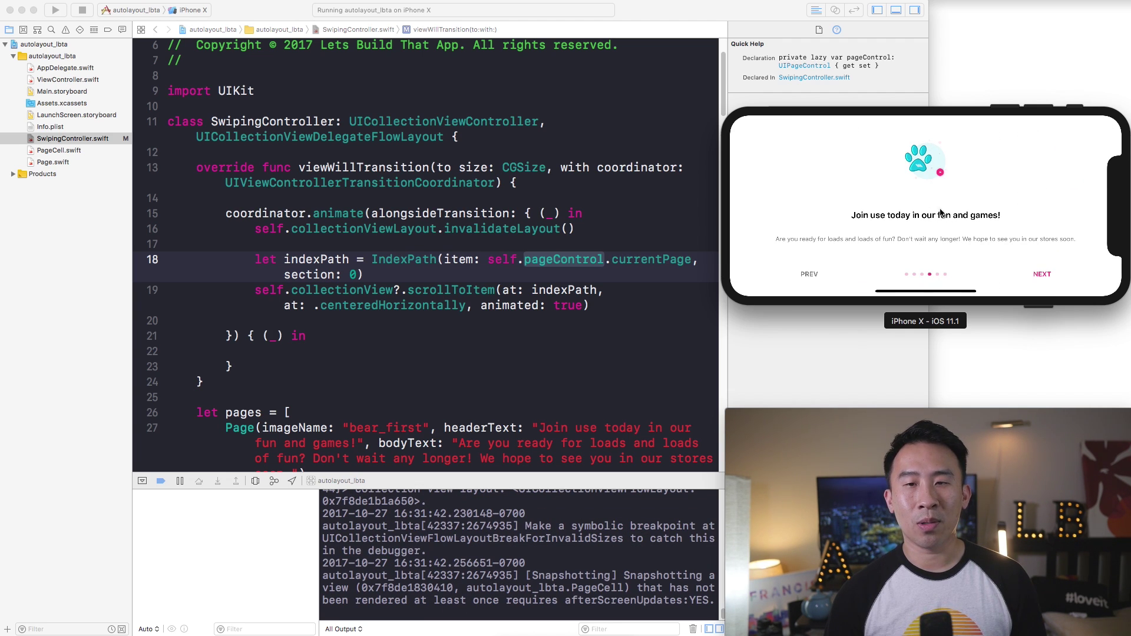
{"action": "mouse_move", "coordinate": [945, 232]}
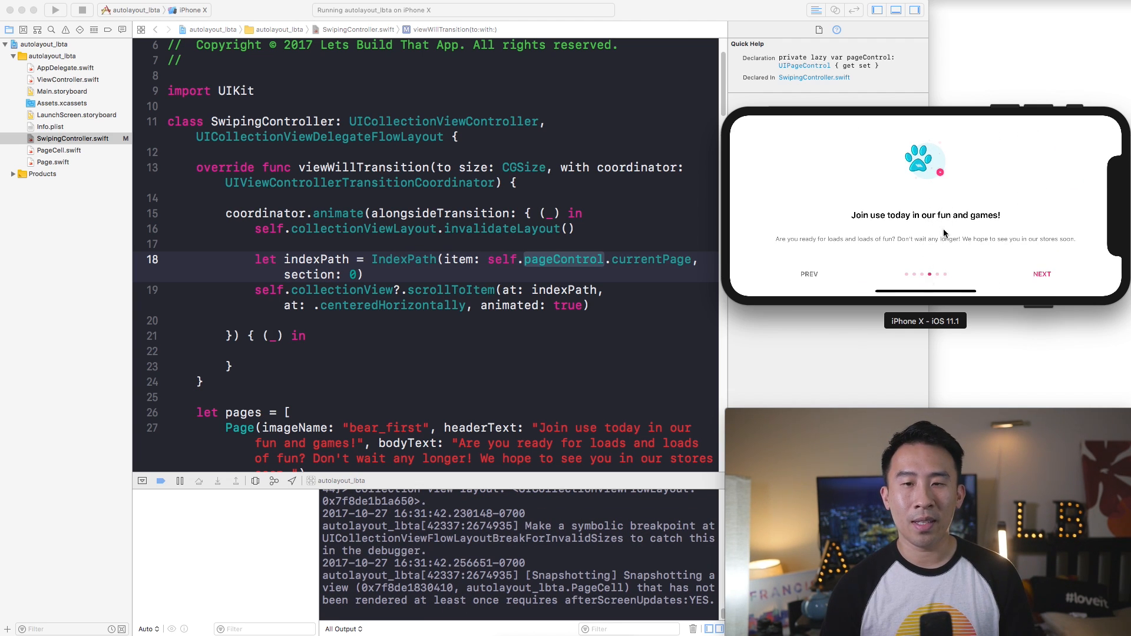
{"action": "left_click", "coordinate": [1041, 273]}
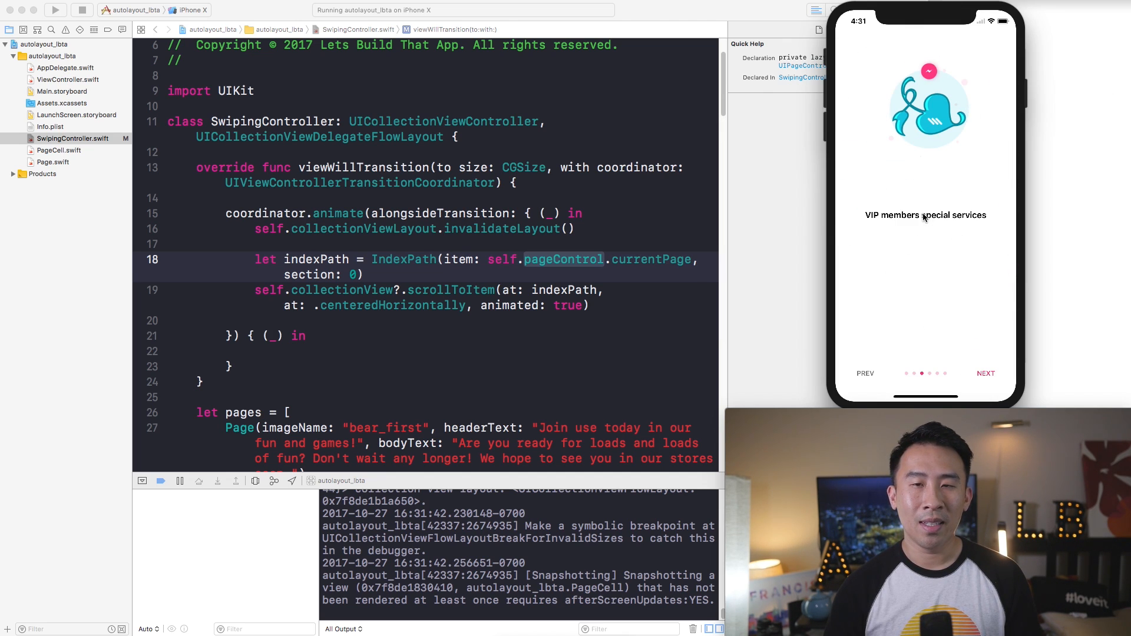
{"action": "left_click", "coordinate": [985, 374]}
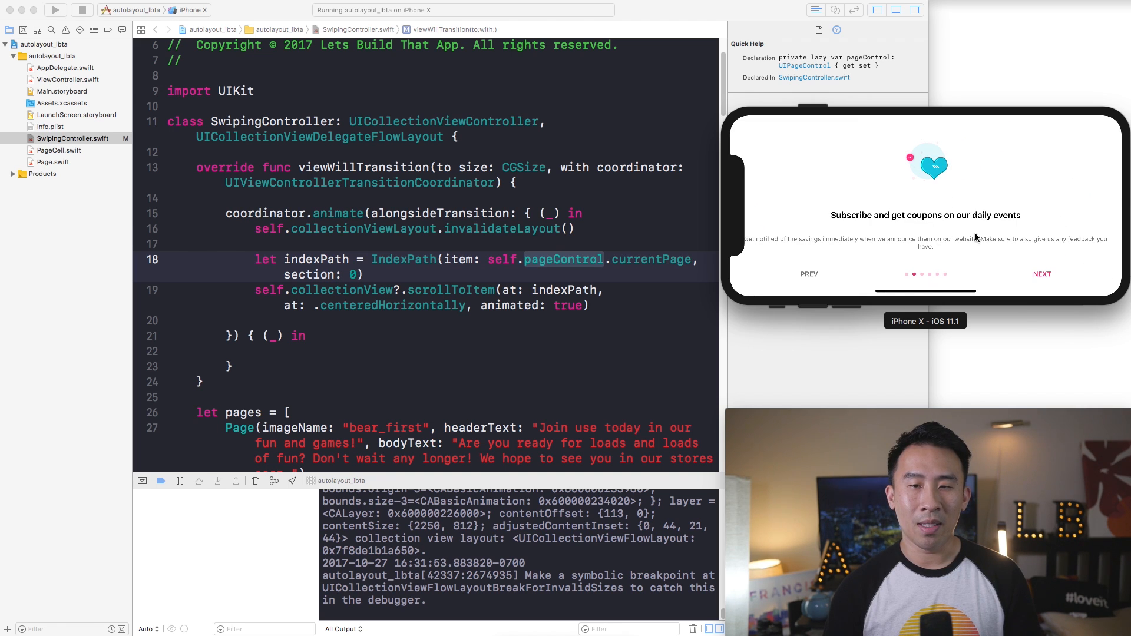
{"action": "left_click", "coordinate": [1041, 274]}
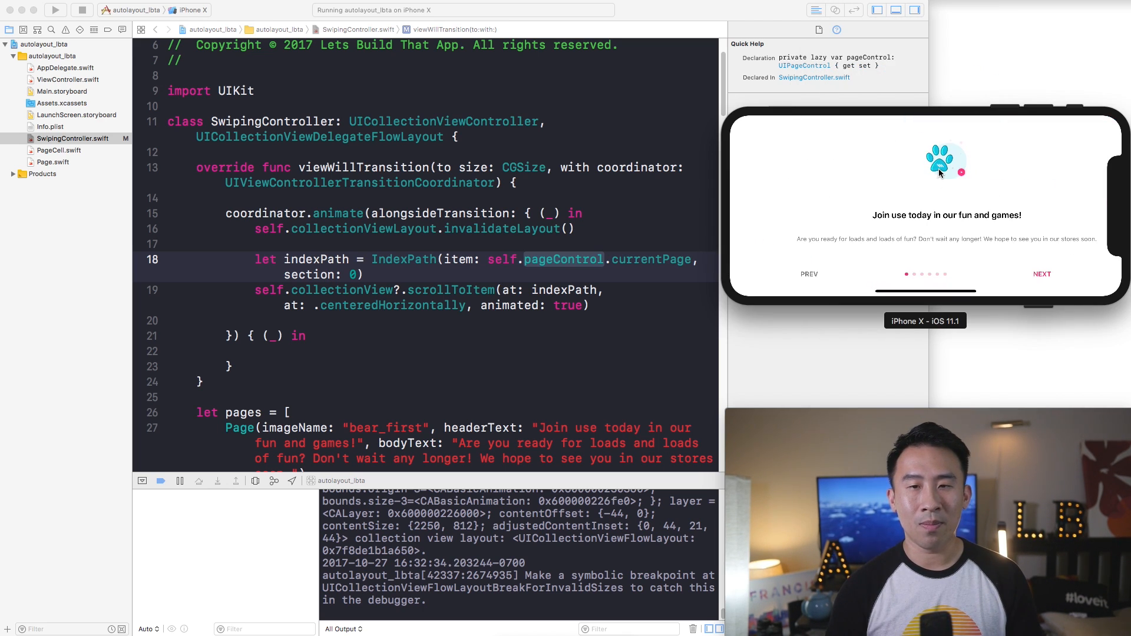
{"action": "mouse_move", "coordinate": [1093, 252]}
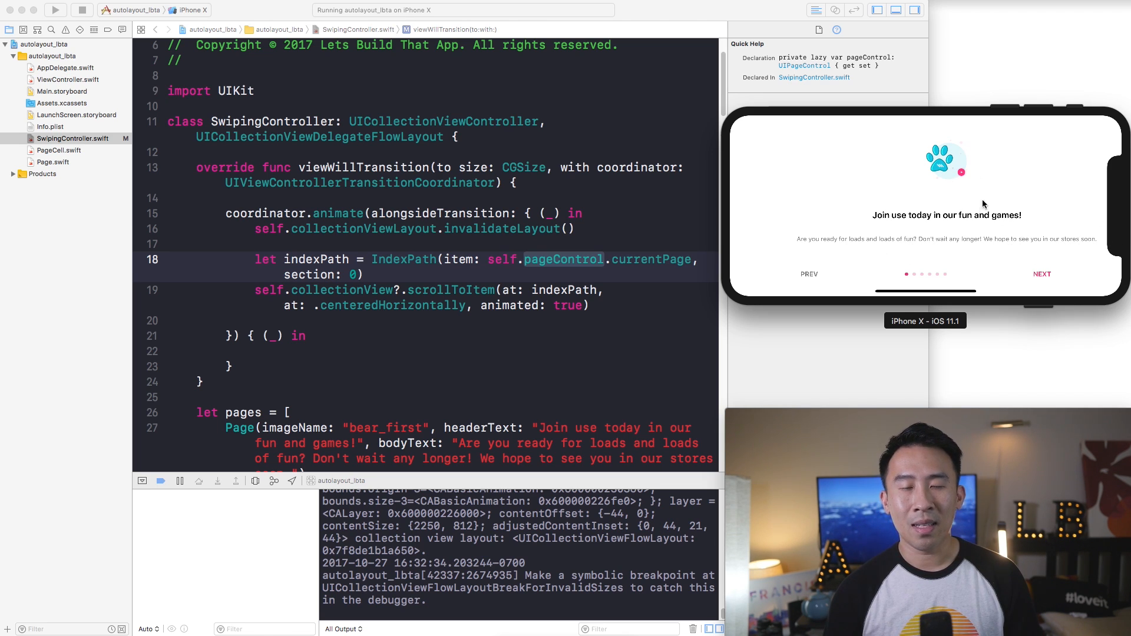
{"action": "mouse_move", "coordinate": [961, 173]}
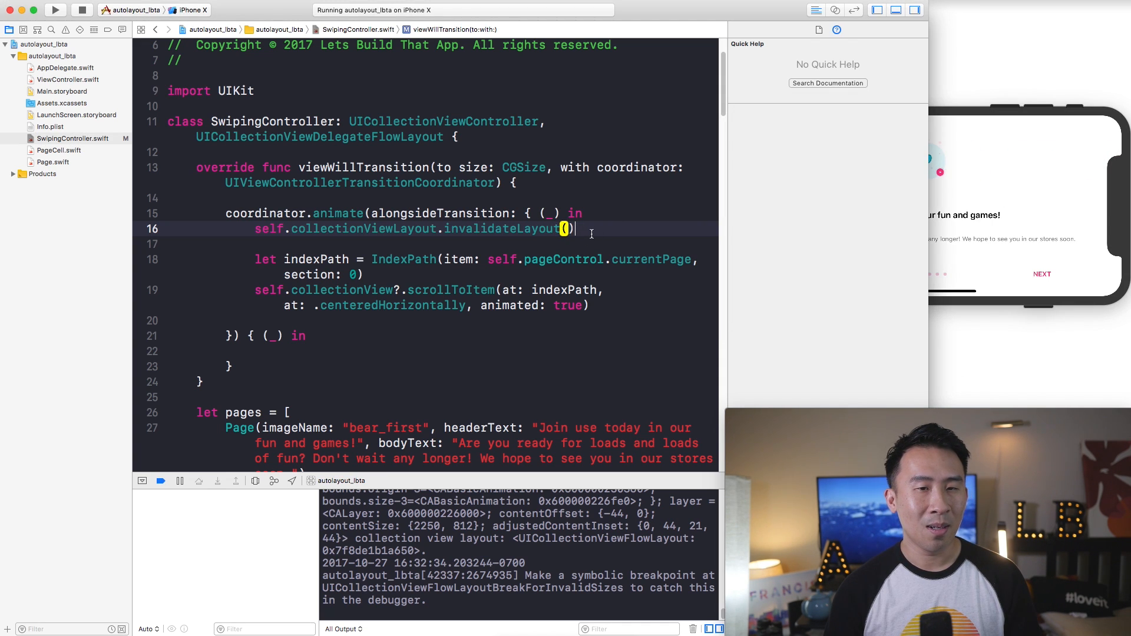
Step: Wrap the scroll code in if self.pageControl.currentPage == 0 setting contentOffset to .zero, else scrolling to the page
{"action": "key", "text": "return"}
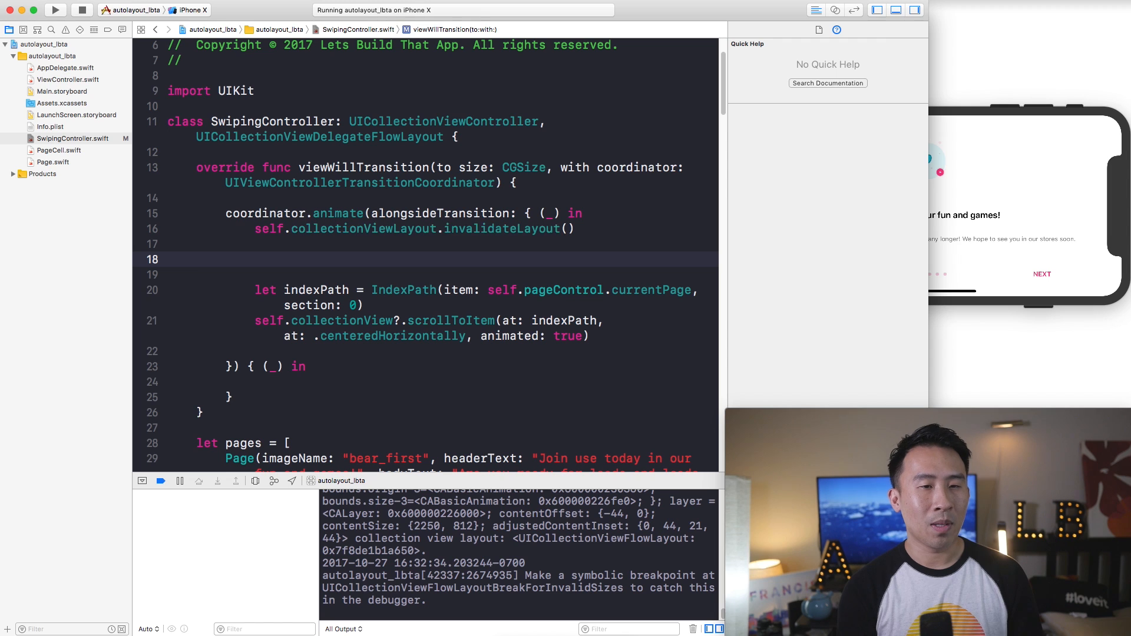
{"action": "type", "text": "if p"}
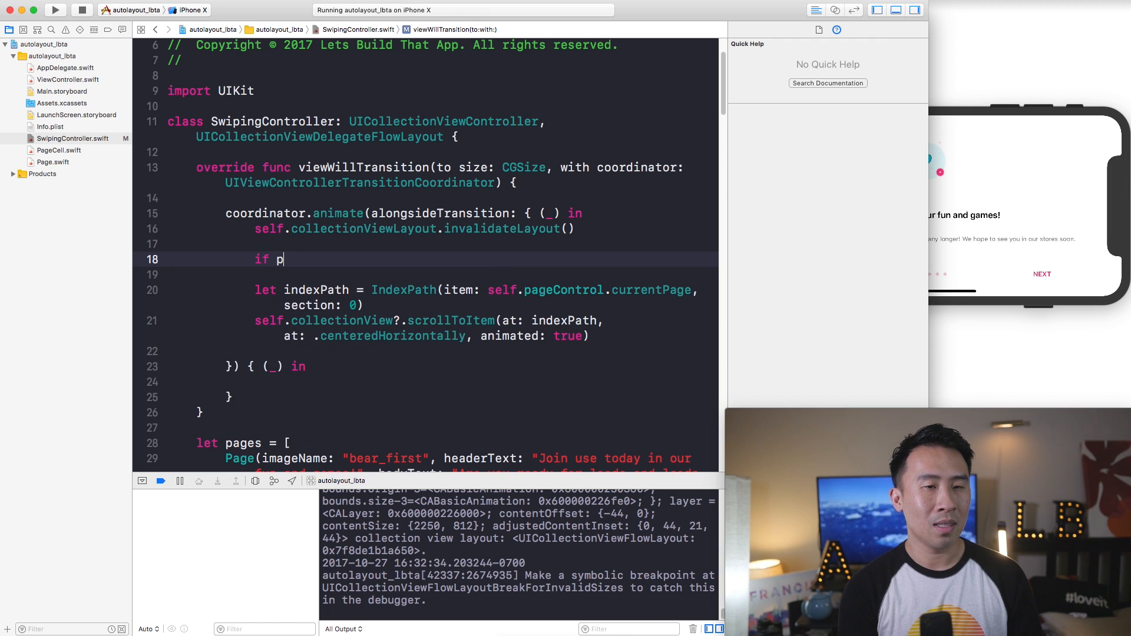
{"action": "type", "text": "ageControl.currentPage == 0 {"}
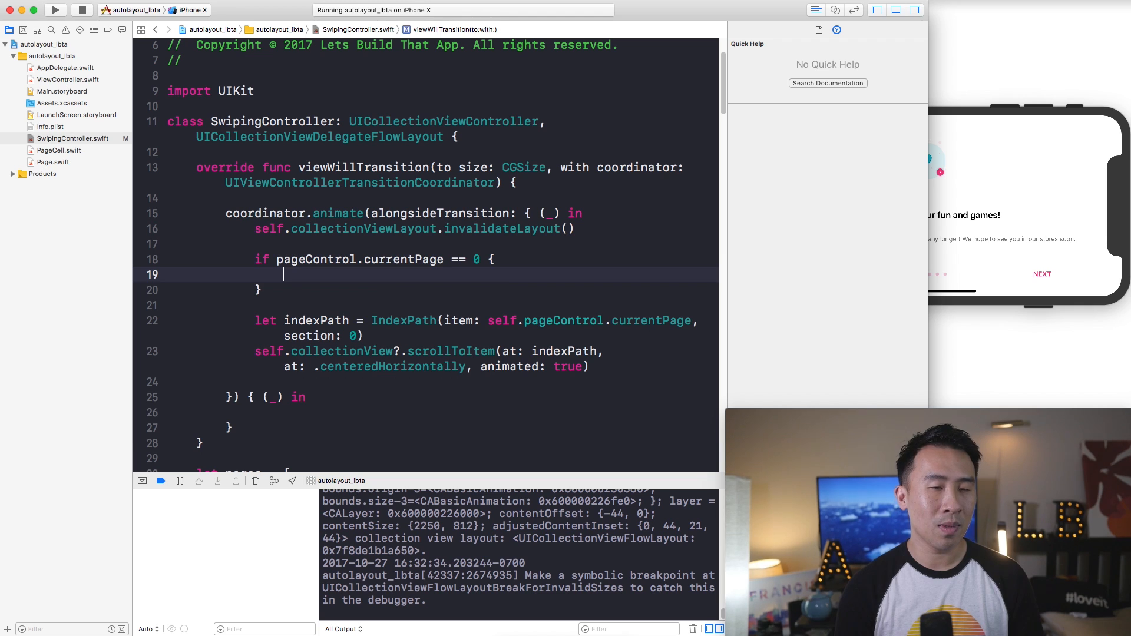
{"action": "type", "text": "self.collectionView?.contentOffset ="}
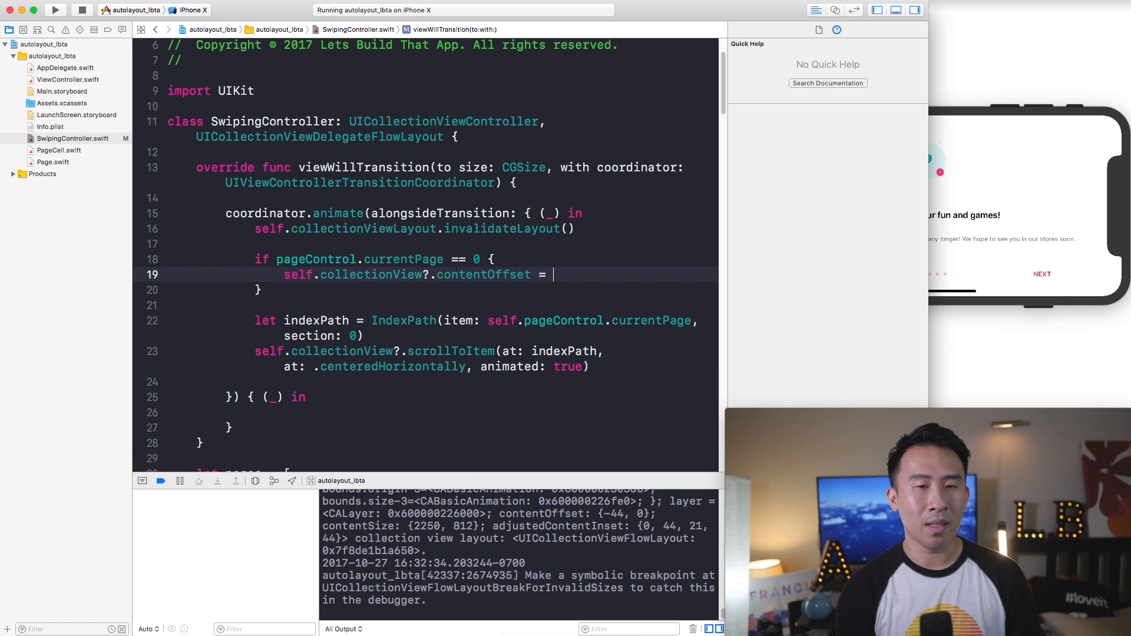
{"action": "type", "text": ".zero"}
{"action": "left_click", "coordinate": [441, 290]}
{"action": "type", "text": " el"}
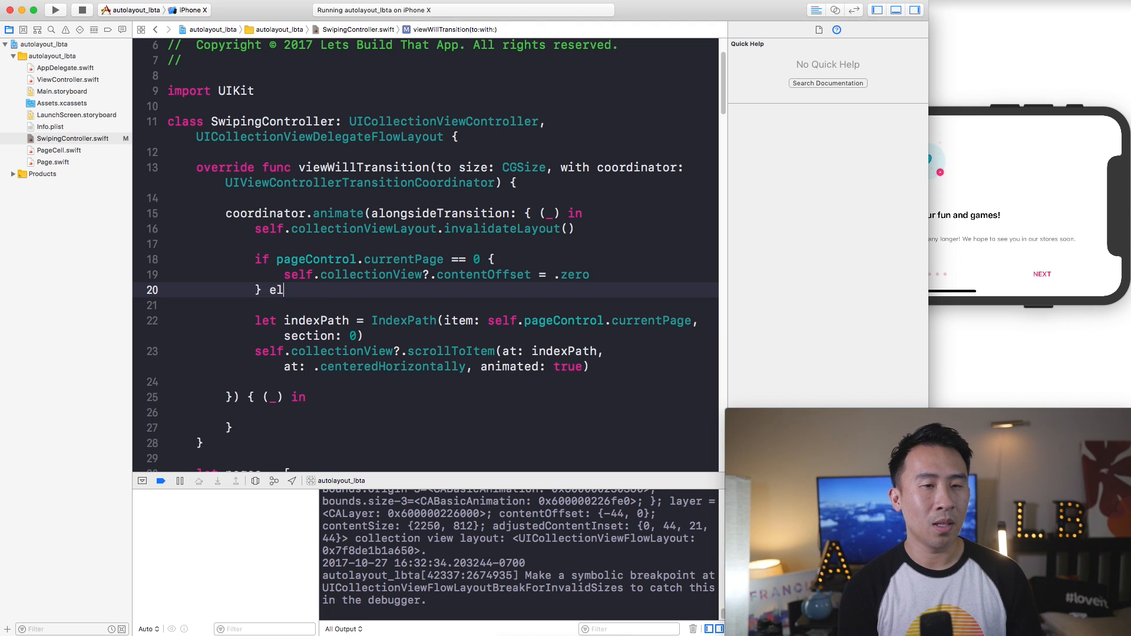
{"action": "type", "text": "se {"}
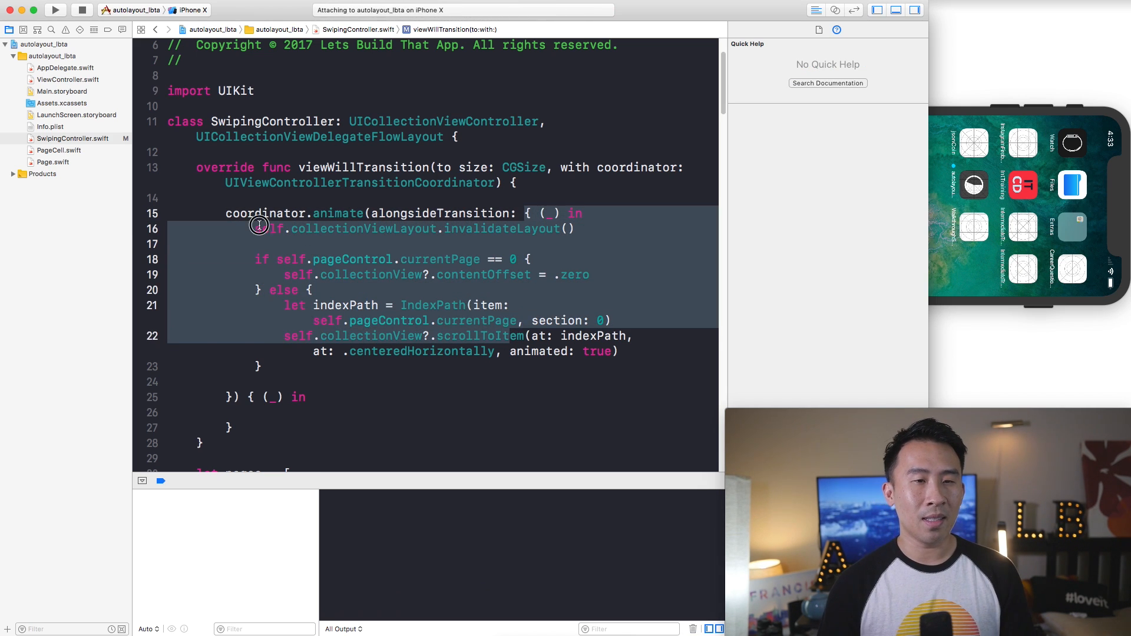
Step: Run the updated app, tap NEXT and rotate the simulator to confirm page two stays aligned in landscape
{"action": "left_click", "coordinate": [55, 9]}
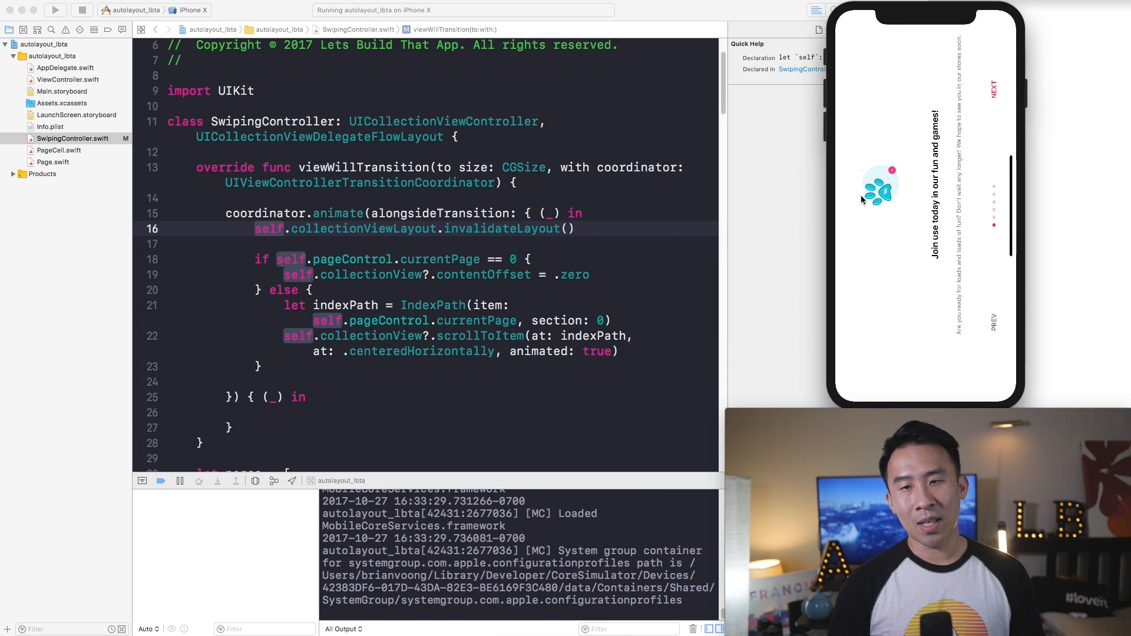
{"action": "left_click", "coordinate": [985, 374]}
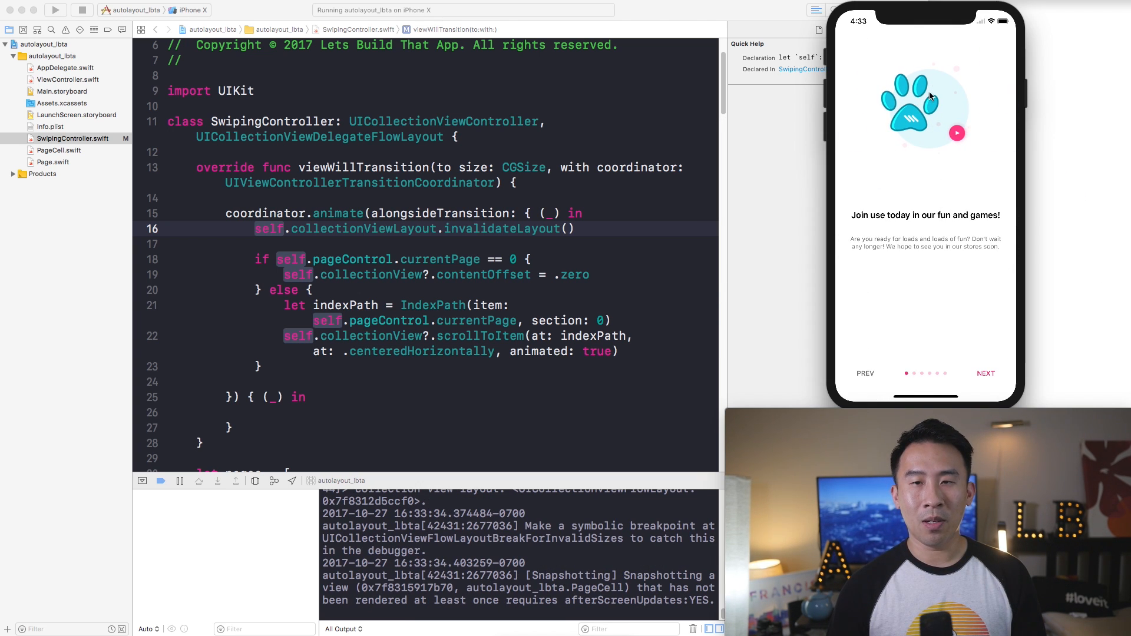
{"action": "mouse_move", "coordinate": [919, 152]}
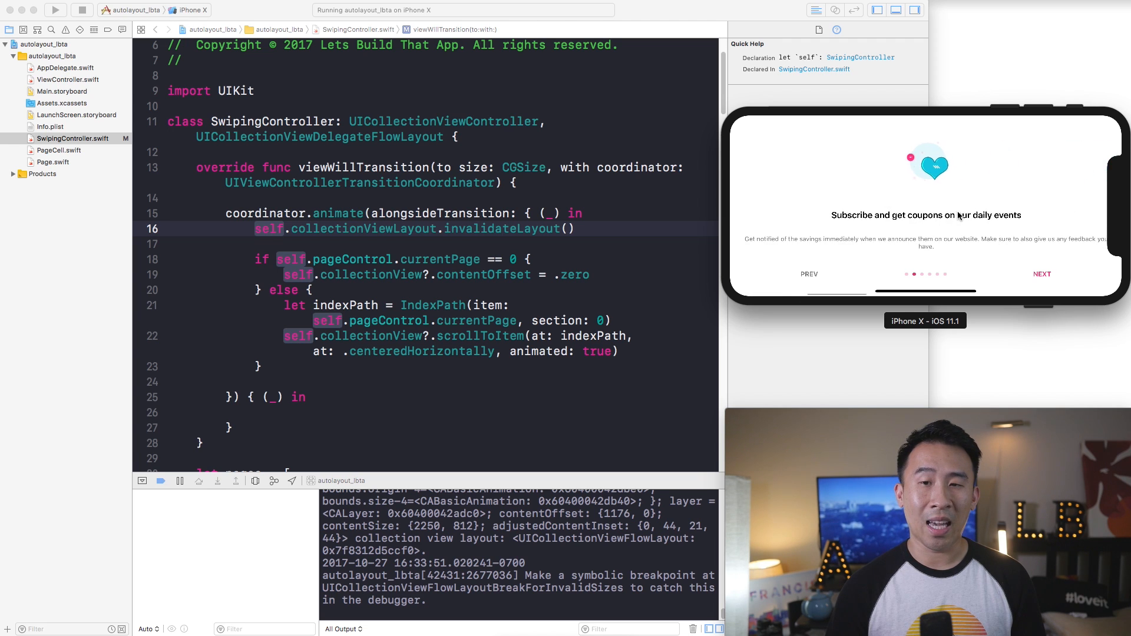
{"action": "left_click", "coordinate": [1040, 273]}
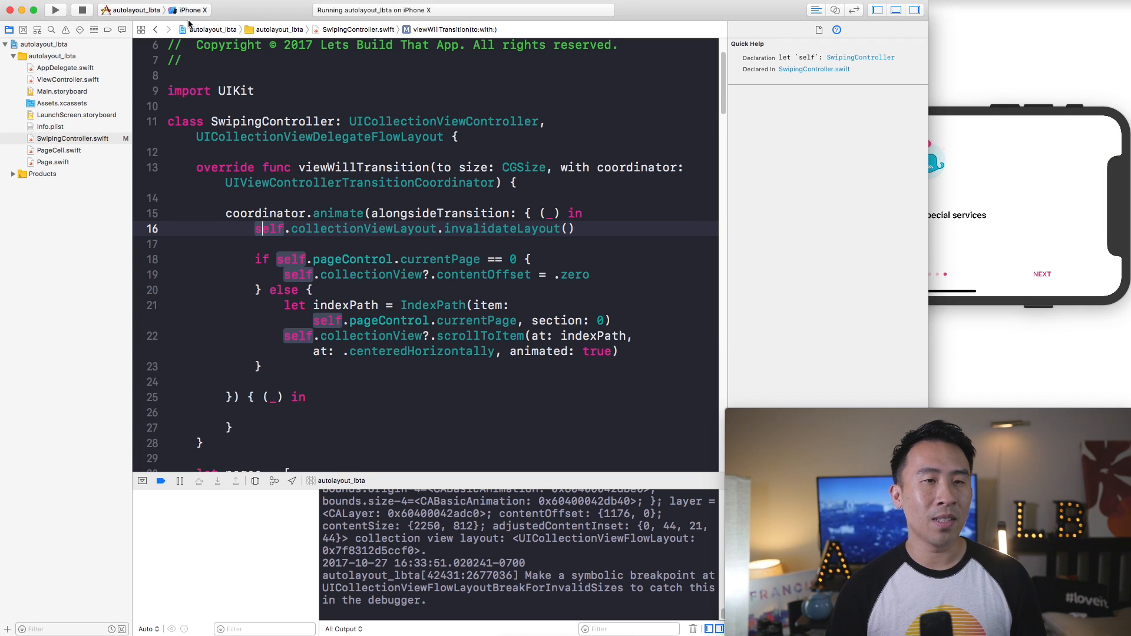
Step: Switch the scheme's device to iPhone 8 Plus and run the app on it
{"action": "left_click", "coordinate": [191, 9]}
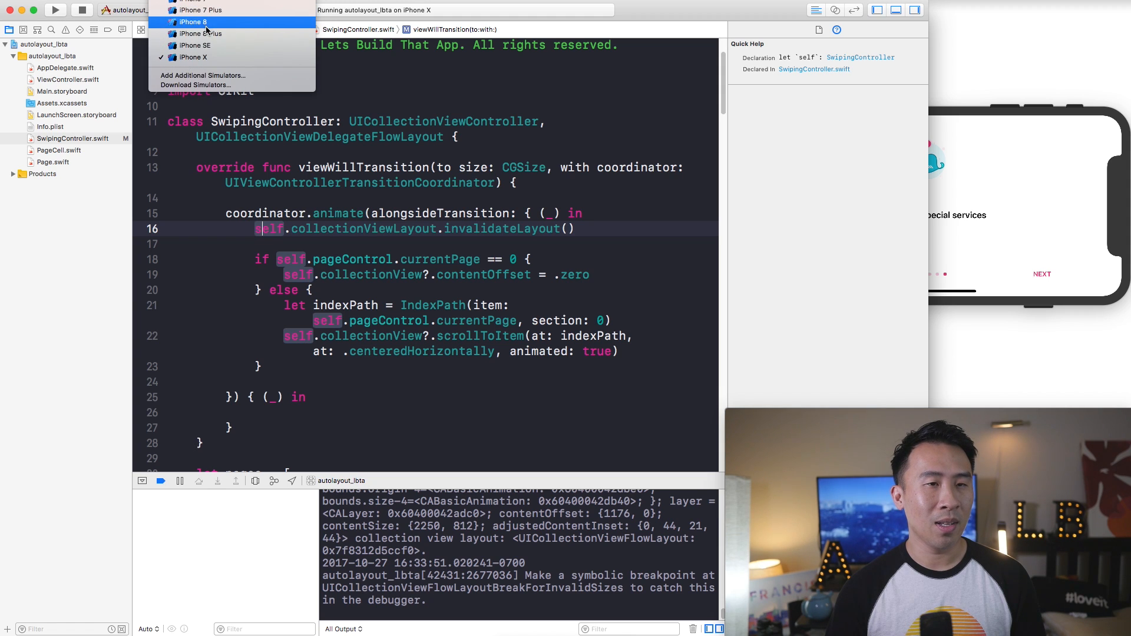
{"action": "left_click", "coordinate": [200, 33]}
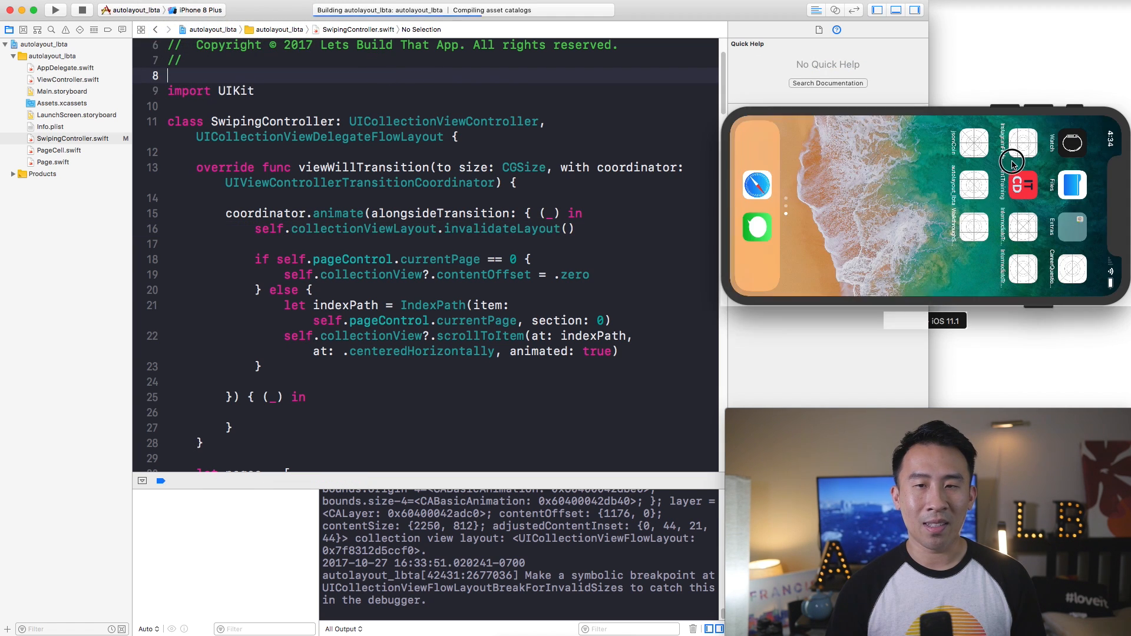
{"action": "mouse_move", "coordinate": [854, 207]}
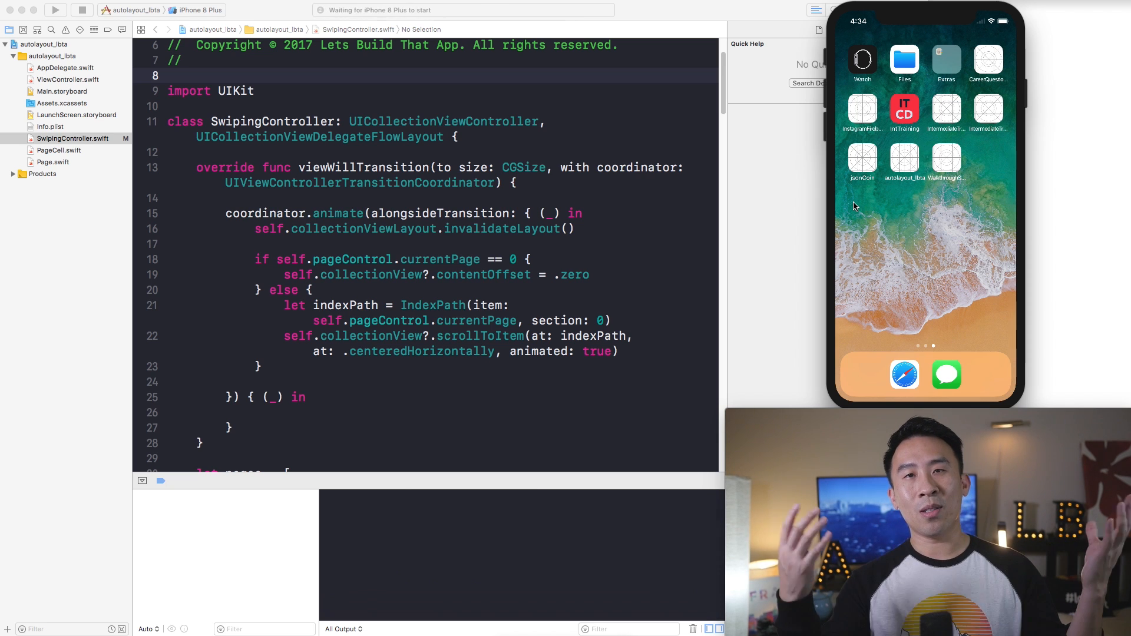
{"action": "left_click", "coordinate": [55, 10]}
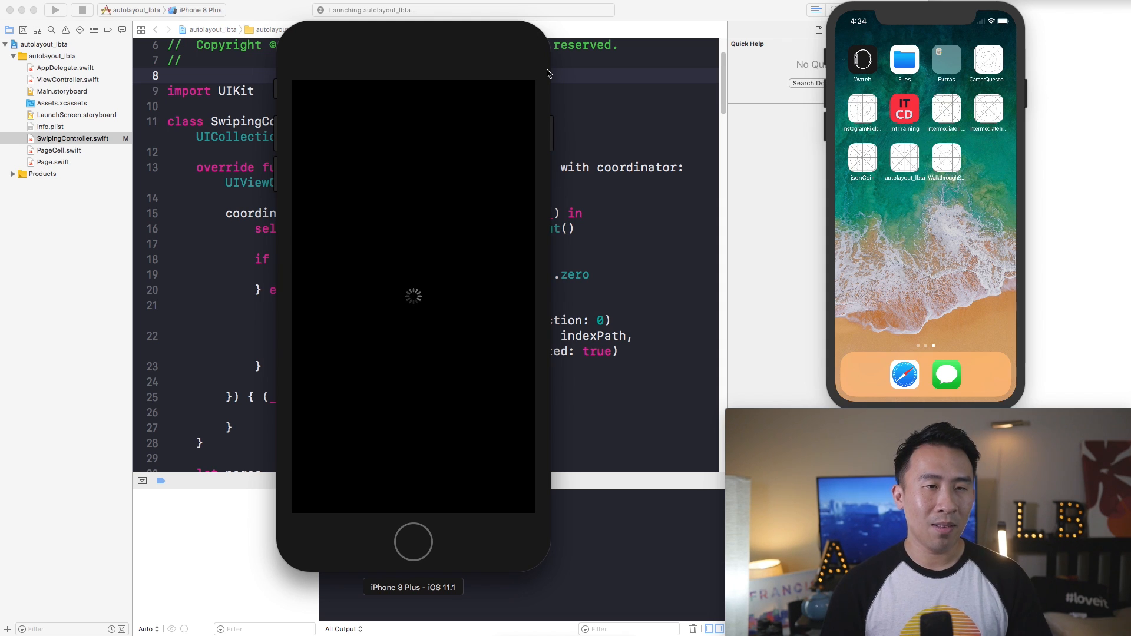
{"action": "mouse_move", "coordinate": [812, 53]}
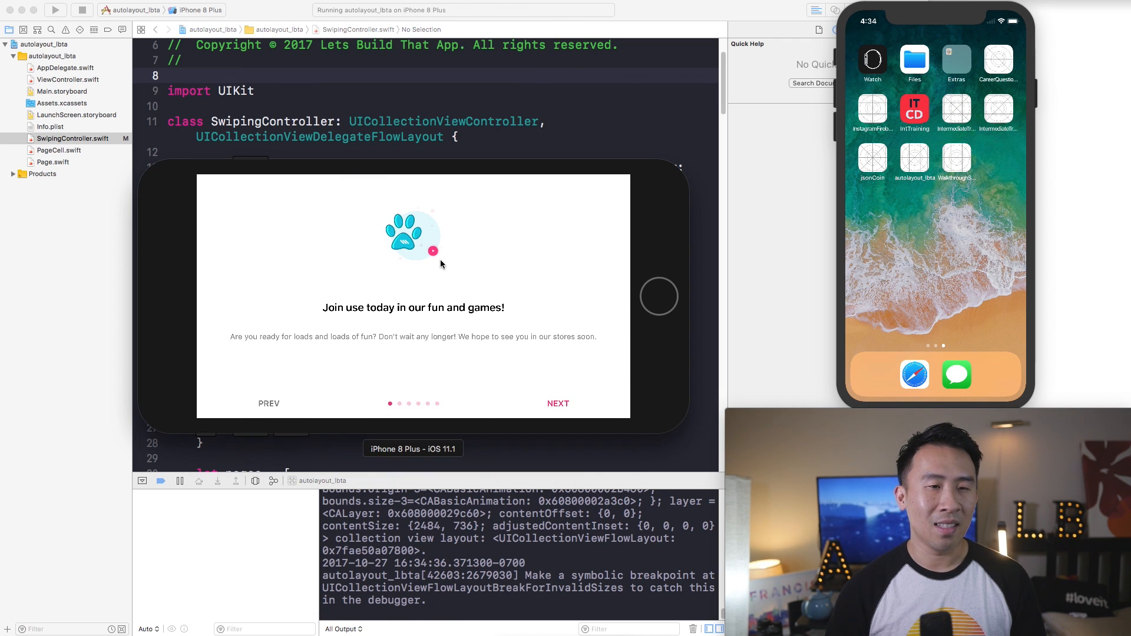
Step: Page through the onboarding app on the iPhone 8 Plus, rotating to confirm each page stays centred
{"action": "left_click", "coordinate": [557, 403]}
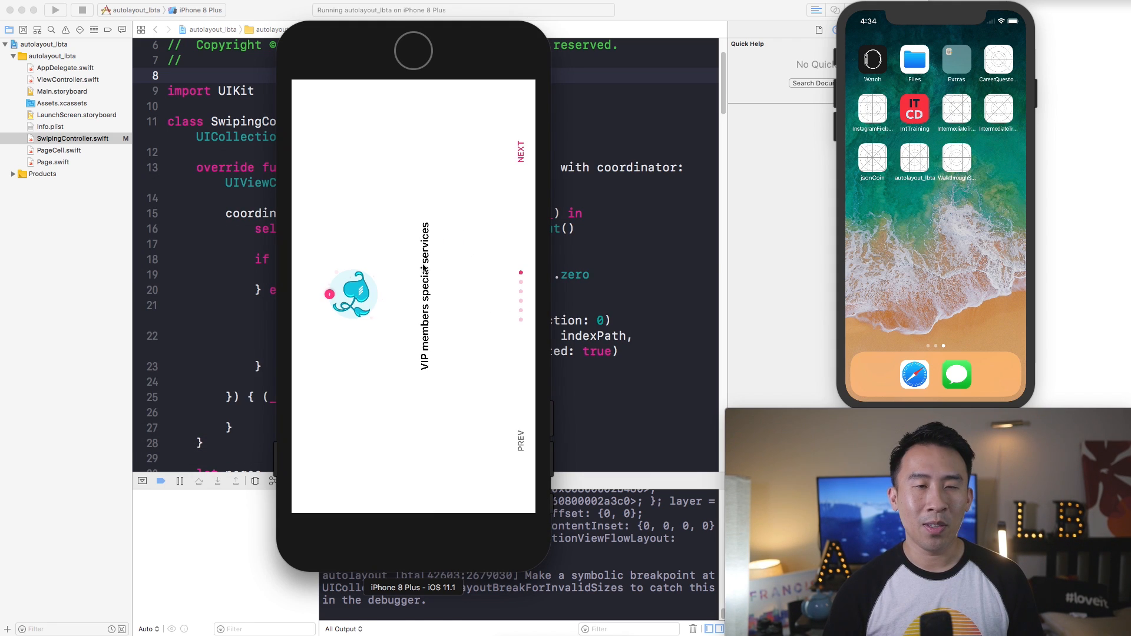
{"action": "left_click", "coordinate": [494, 498]}
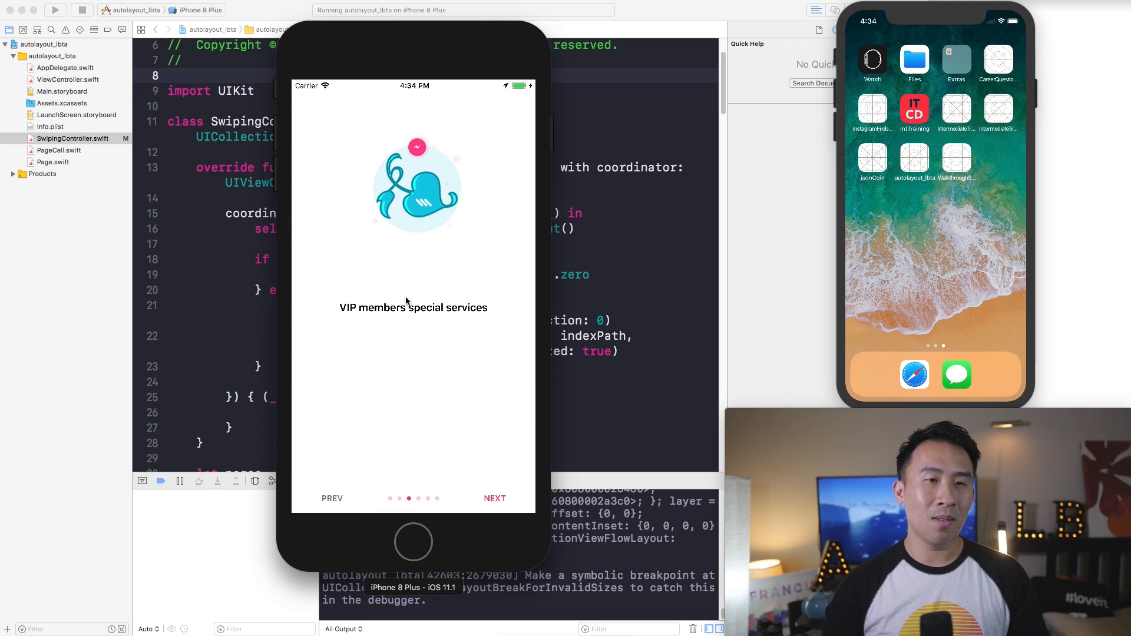
{"action": "left_click", "coordinate": [494, 498]}
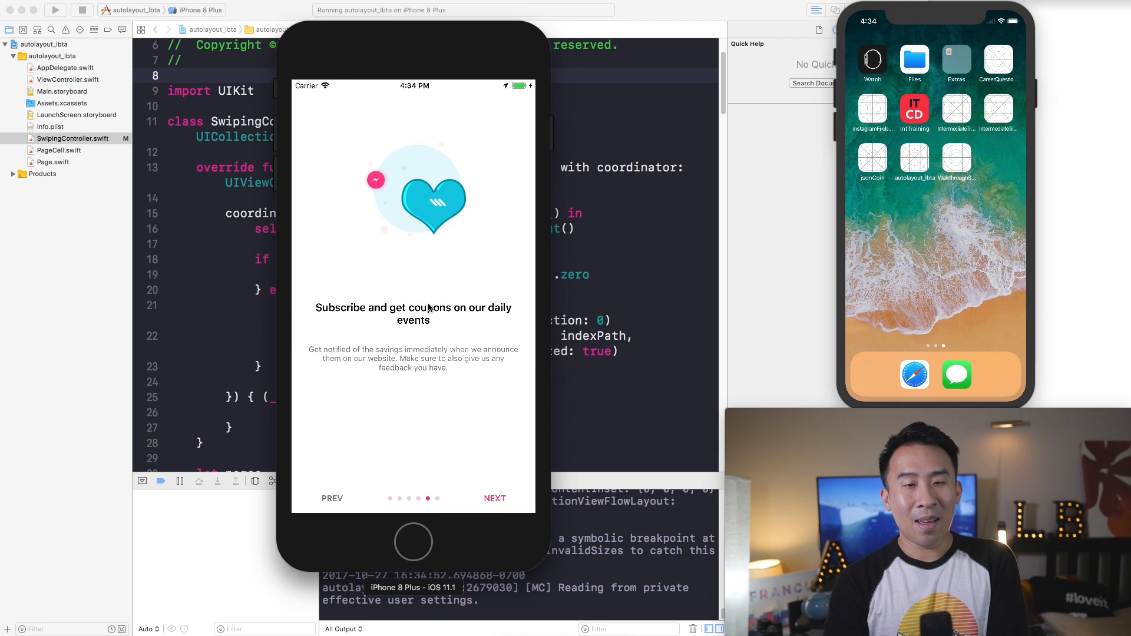
{"action": "left_click", "coordinate": [493, 499]}
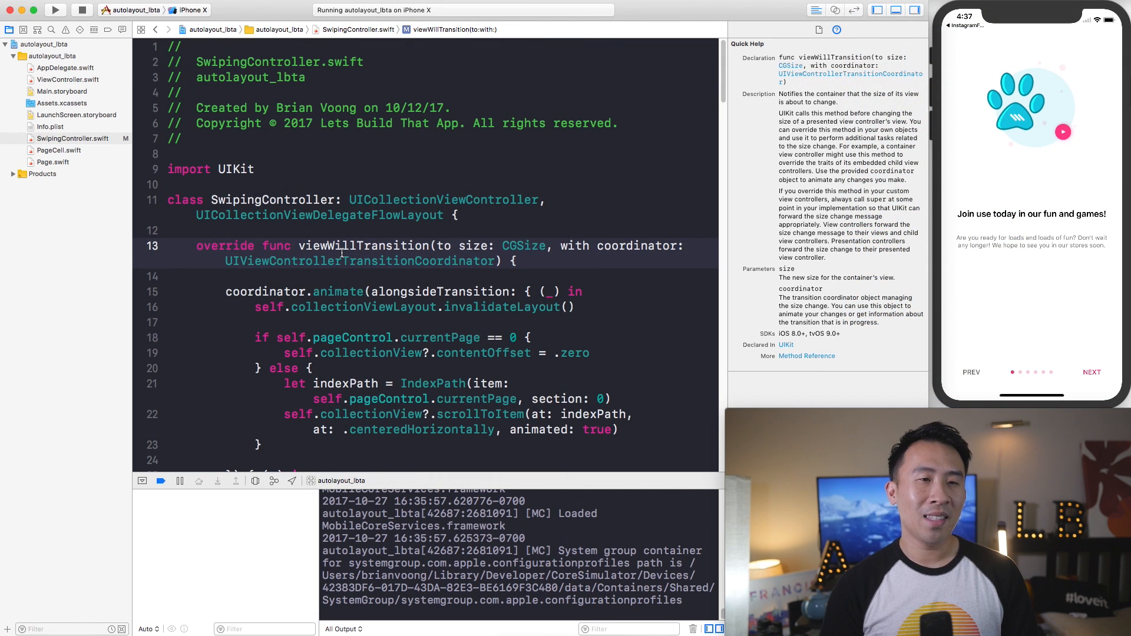
{"action": "left_click", "coordinate": [316, 214]}
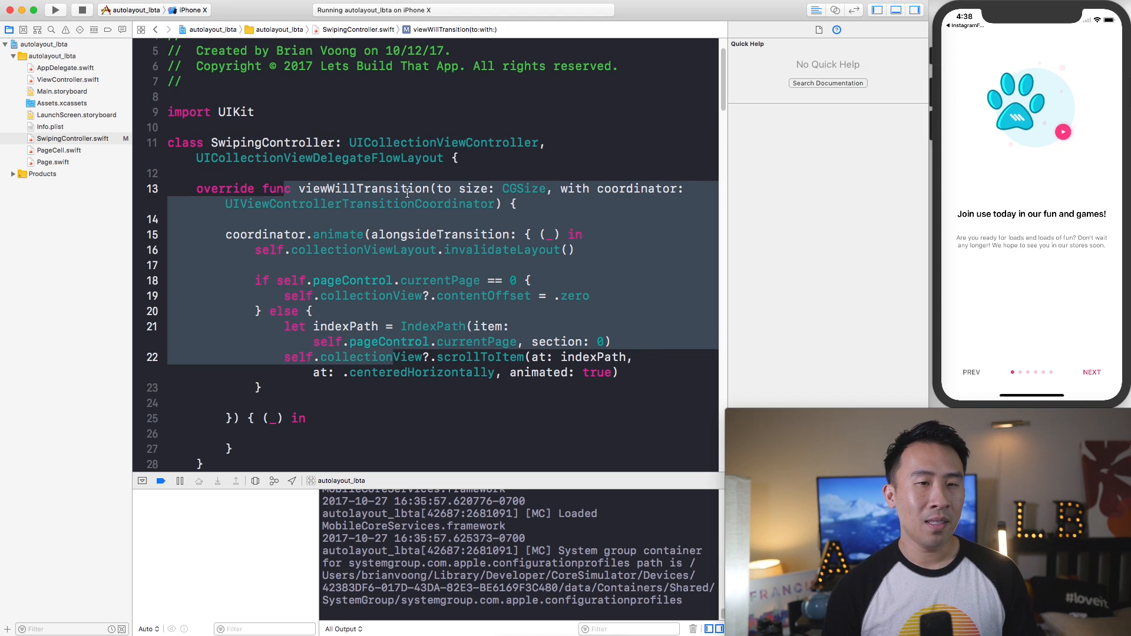
{"action": "left_click", "coordinate": [455, 28]}
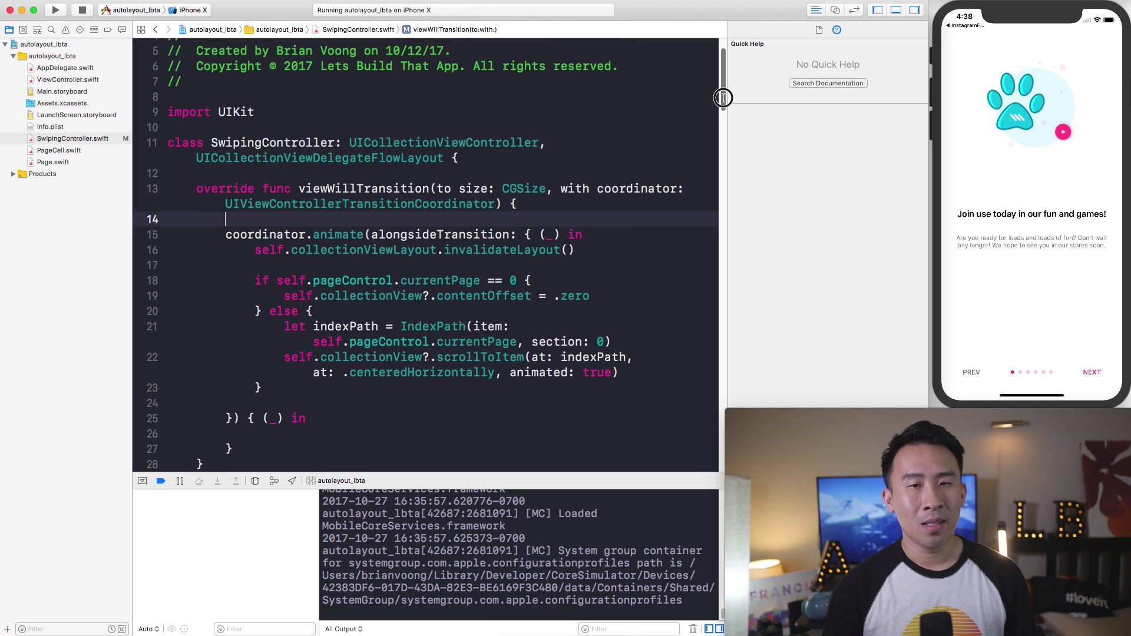
{"action": "scroll", "scroll_direction": "down", "scroll_amount": 3}
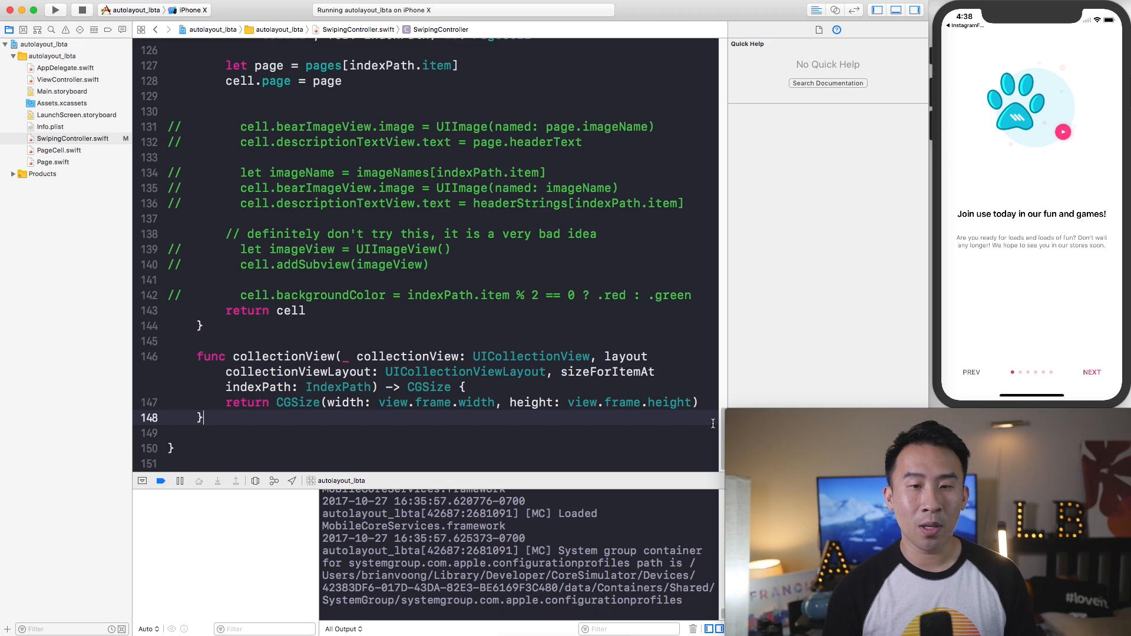
{"action": "scroll", "scroll_direction": "up", "scroll_amount": 3}
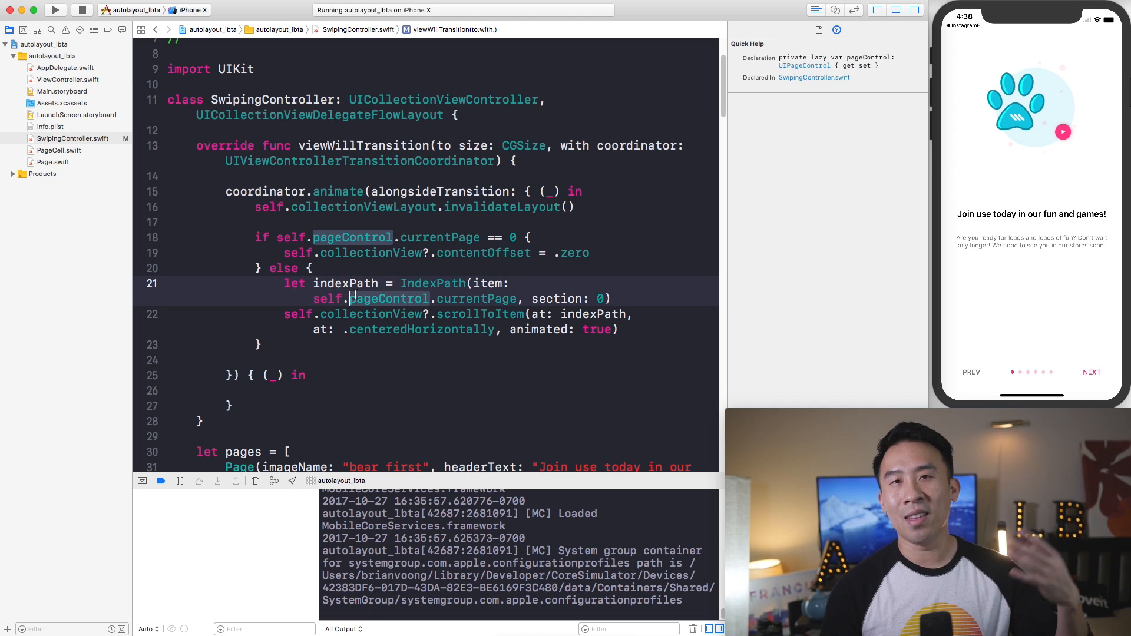
{"action": "left_click", "coordinate": [291, 237]}
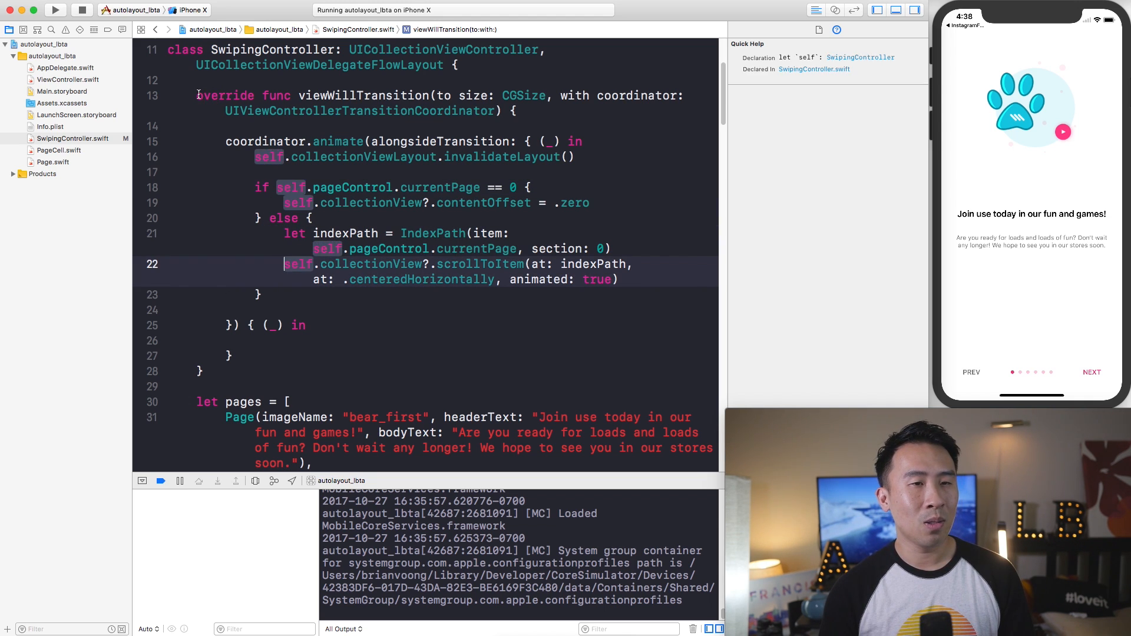
{"action": "left_click", "coordinate": [266, 364]}
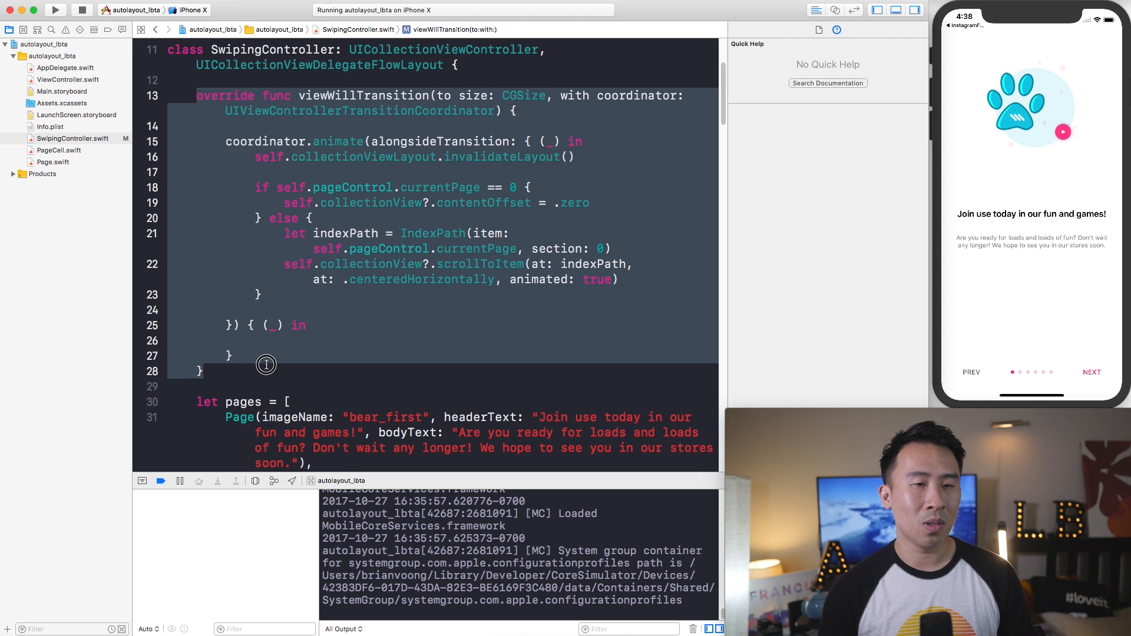
{"action": "scroll", "scroll_direction": "up", "scroll_amount": 3}
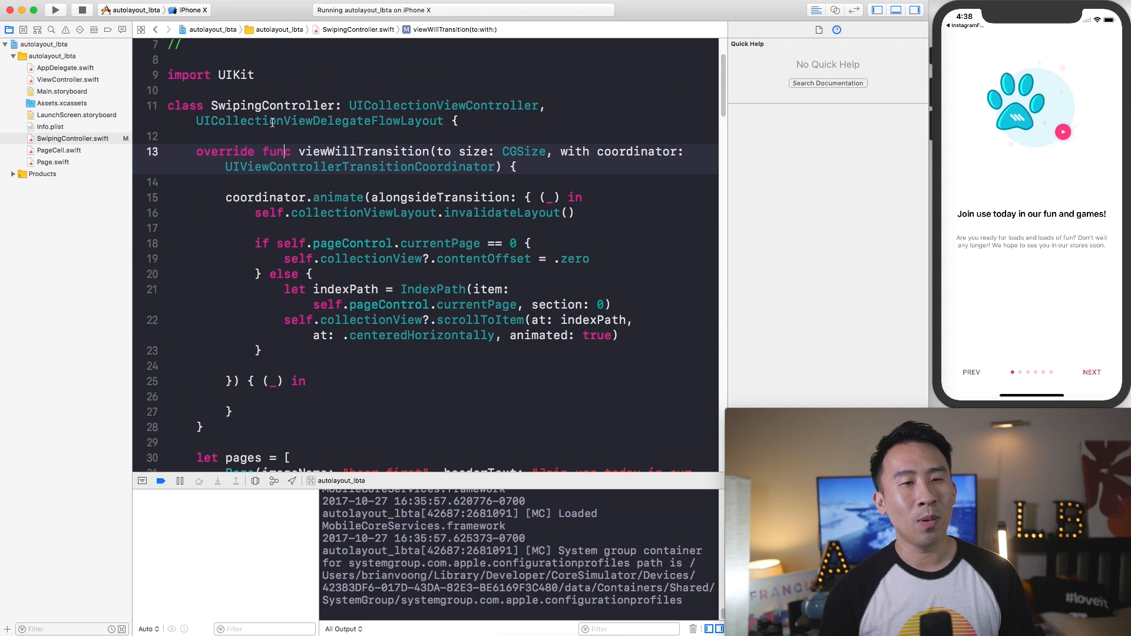
{"action": "left_click", "coordinate": [268, 105]}
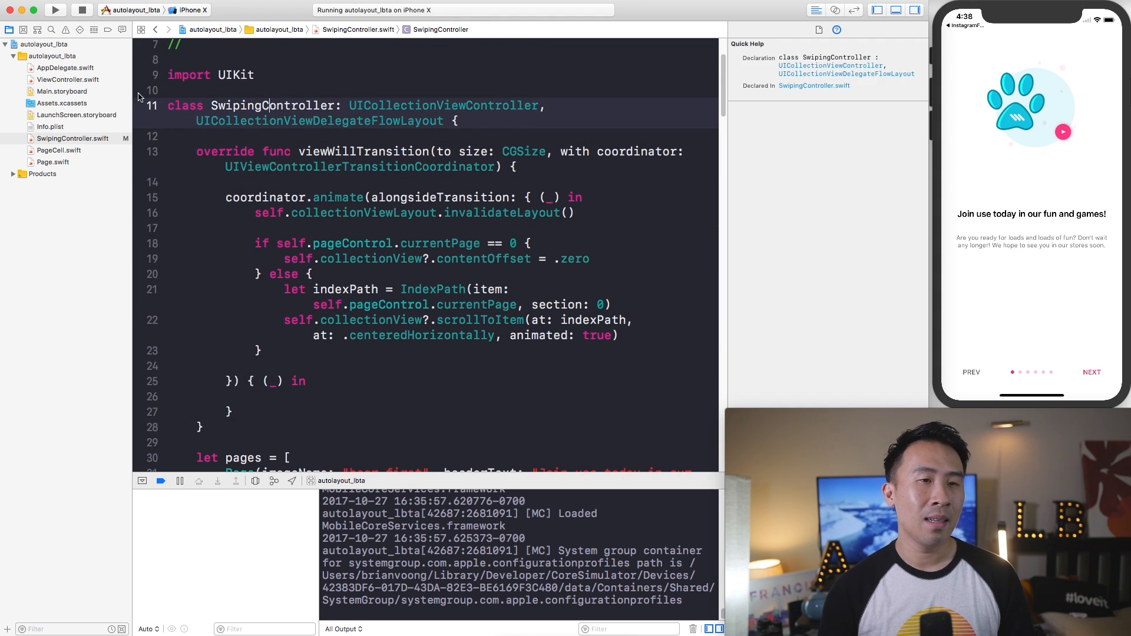
Step: Create a new Swift file named SwipingController+extension in the project group
{"action": "right_click", "coordinate": [44, 45]}
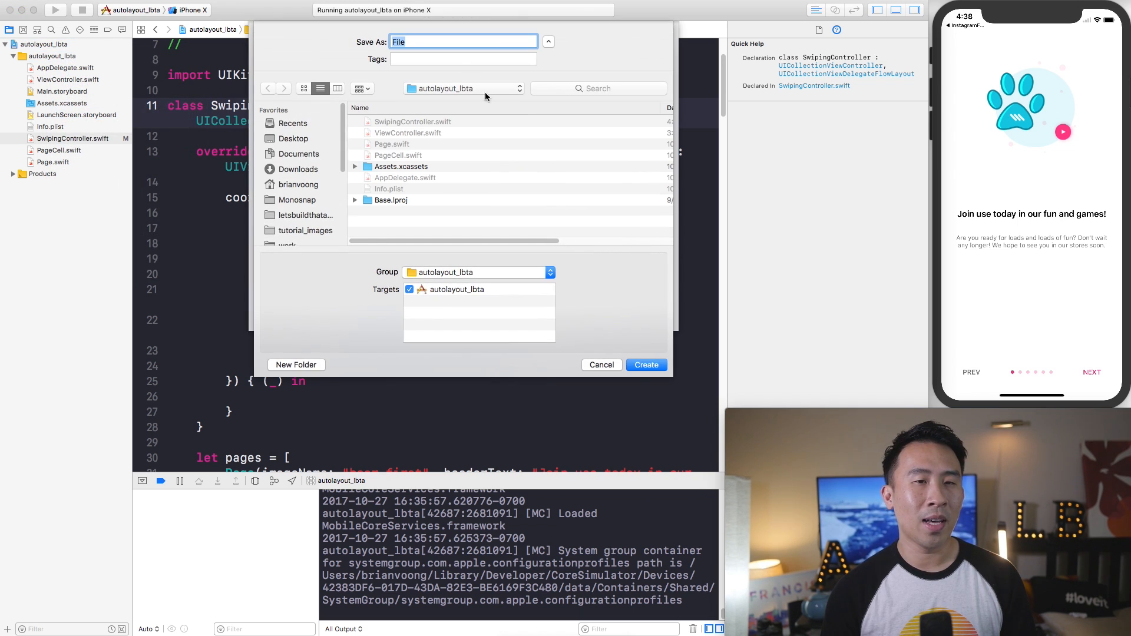
{"action": "type", "text": "Swiping"}
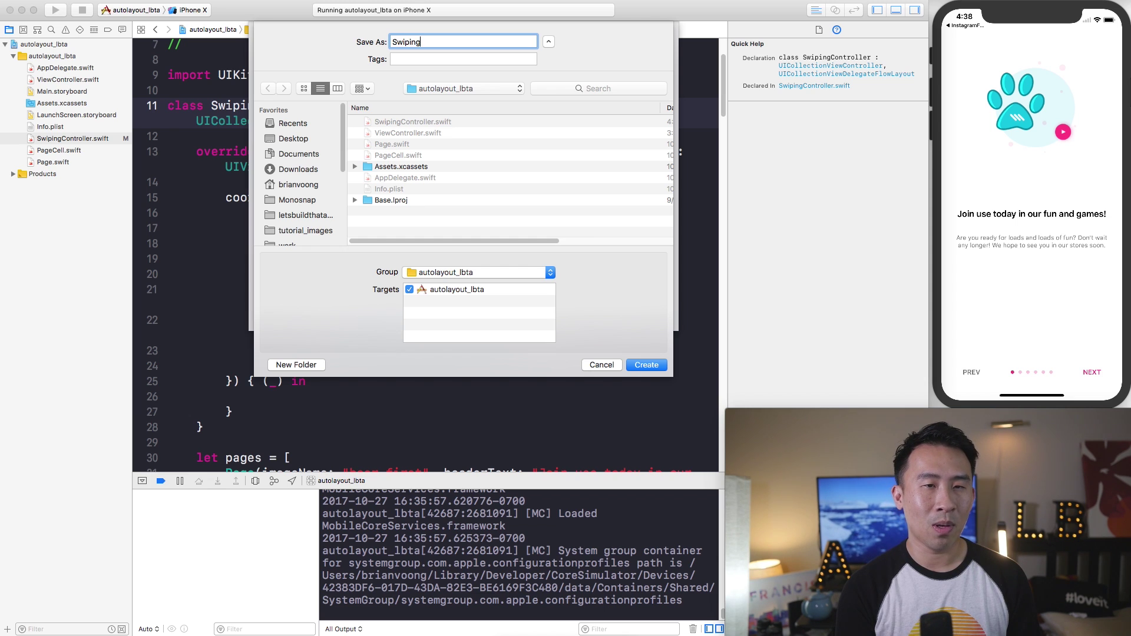
{"action": "type", "text": "Controller+"}
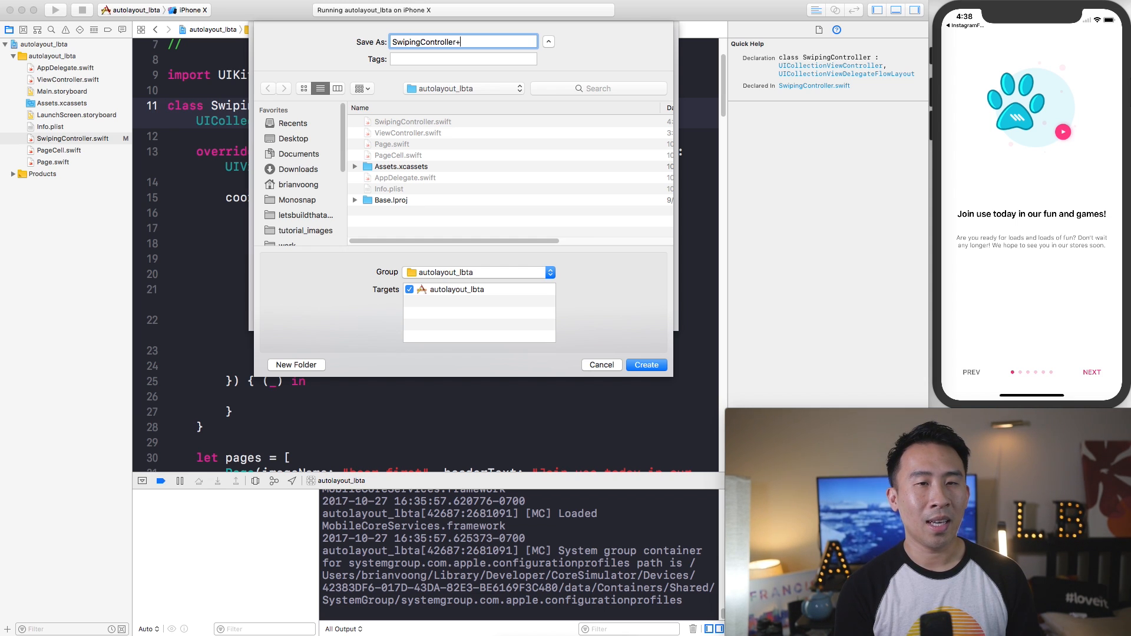
{"action": "type", "text": "extension"}
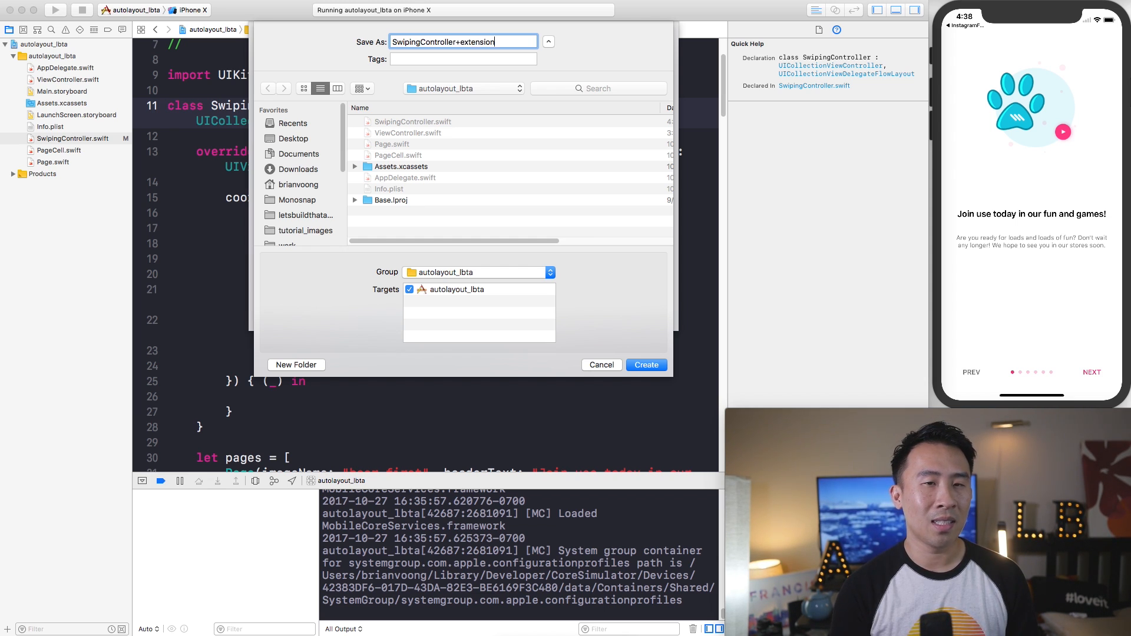
{"action": "left_click", "coordinate": [645, 364]}
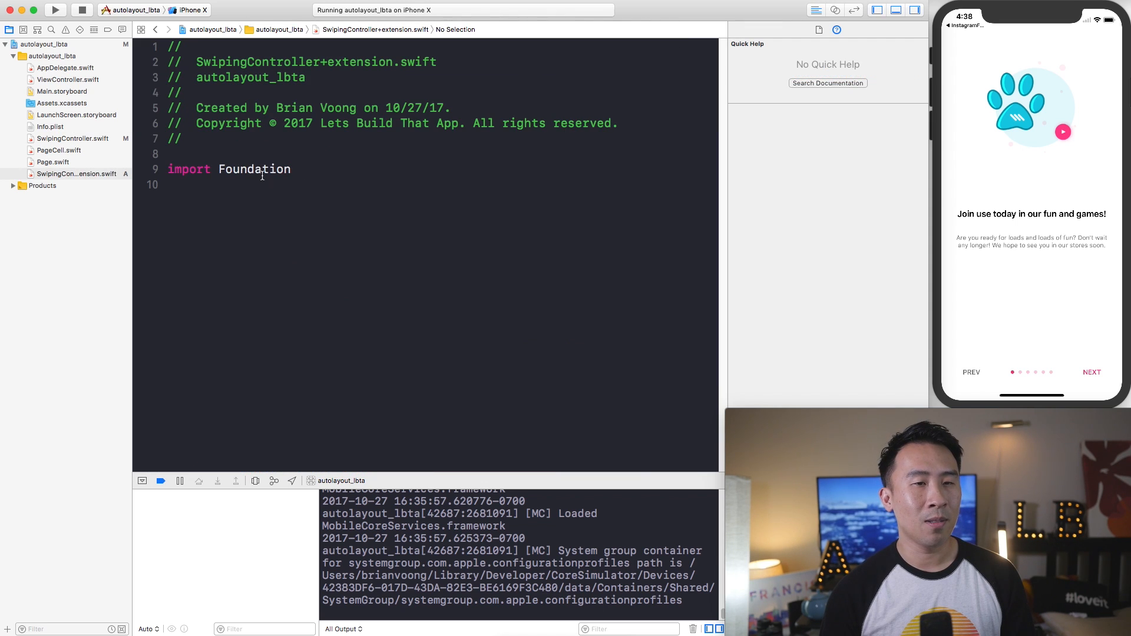
Step: Import UIKit, declare extension SwipingController, and move viewWillTransition from SwipingController into it
{"action": "type", "text": "UIkit"}
{"action": "type", "text": "extension SwipingController {"}
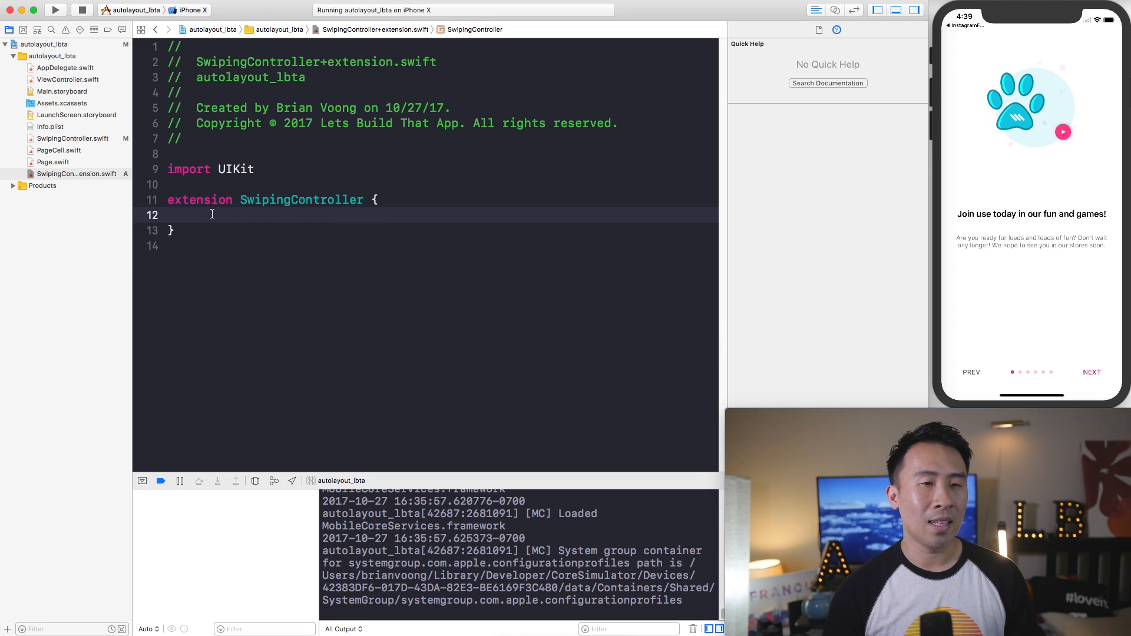
{"action": "key", "text": "return"}
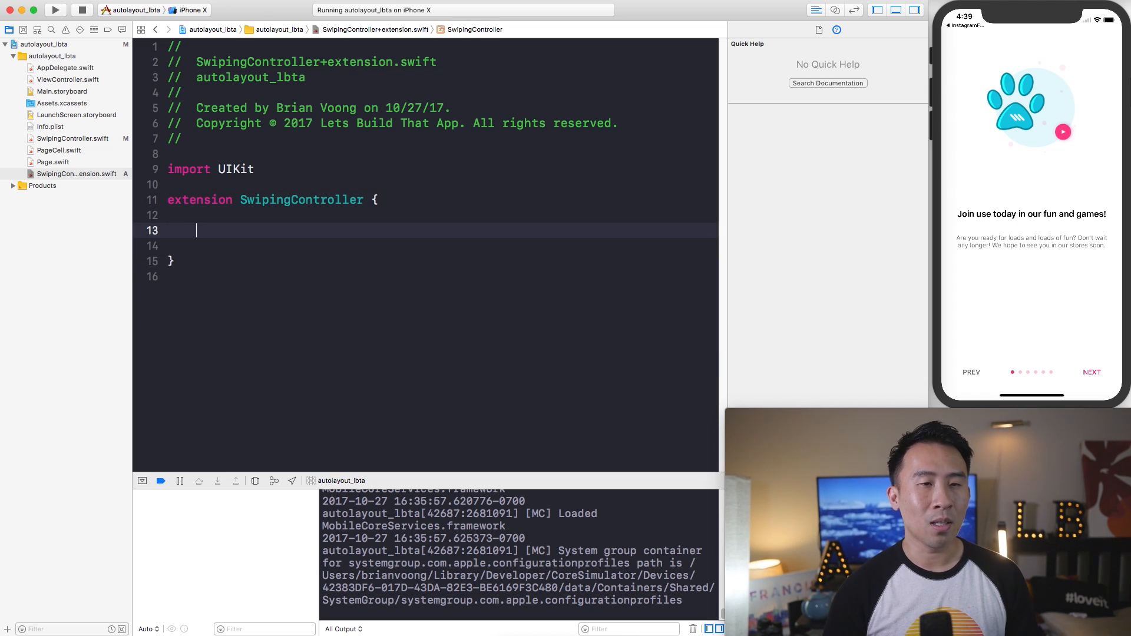
{"action": "left_click", "coordinate": [72, 139]}
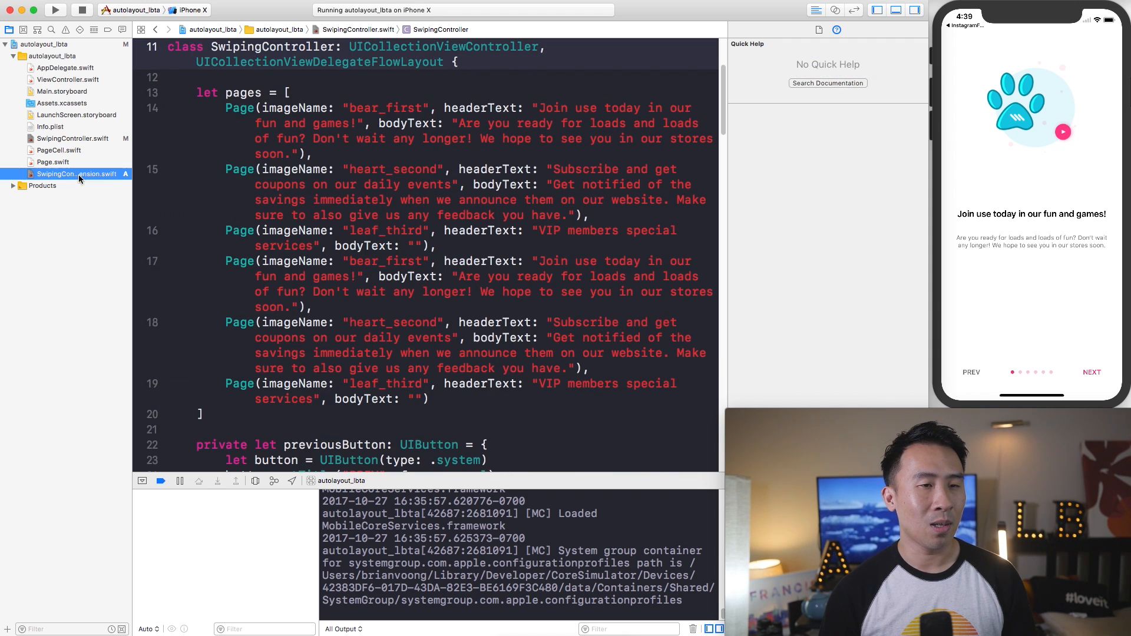
{"action": "left_click", "coordinate": [76, 174]}
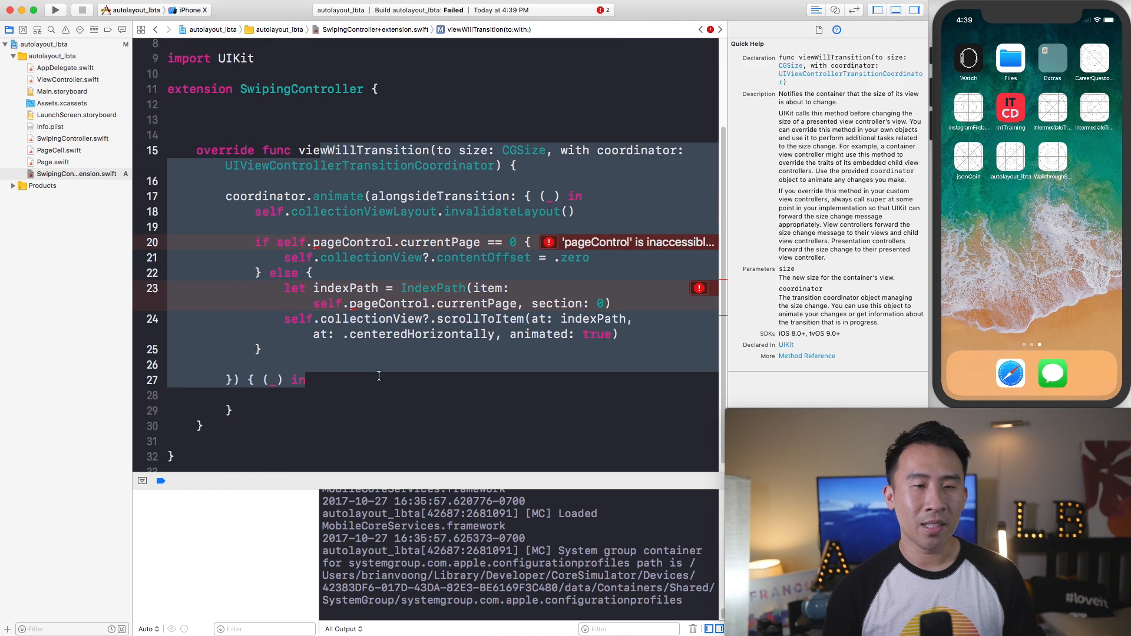
Step: Review collectionViewLayout's documentation and the pages array declaration in SwipingController
{"action": "left_click", "coordinate": [365, 242]}
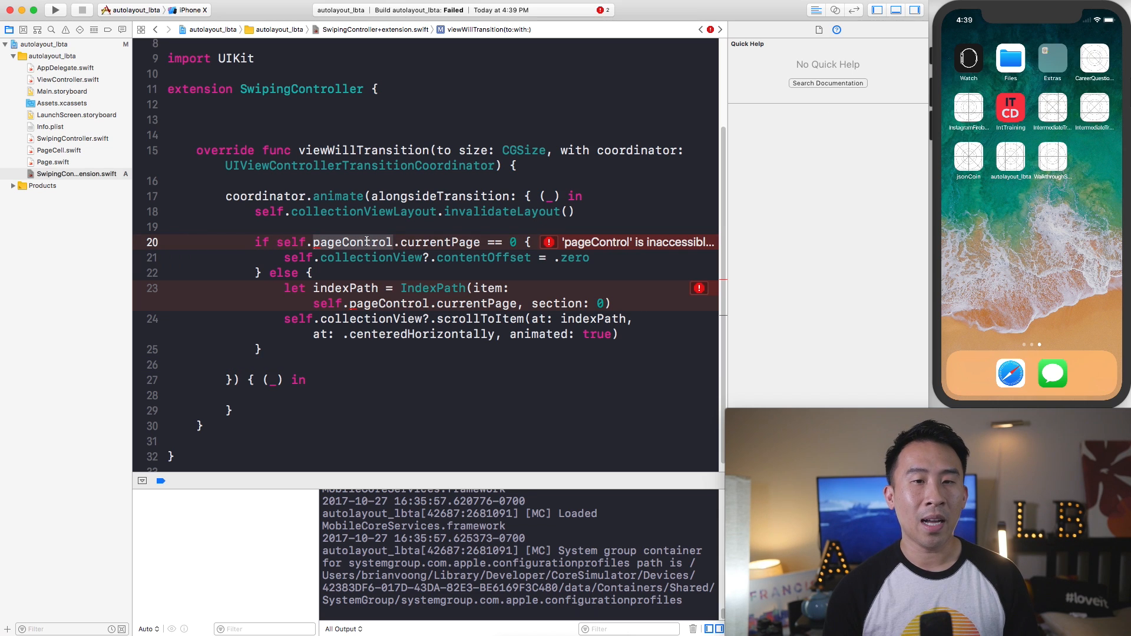
{"action": "left_click", "coordinate": [549, 241]}
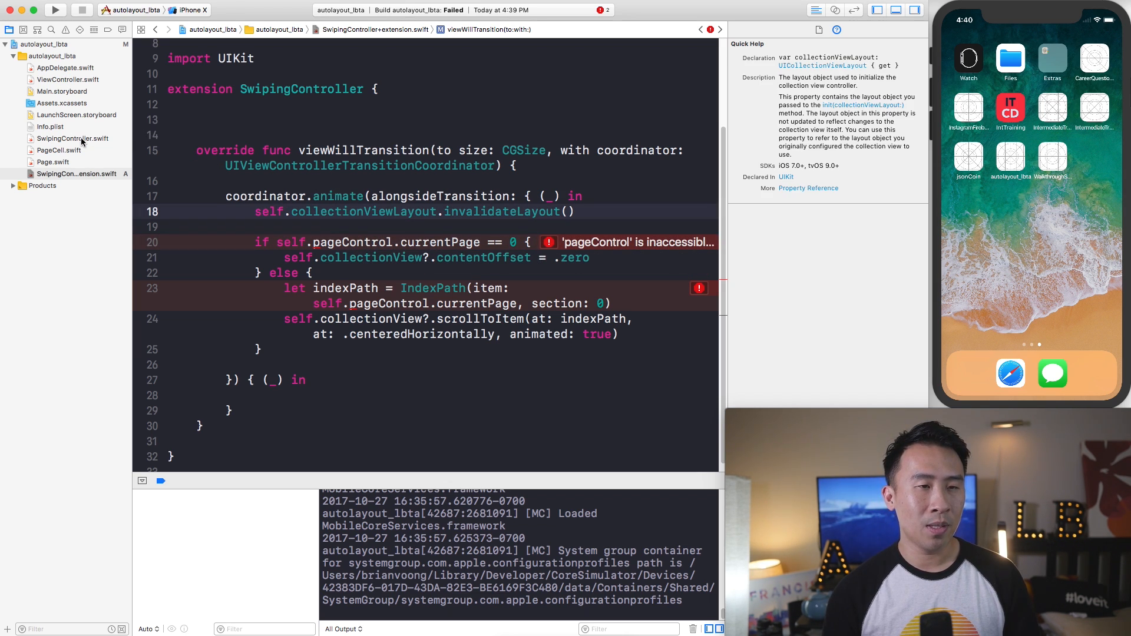
{"action": "left_click", "coordinate": [72, 138]}
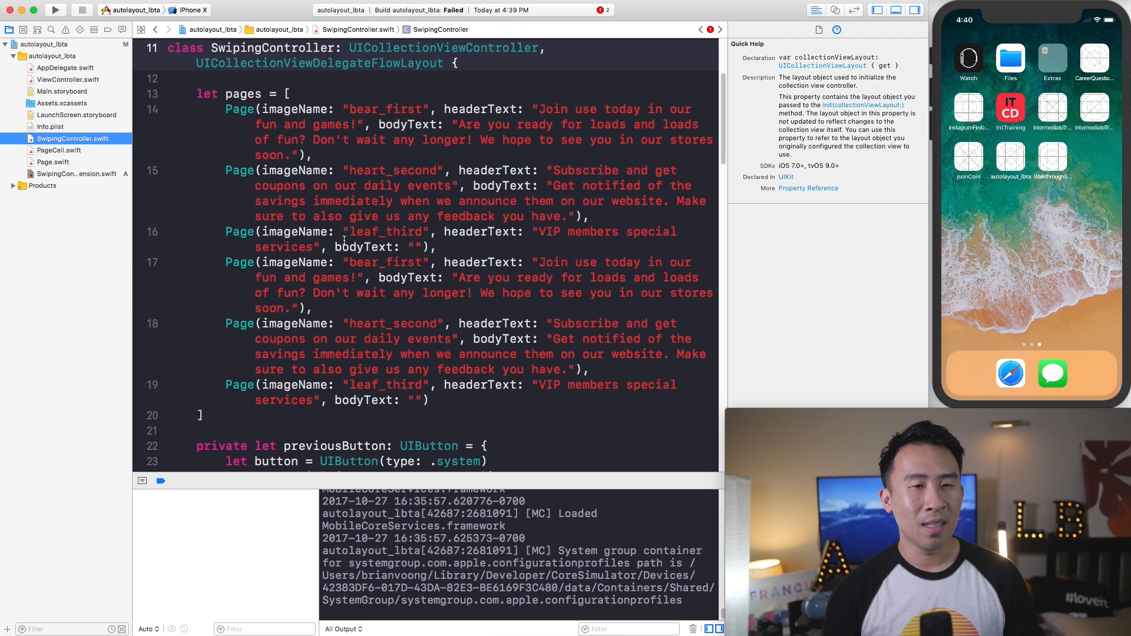
{"action": "left_click", "coordinate": [273, 47]}
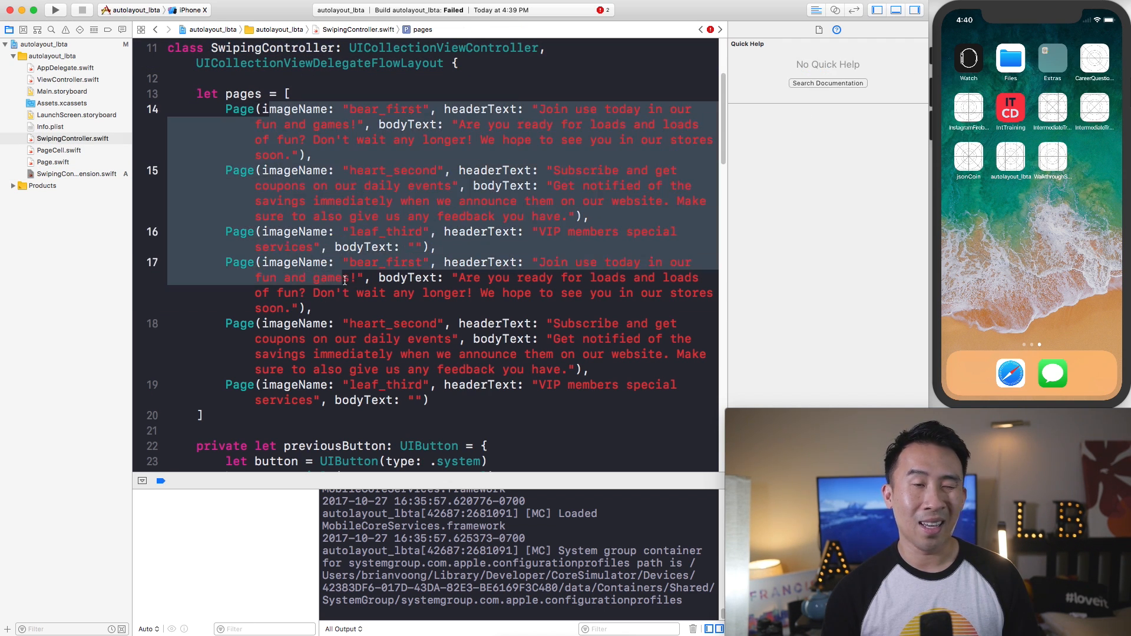
Step: Remove the private keyword from lazy var pageControl so the extension file can reach it, then build and run
{"action": "scroll", "scroll_direction": "down", "scroll_amount": 3}
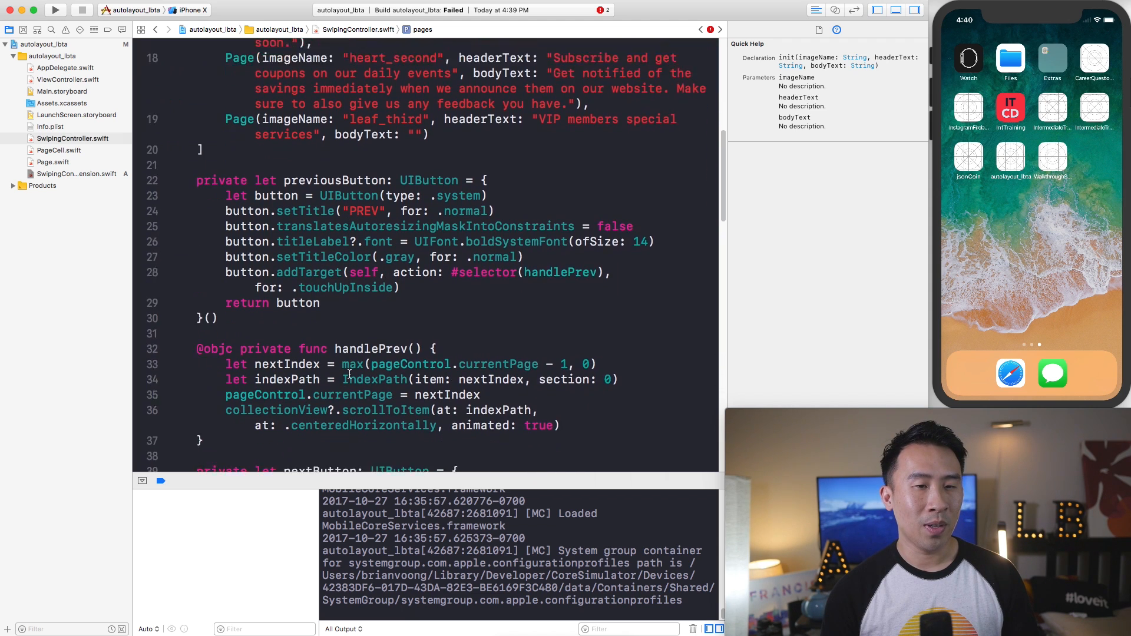
{"action": "scroll", "scroll_direction": "down", "scroll_amount": 3}
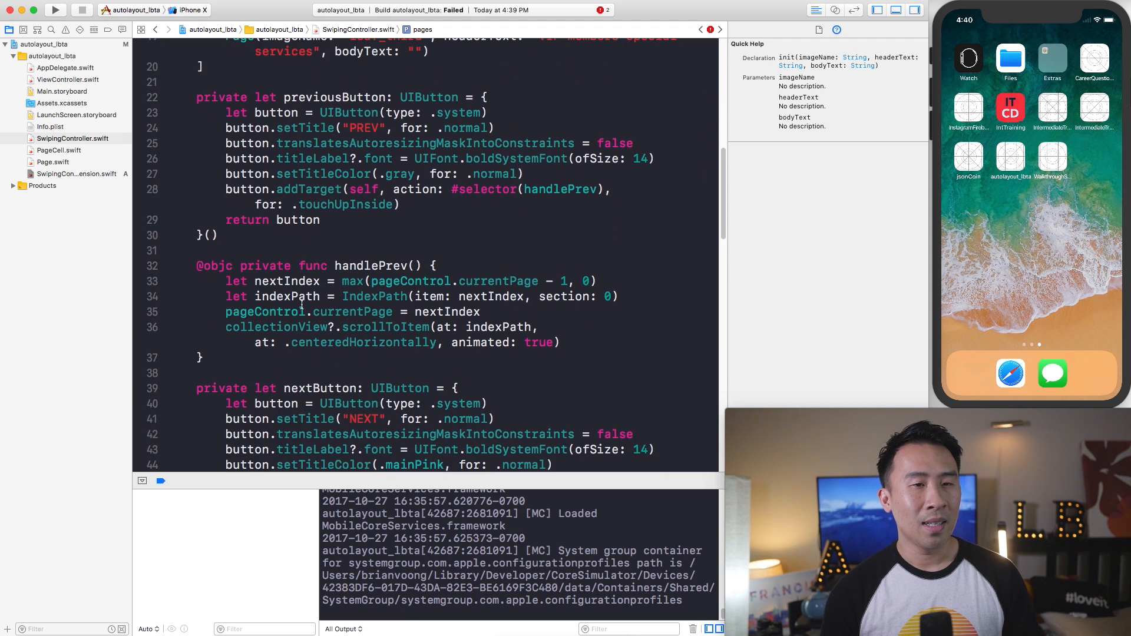
{"action": "scroll", "scroll_direction": "down", "scroll_amount": 3}
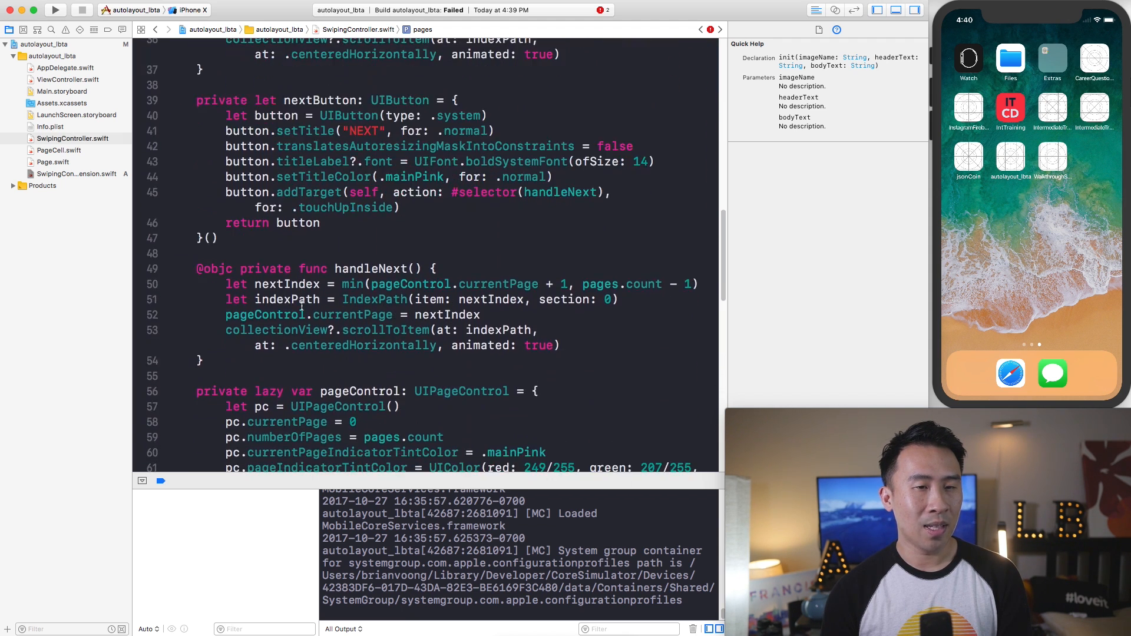
{"action": "double_click", "coordinate": [221, 328]}
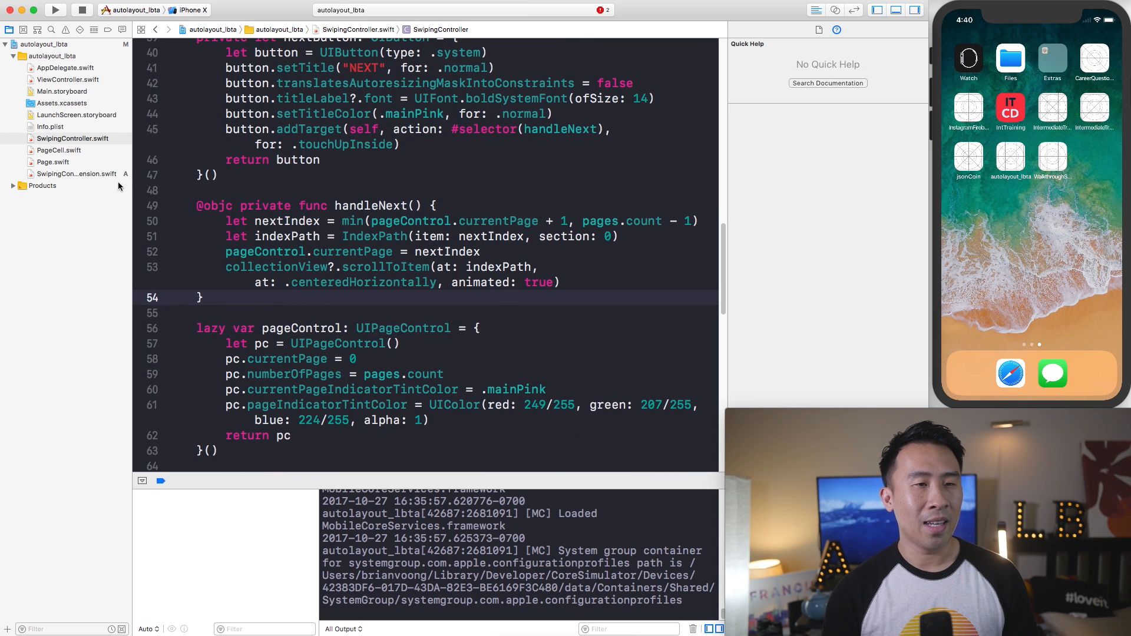
{"action": "left_click", "coordinate": [75, 174]}
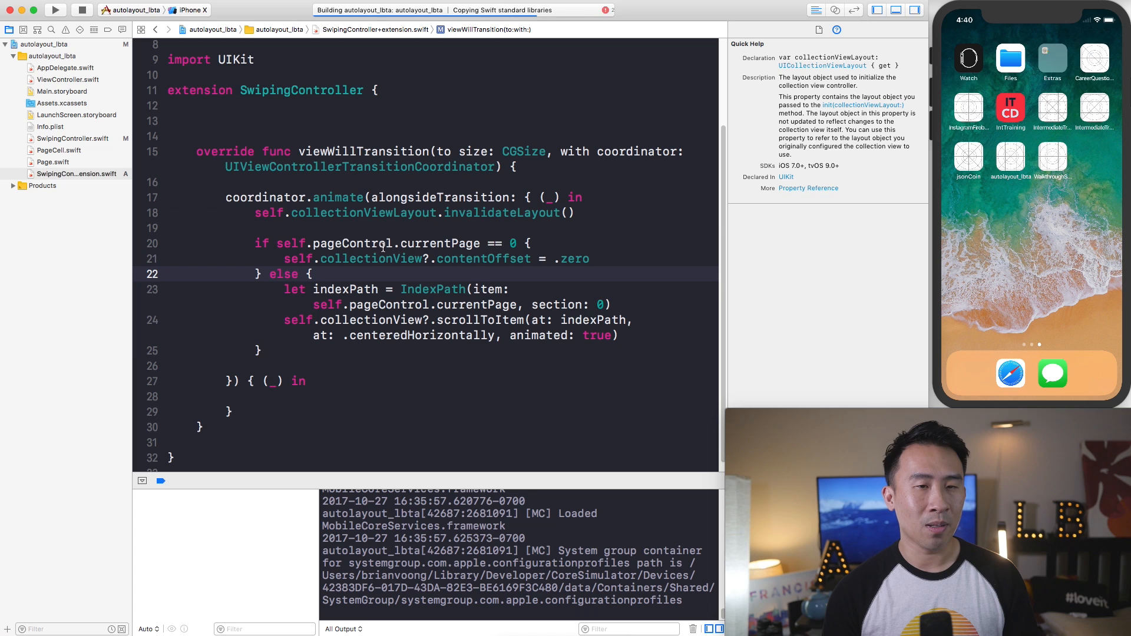
{"action": "left_click", "coordinate": [384, 230]}
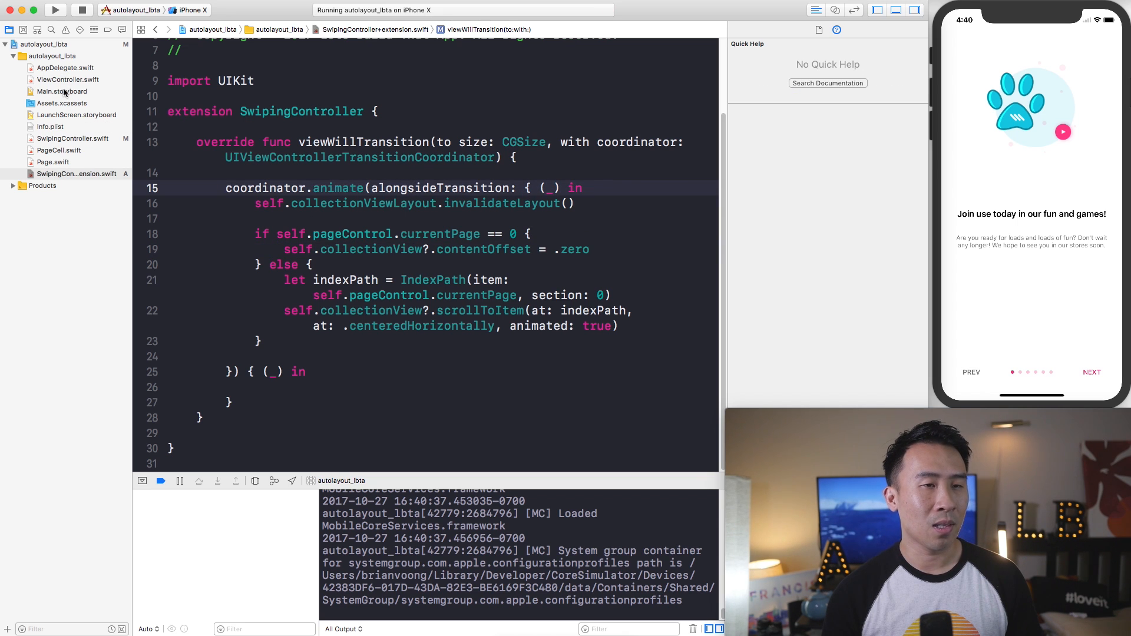
Step: Look over the remaining collection view methods in SwipingController.swift
{"action": "left_click", "coordinate": [72, 138]}
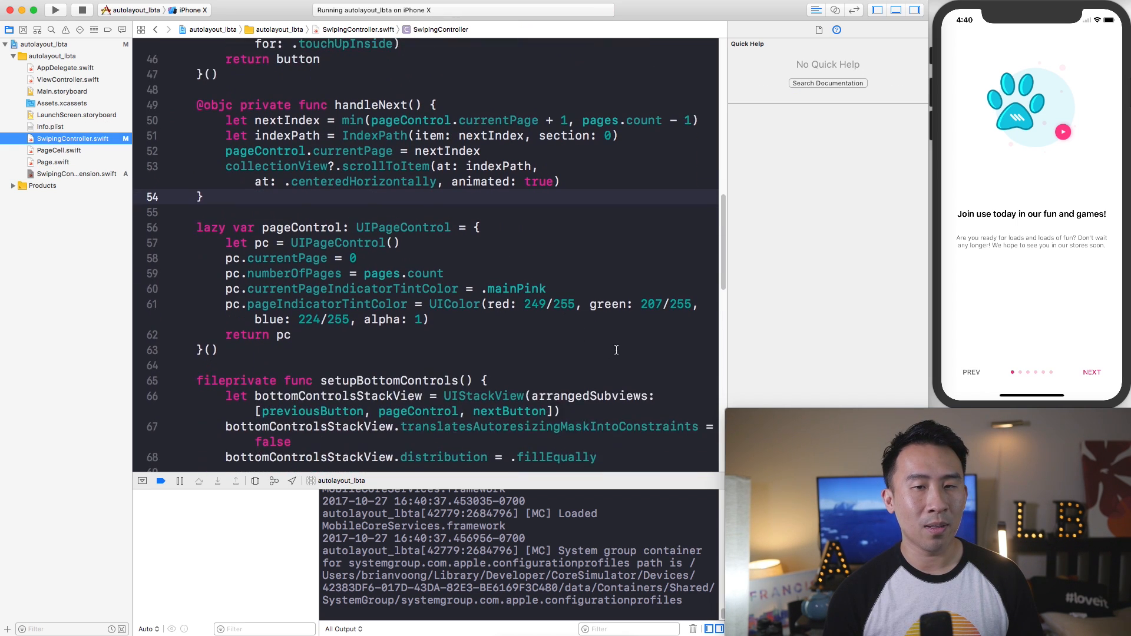
{"action": "scroll", "scroll_direction": "down", "scroll_amount": 3}
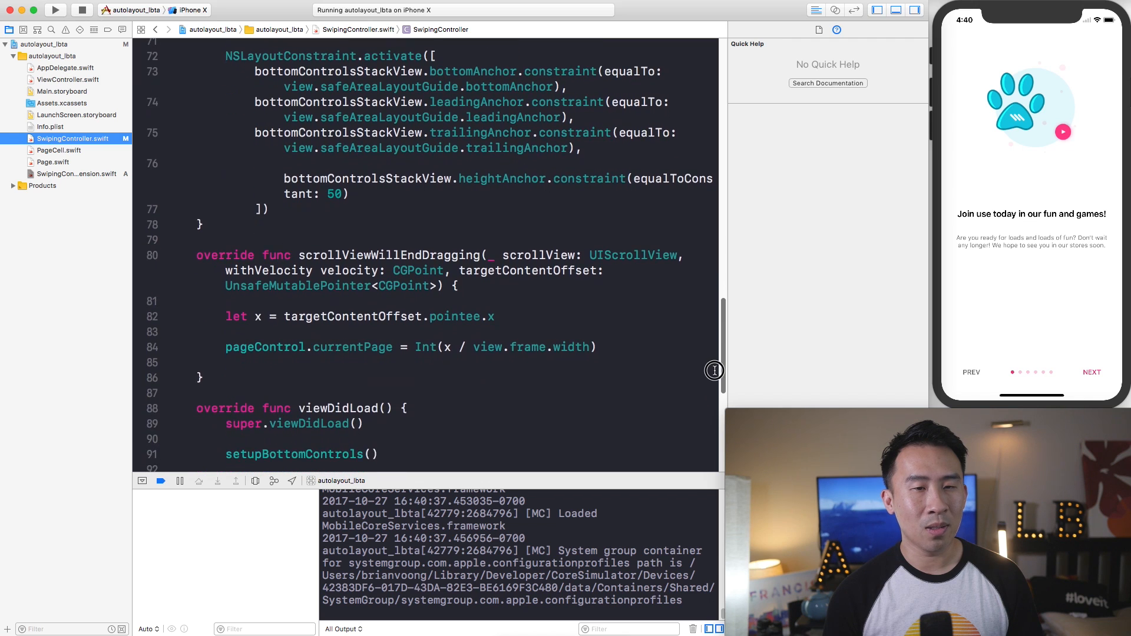
{"action": "scroll", "scroll_direction": "down", "scroll_amount": 3}
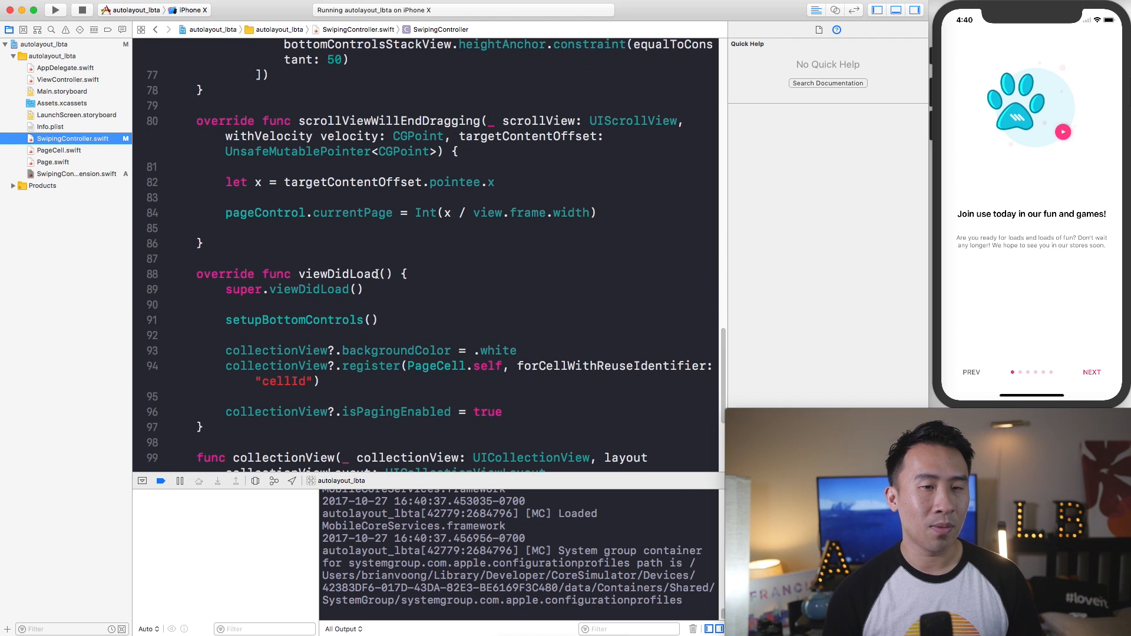
{"action": "scroll", "scroll_direction": "down", "scroll_amount": 3}
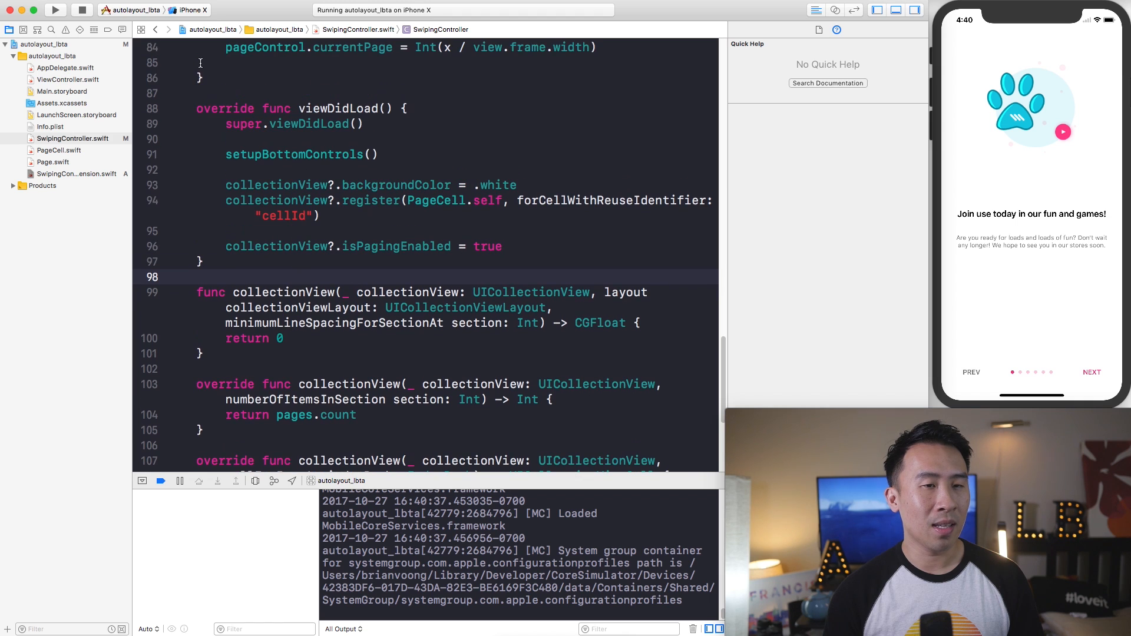
Step: Create a new Swift file named SwipingController+UICollectionView in the project group
{"action": "right_click", "coordinate": [44, 56]}
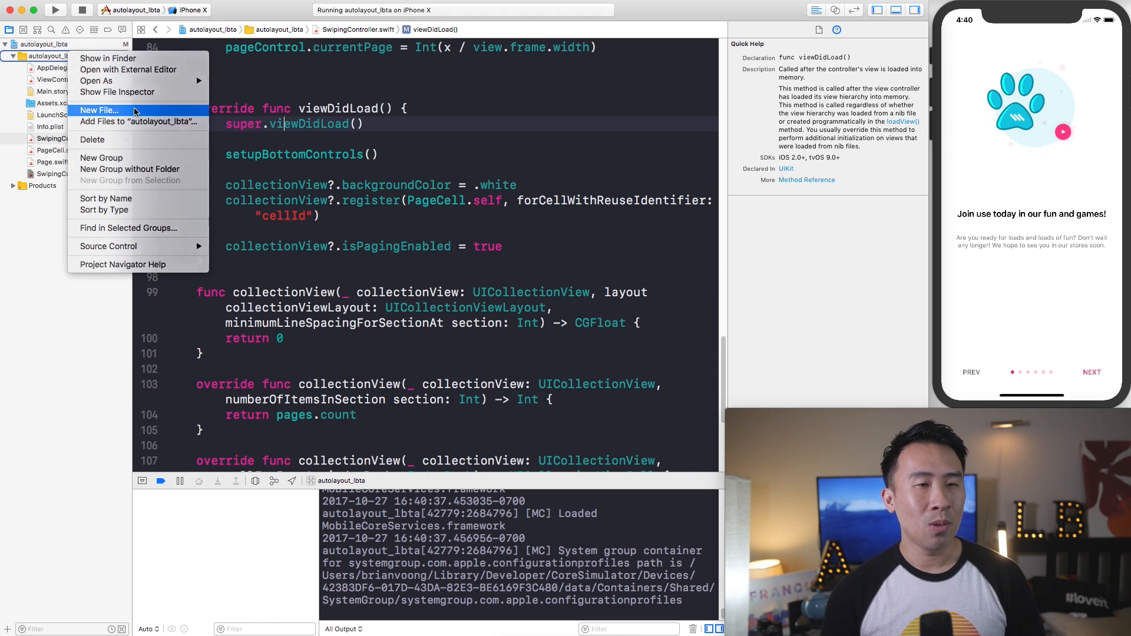
{"action": "left_click", "coordinate": [99, 111]}
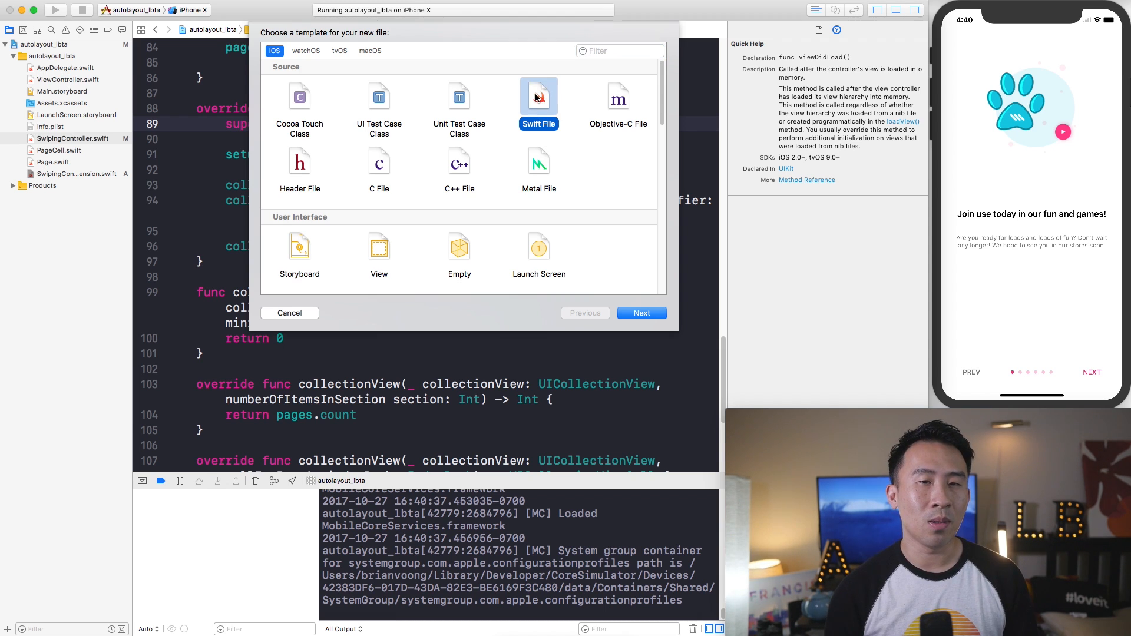
{"action": "left_click", "coordinate": [641, 312]}
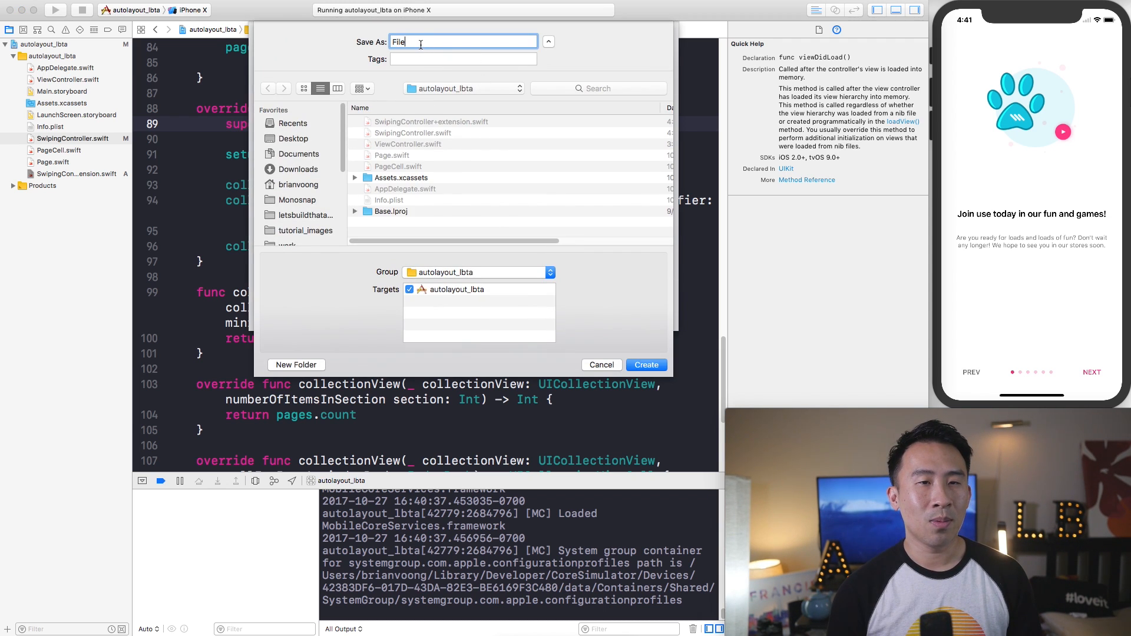
{"action": "type", "text": "SwipingCo"}
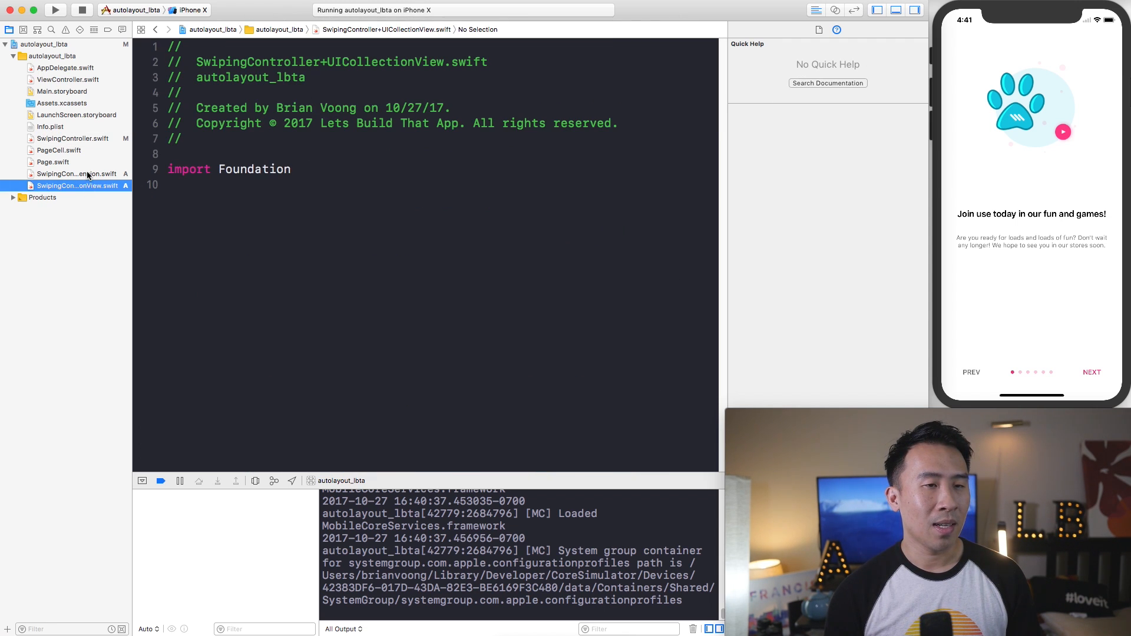
Step: Locate and cut the collection view delegate and data source methods from SwipingController.swift
{"action": "left_click", "coordinate": [71, 138]}
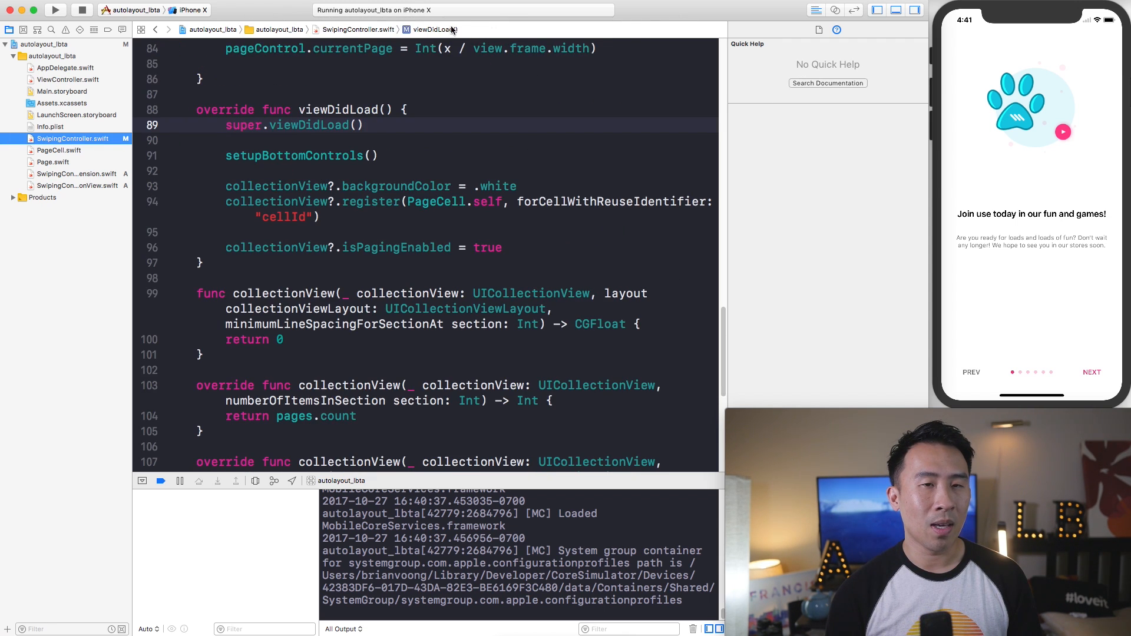
{"action": "left_click", "coordinate": [435, 28]}
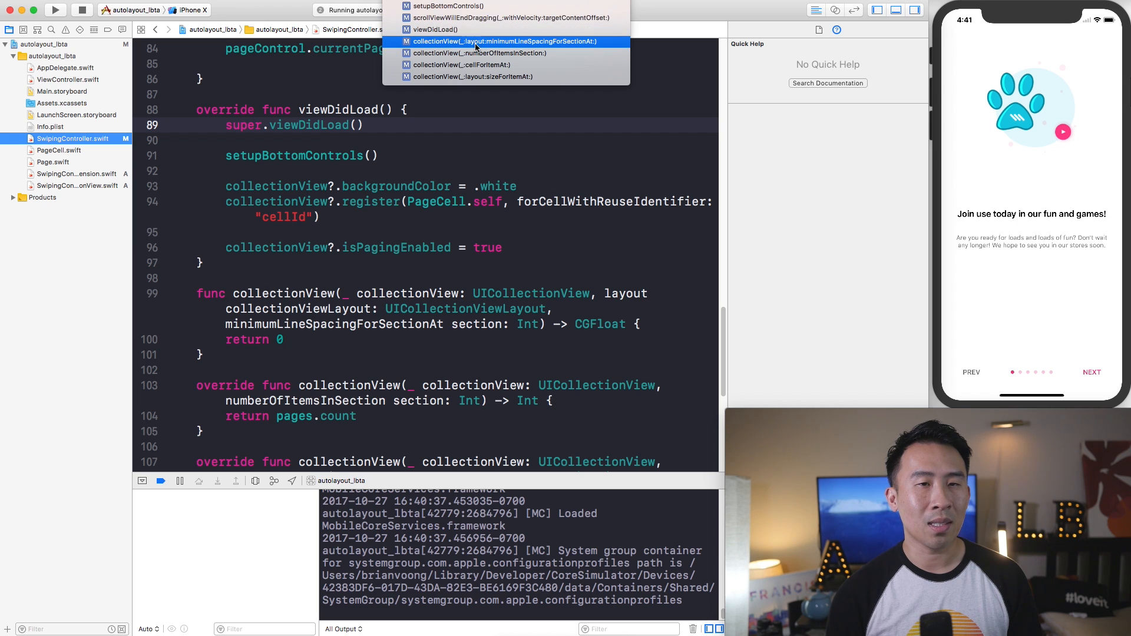
{"action": "left_click", "coordinate": [507, 41]}
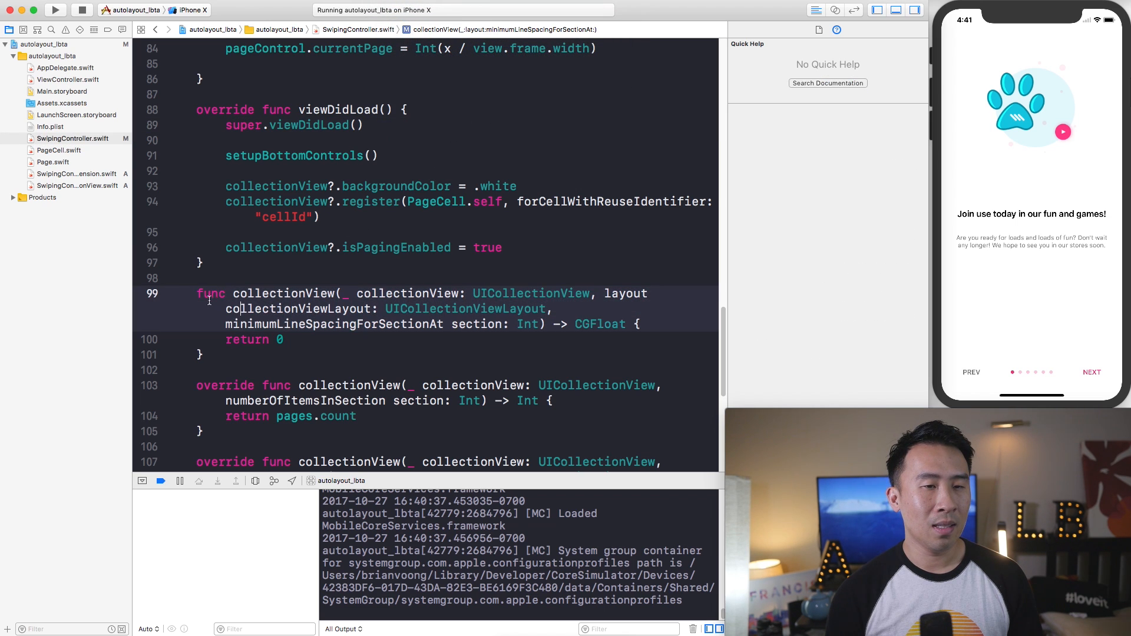
{"action": "scroll", "scroll_direction": "down", "scroll_amount": 3}
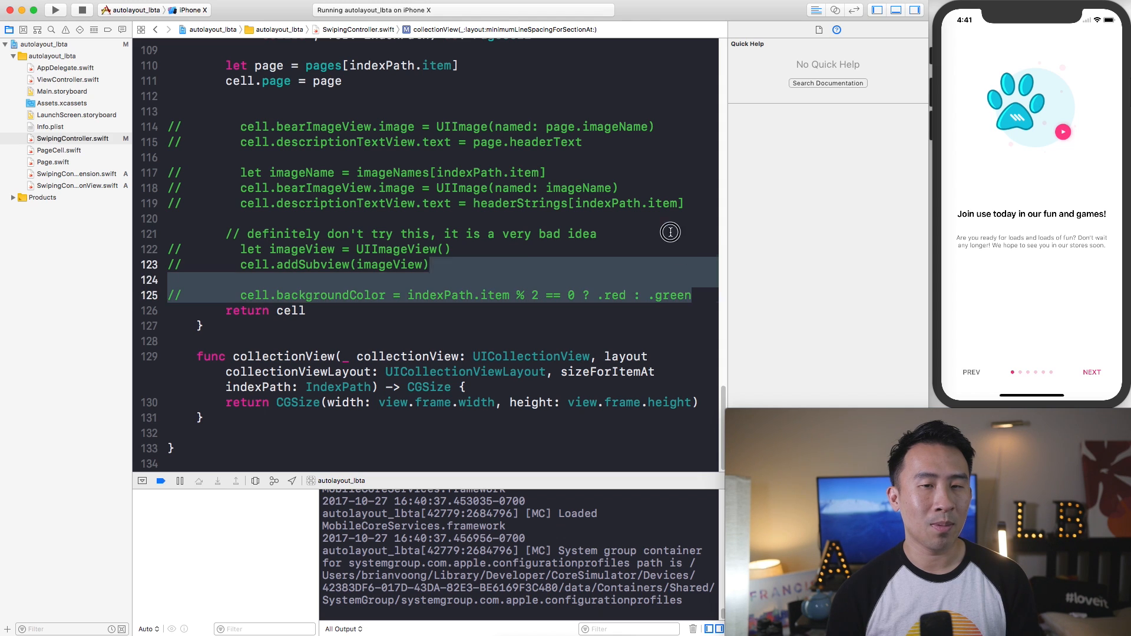
{"action": "scroll", "scroll_direction": "up", "scroll_amount": 3}
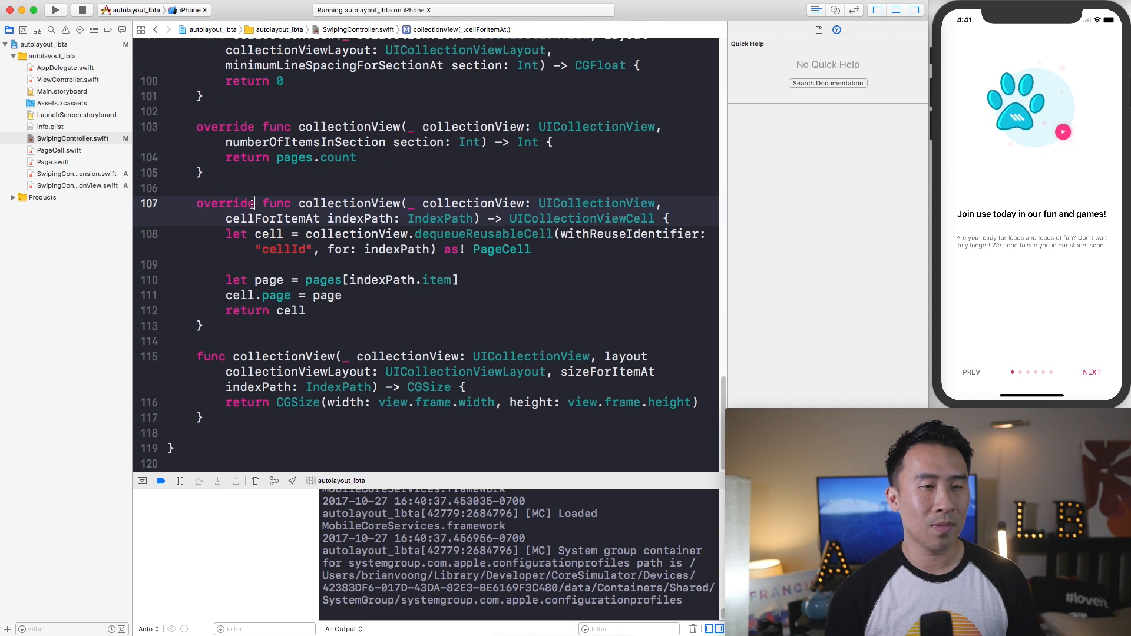
{"action": "scroll", "scroll_direction": "up", "scroll_amount": 3}
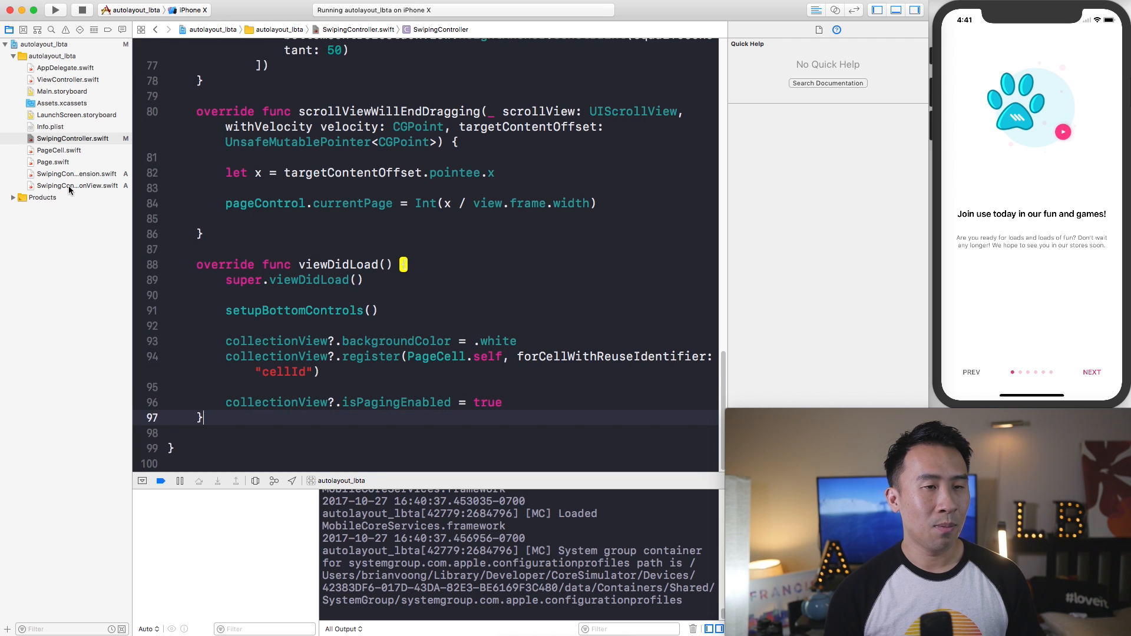
Step: Wrap the methods in extension SwipingController { } in the new file and import UIKit instead of Foundation
{"action": "left_click", "coordinate": [77, 185]}
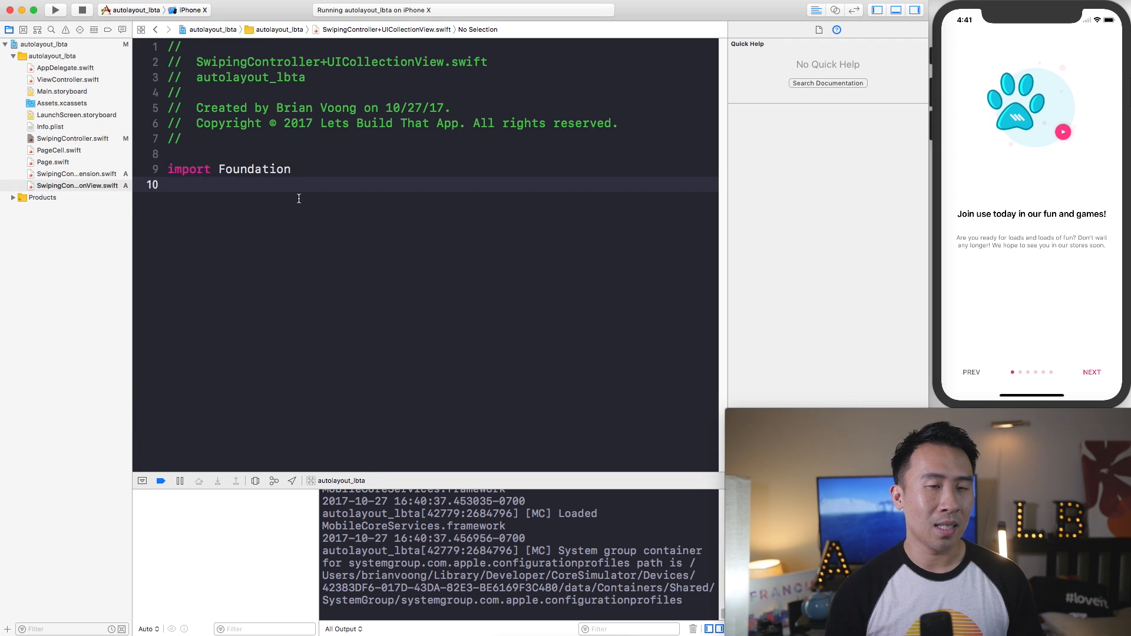
{"action": "type", "text": "extension"}
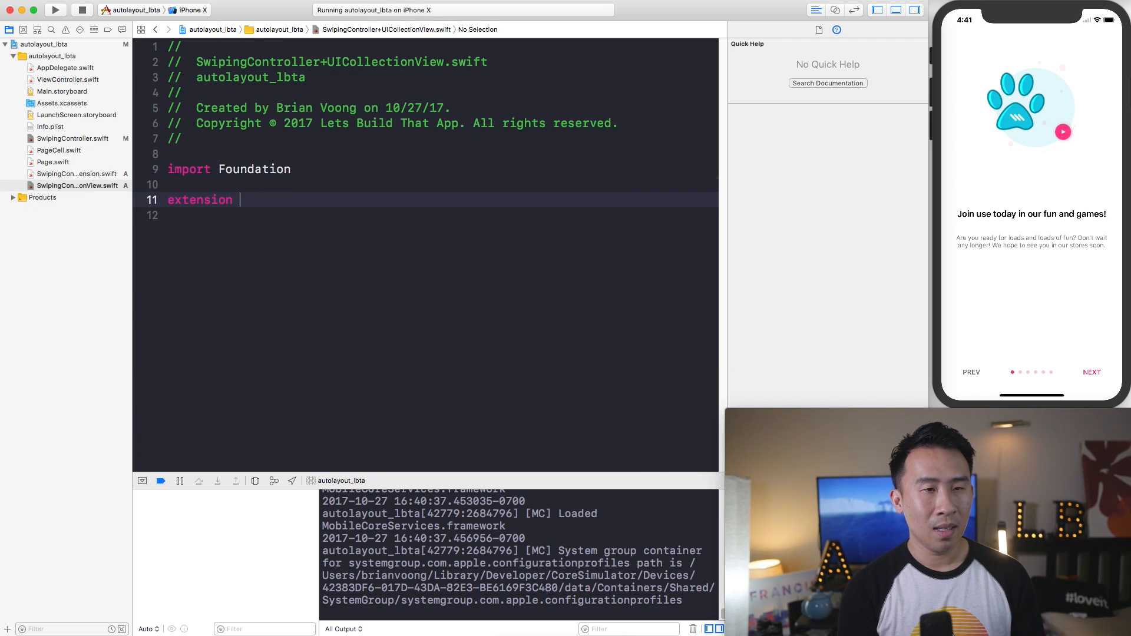
{"action": "type", "text": "SwipingController {"}
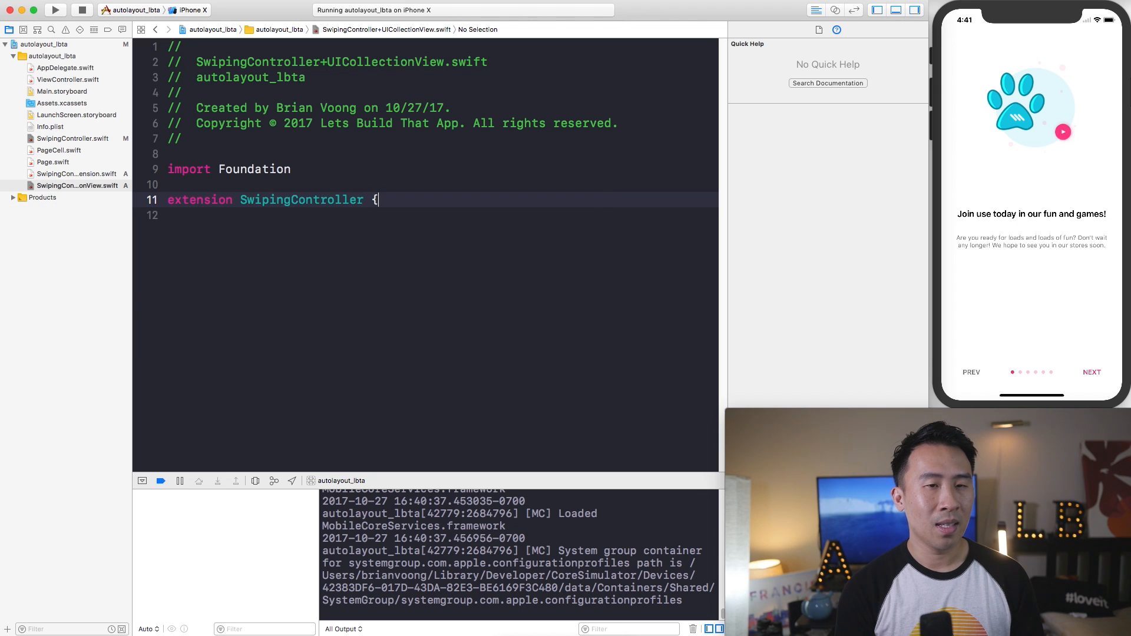
{"action": "scroll", "scroll_direction": "down", "scroll_amount": 3}
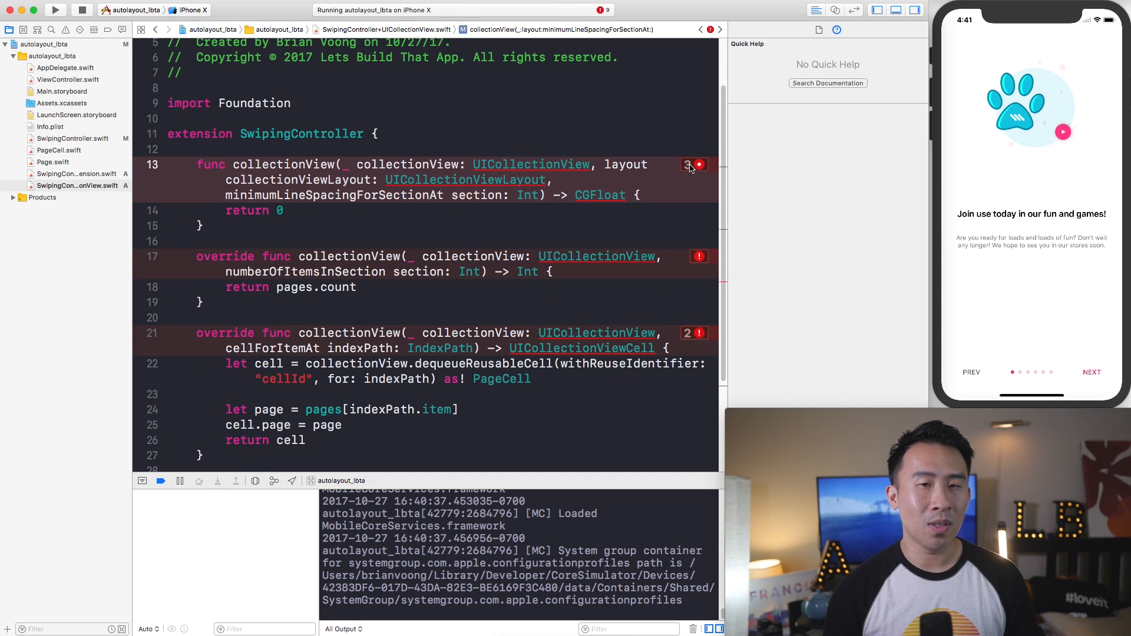
{"action": "left_click", "coordinate": [698, 165]}
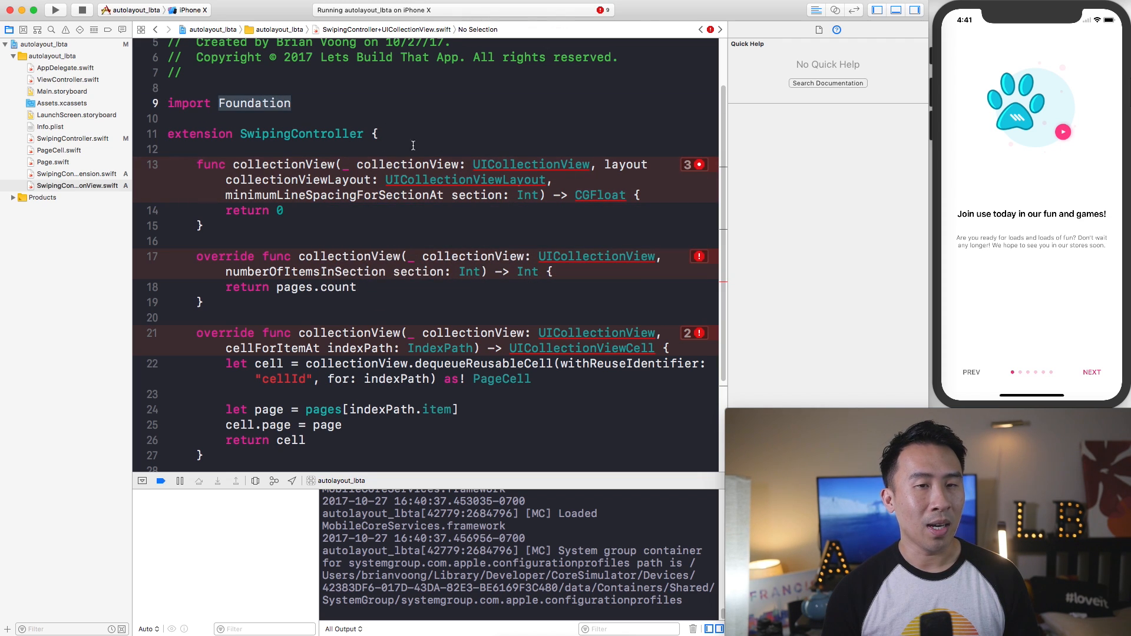
{"action": "type", "text": "U"}
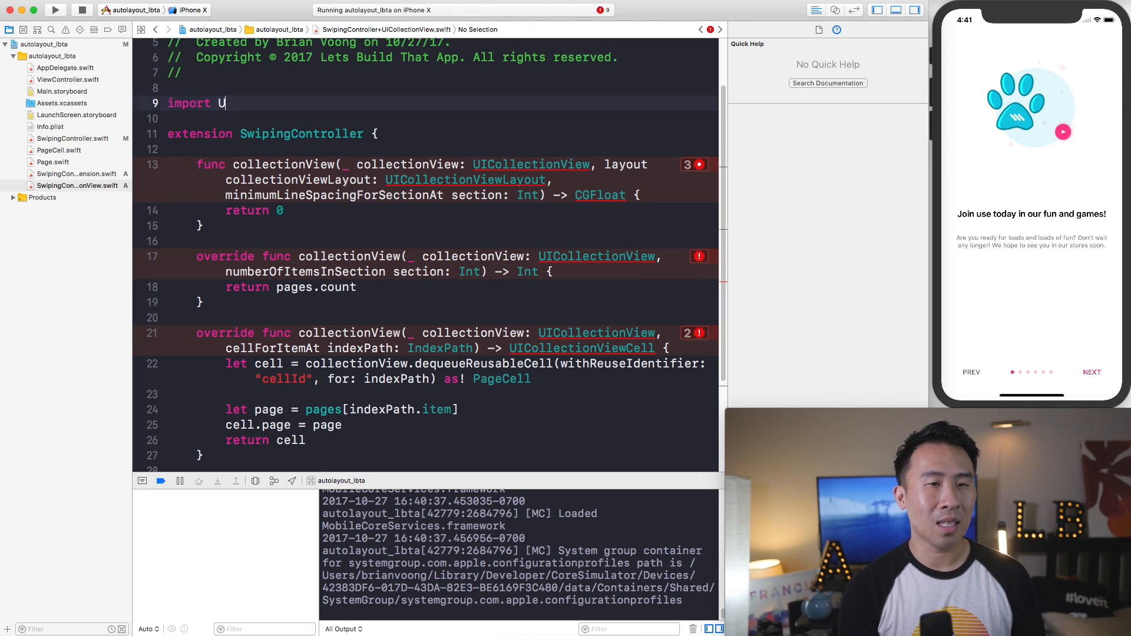
{"action": "type", "text": "IKit"}
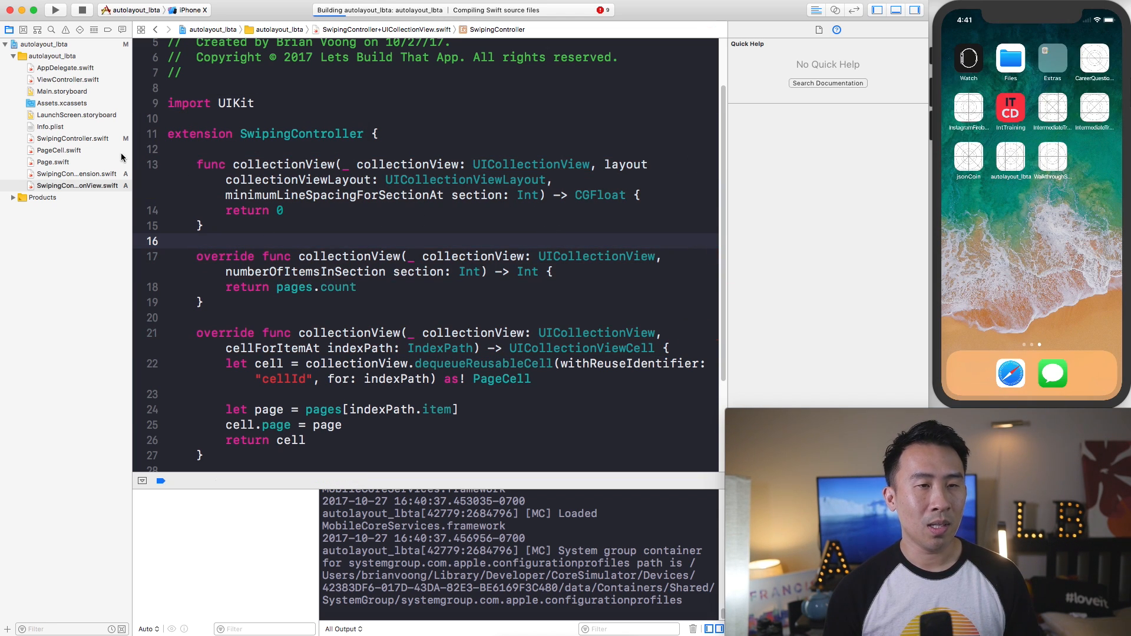
Step: Run the app and scroll through the slimmed-down SwipingController.swift while the onboarding screen shows in the simulator
{"action": "left_click", "coordinate": [72, 139]}
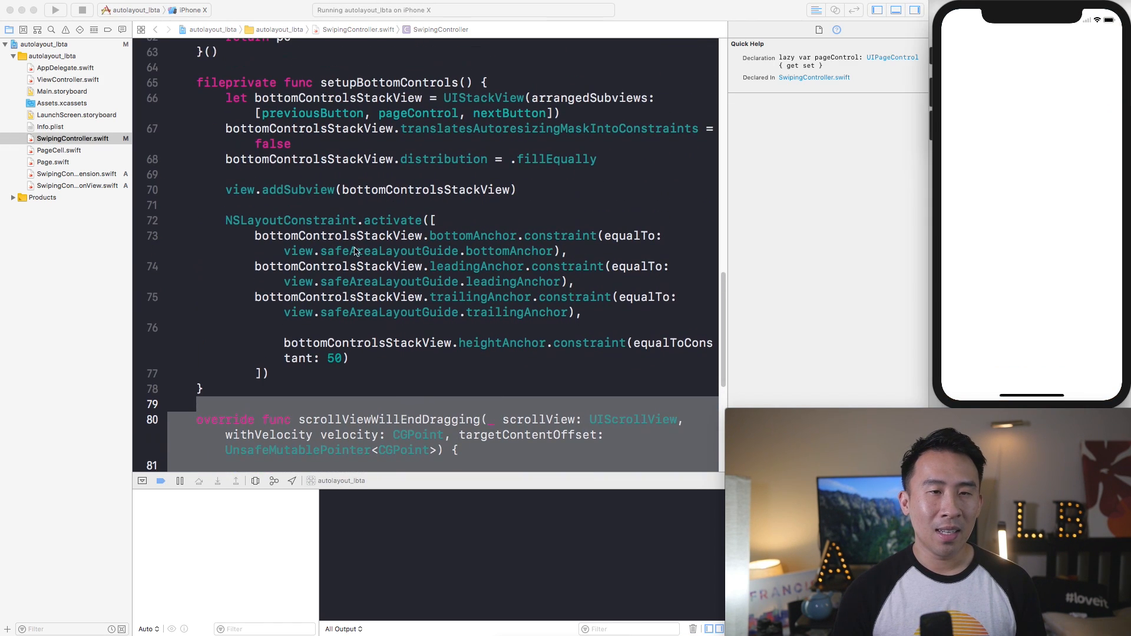
{"action": "left_click", "coordinate": [55, 11]}
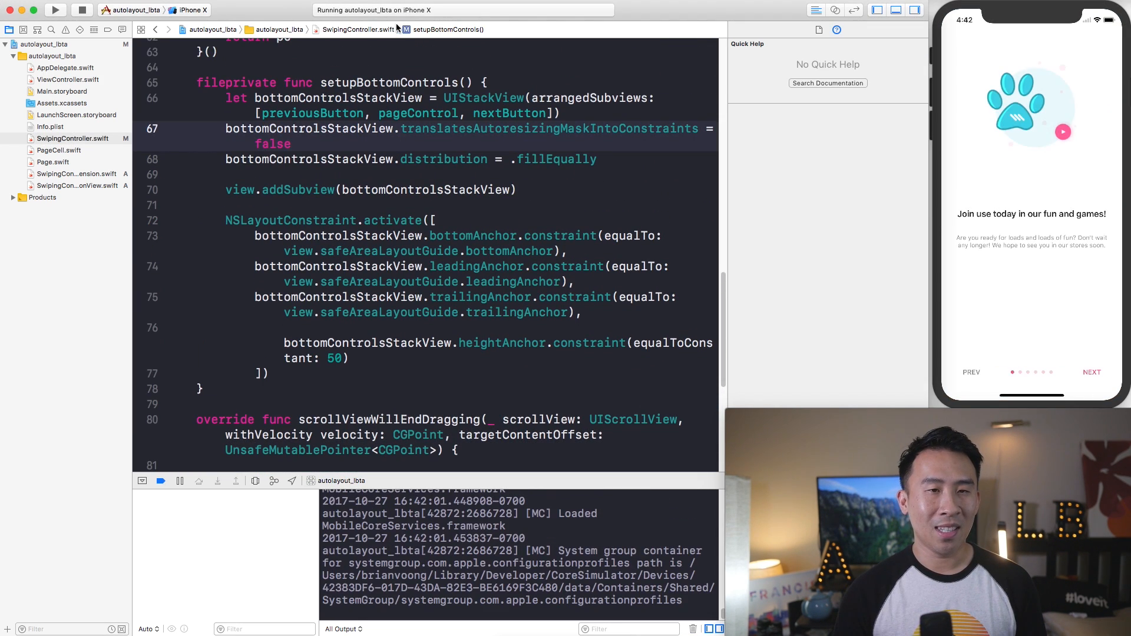
{"action": "scroll", "scroll_direction": "down", "scroll_amount": 3}
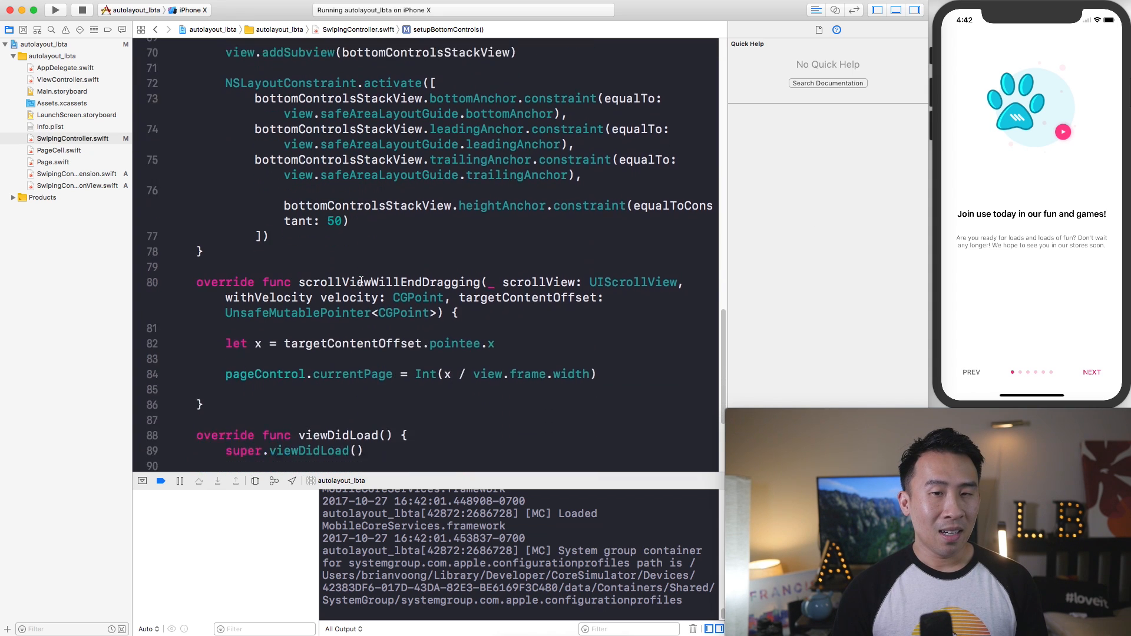
{"action": "scroll", "scroll_direction": "down", "scroll_amount": 3}
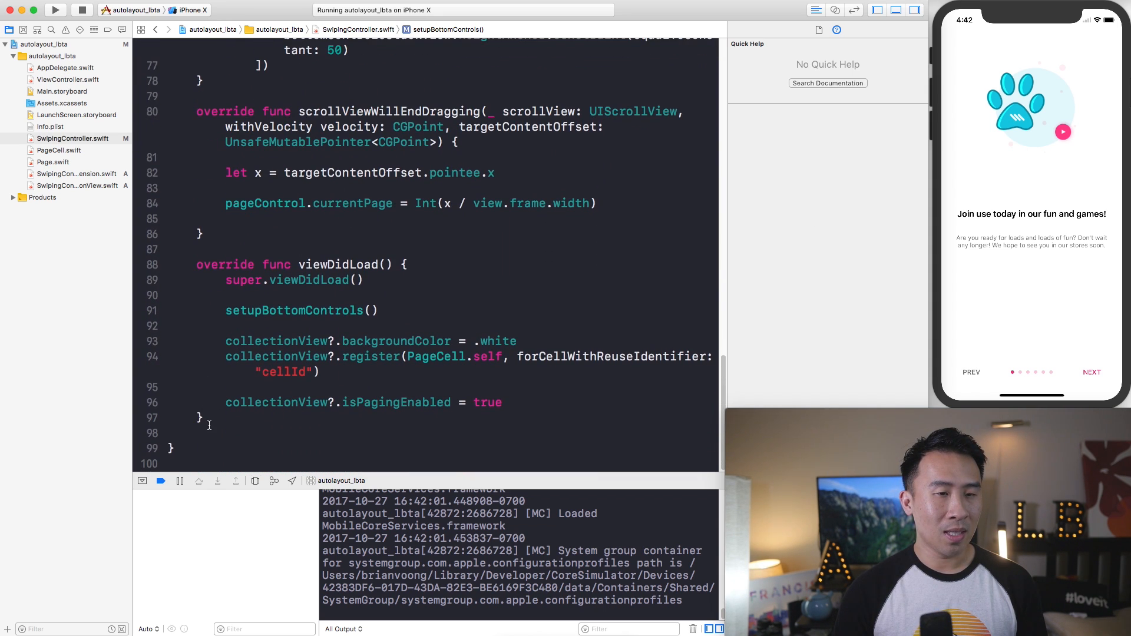
{"action": "scroll", "scroll_direction": "up", "scroll_amount": 3}
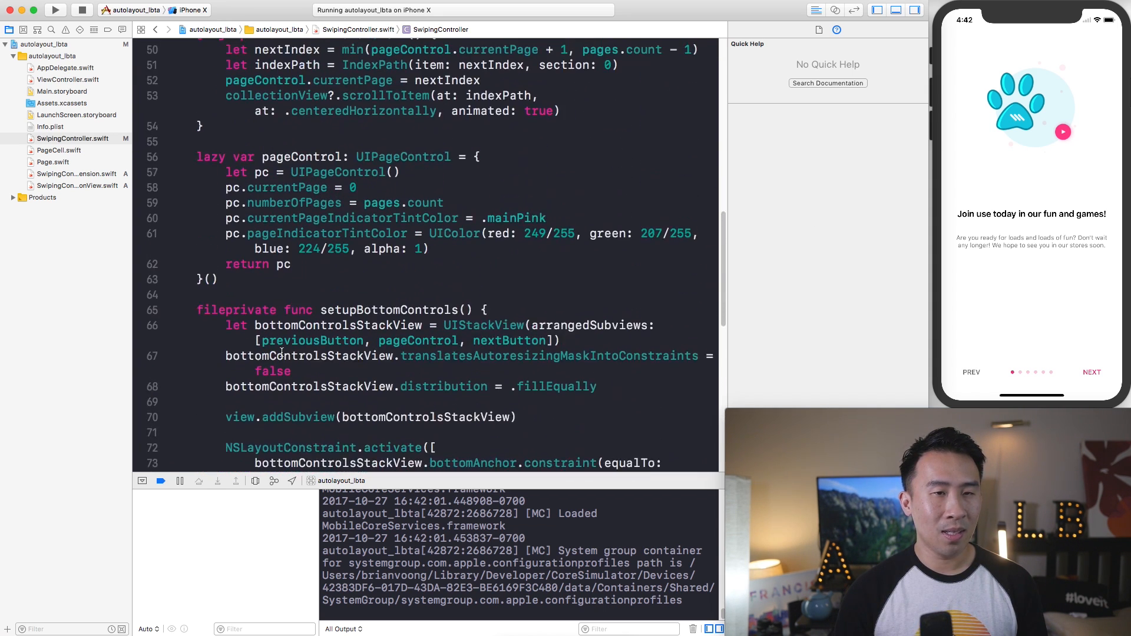
{"action": "scroll", "scroll_direction": "up", "scroll_amount": 3}
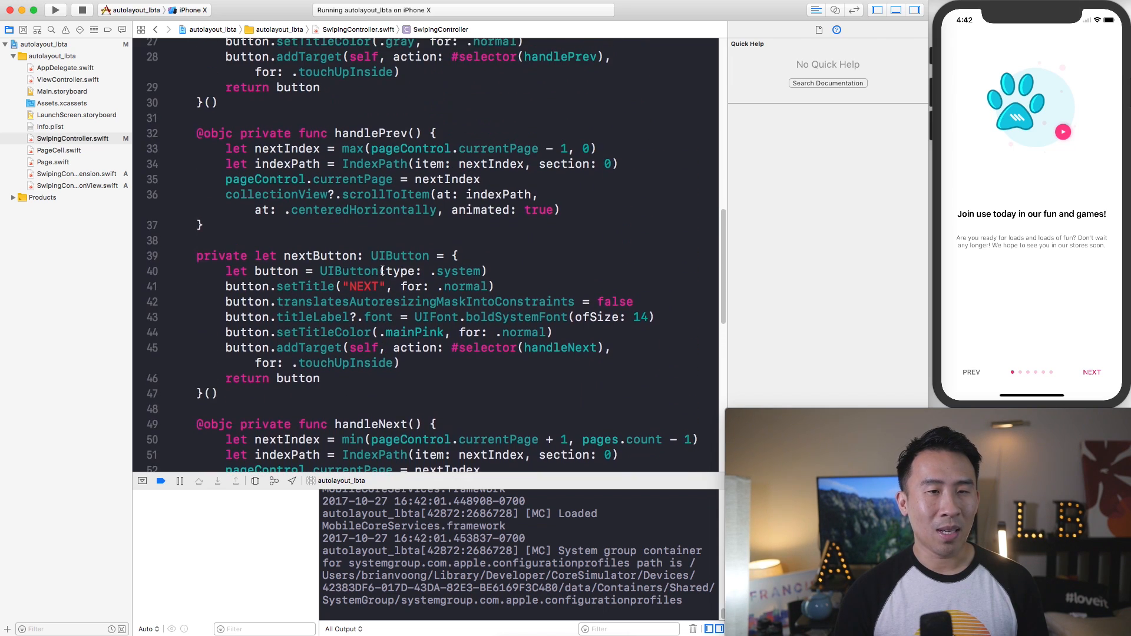